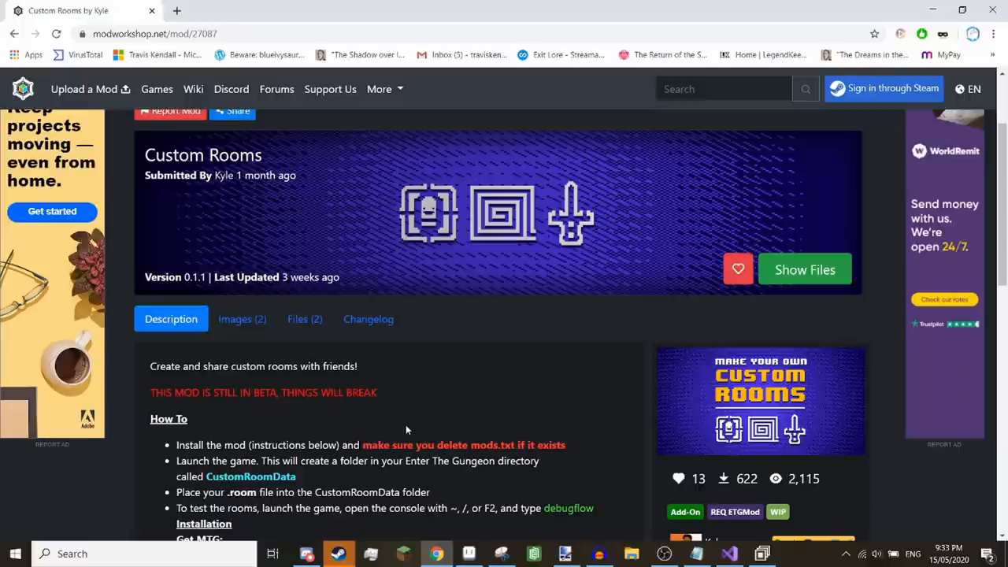
{"action": "mouse_move", "coordinate": [296, 335]}
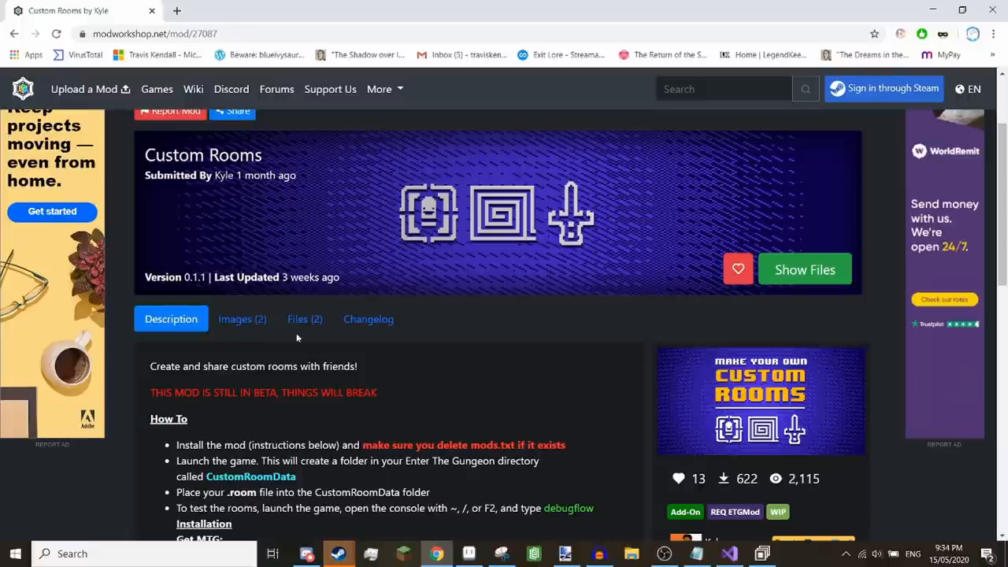
Show the Custom Rooms mod's file list with the Room Architect Tool and CustomRooms v0.1.1 downloads.
{"action": "left_click", "coordinate": [304, 318]}
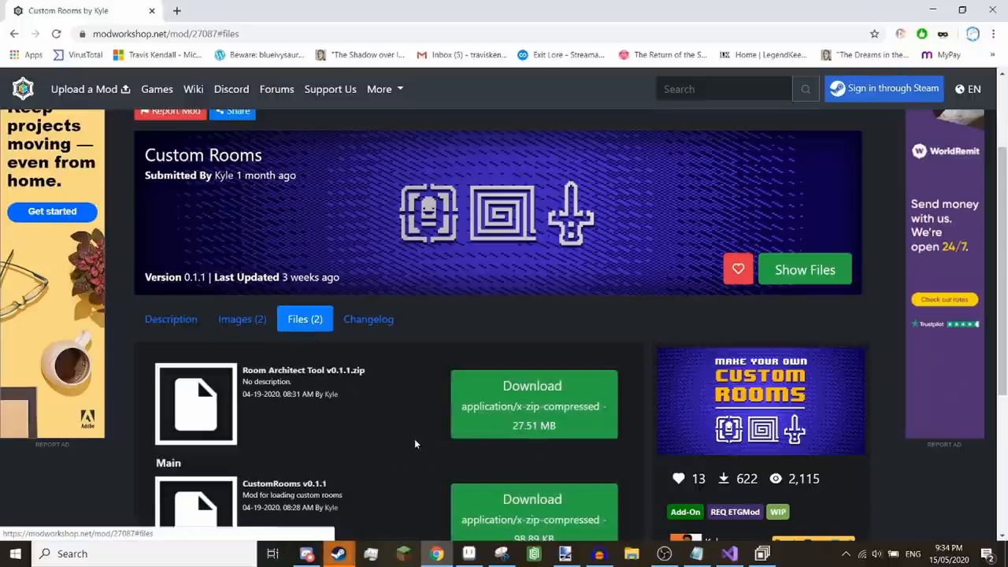
{"action": "scroll", "scroll_direction": "down", "scroll_amount": 3}
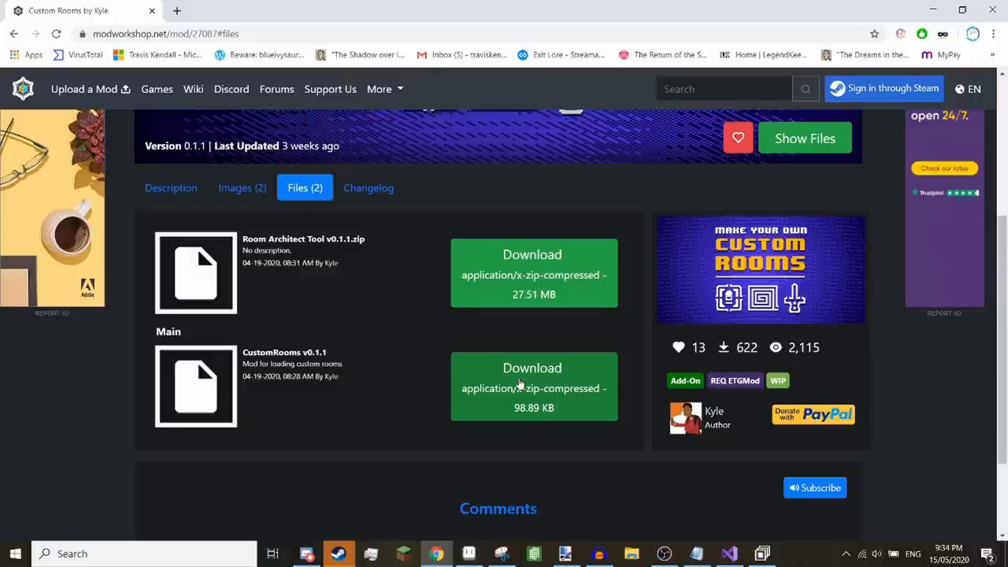
{"action": "mouse_move", "coordinate": [526, 274]}
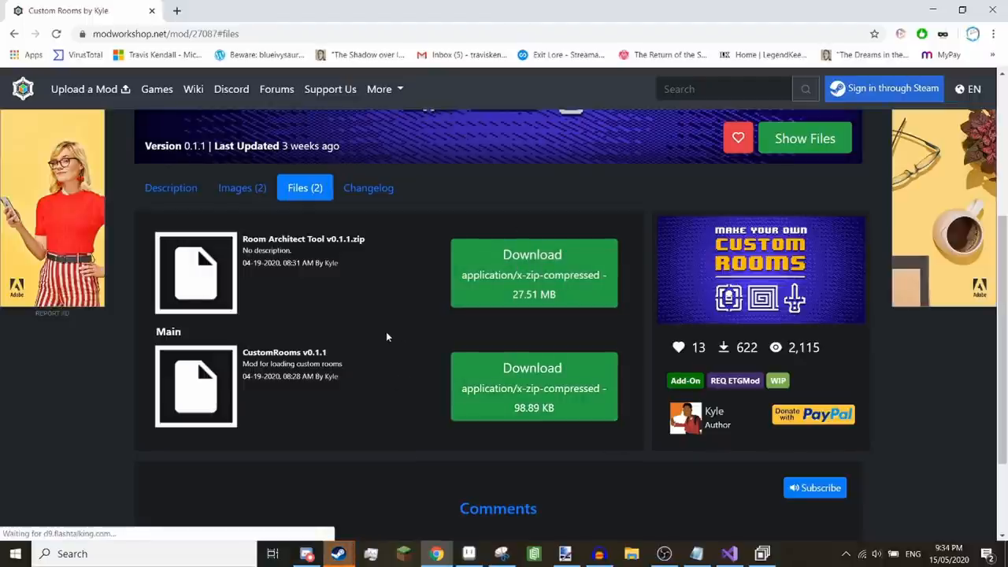
{"action": "mouse_move", "coordinate": [397, 327]}
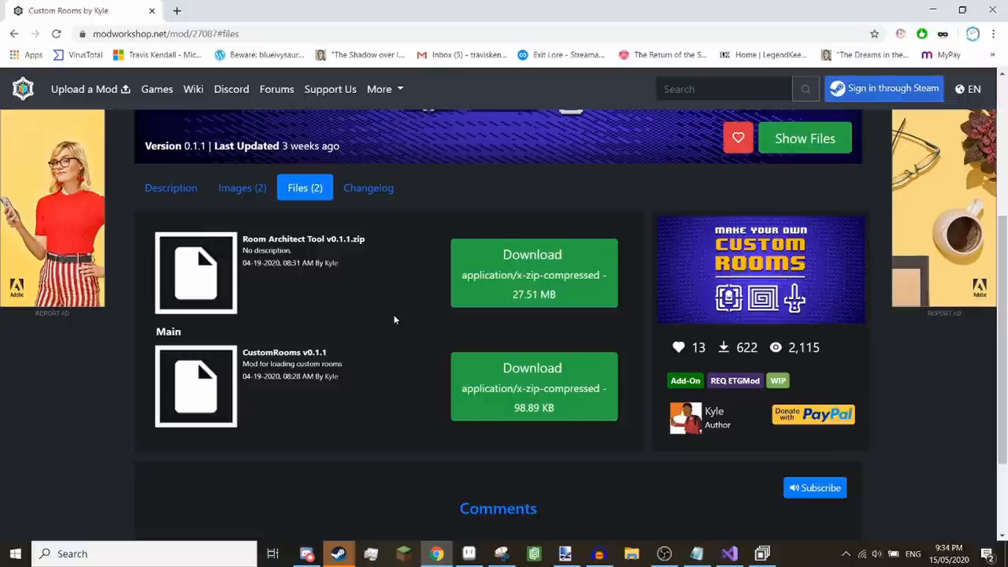
{"action": "mouse_move", "coordinate": [534, 388]}
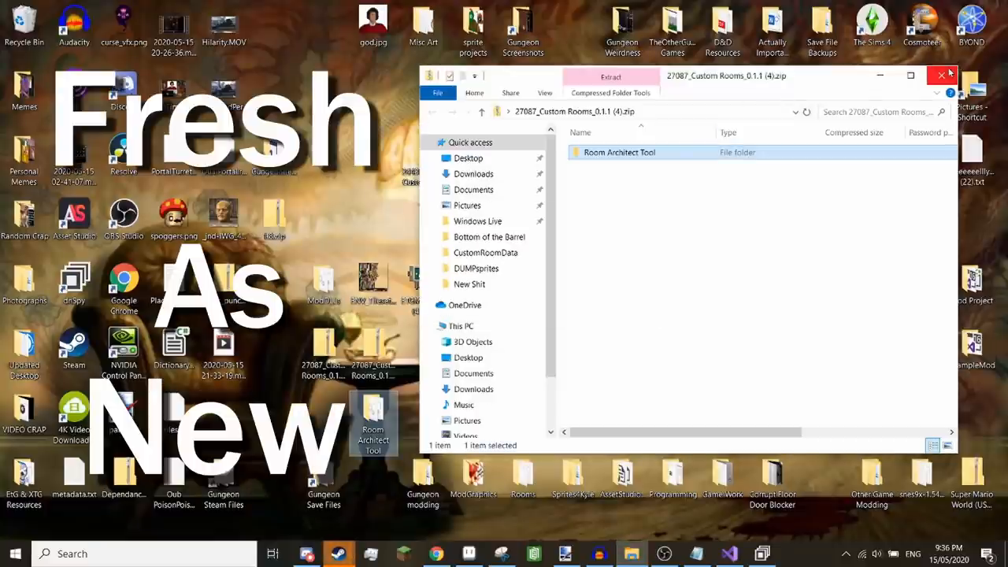
{"action": "mouse_move", "coordinate": [945, 75]}
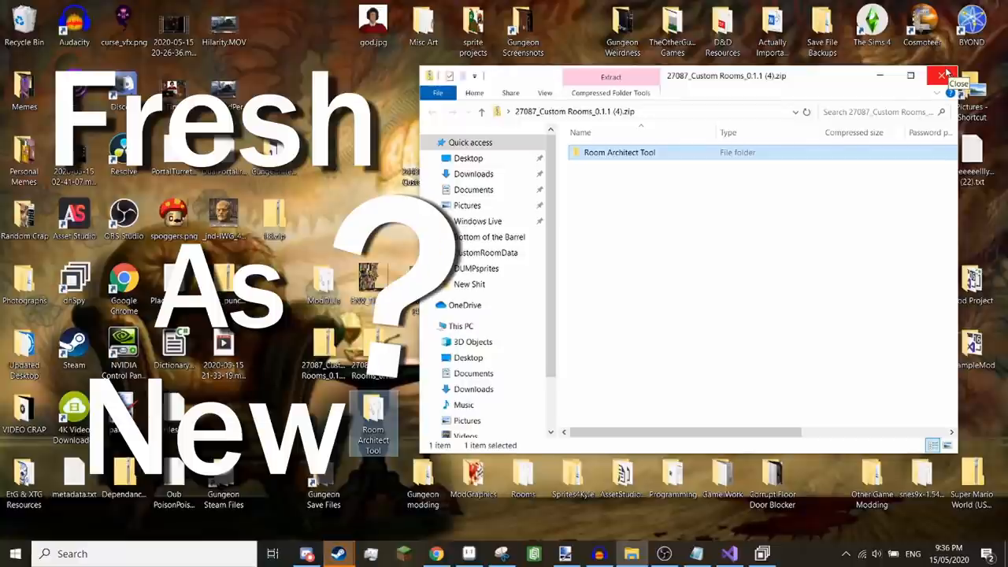
Close the archive, go into Enter the Gungeon's Mods folder and delete mods.txt.
{"action": "left_click", "coordinate": [940, 74]}
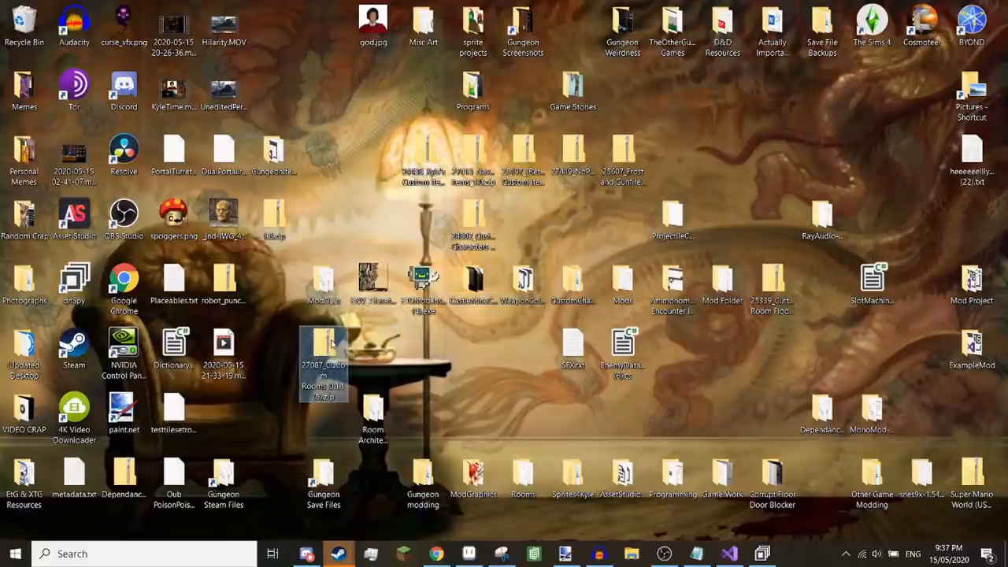
{"action": "mouse_move", "coordinate": [371, 368]}
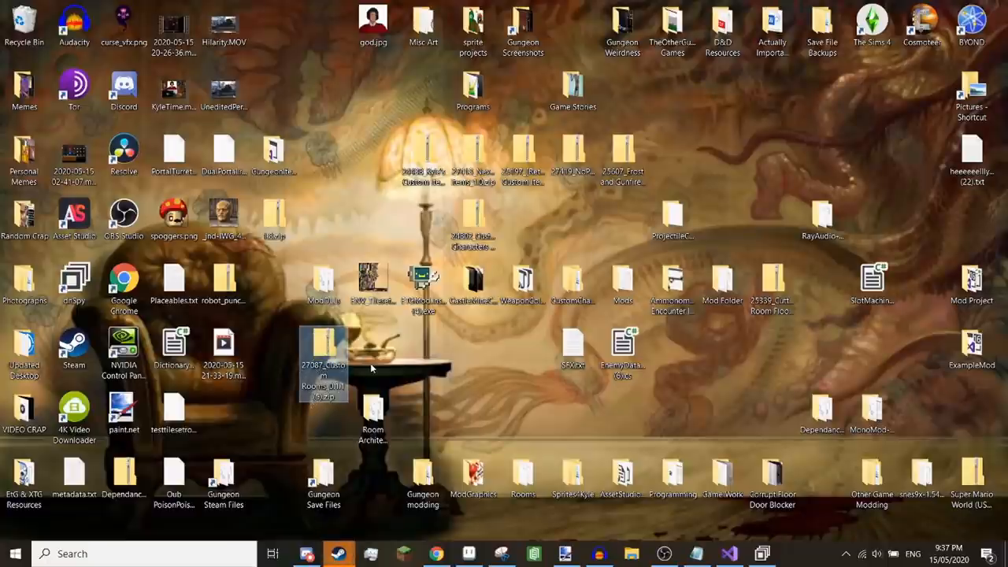
{"action": "mouse_move", "coordinate": [372, 368]}
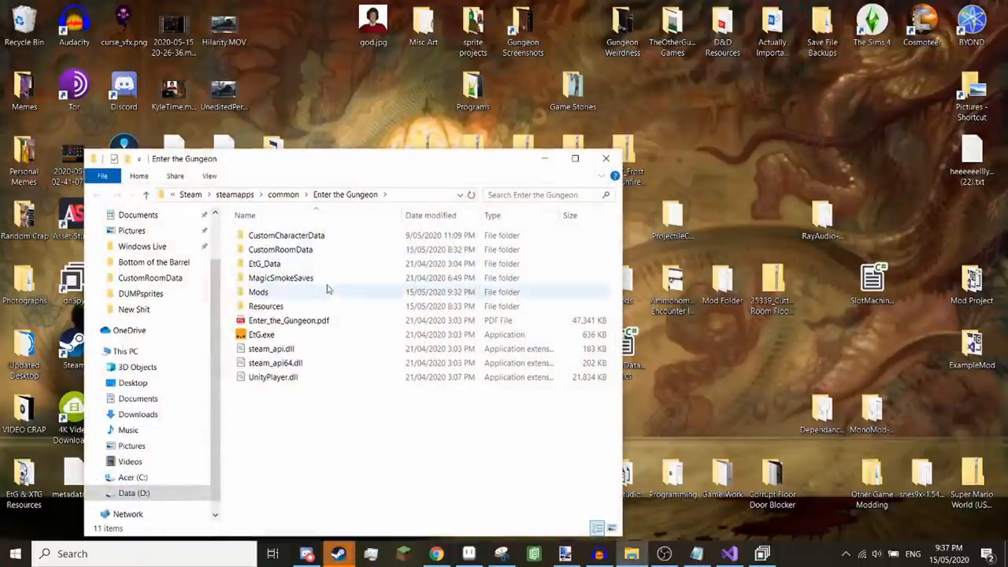
{"action": "double_click", "coordinate": [259, 292]}
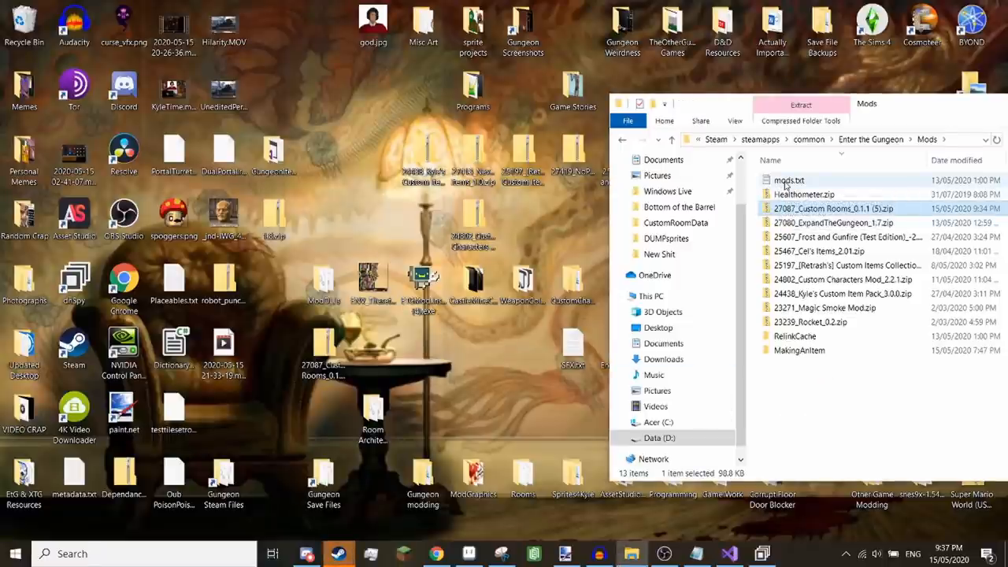
{"action": "right_click", "coordinate": [789, 179]}
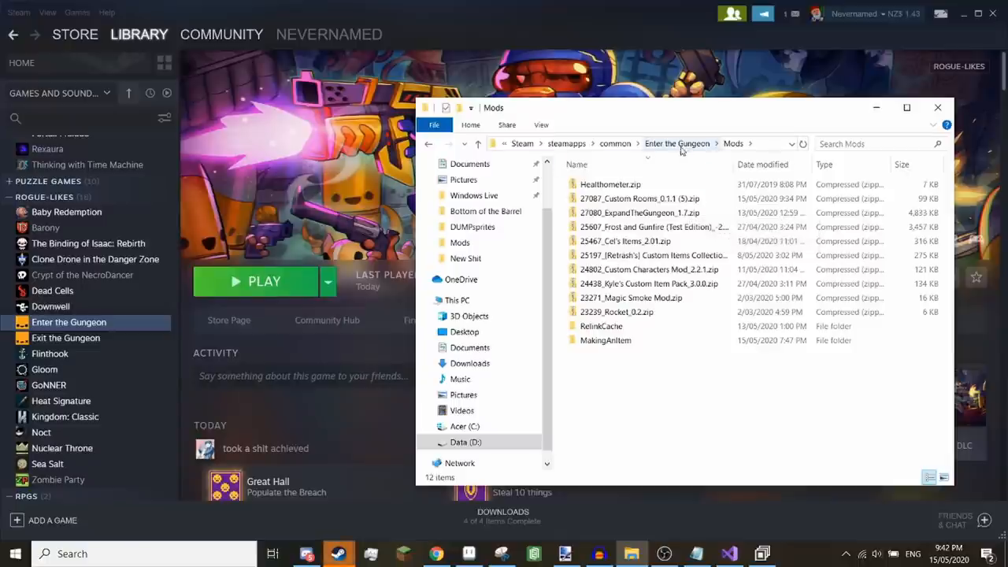
Move Explorer up to the Enter the Gungeon install folder.
{"action": "left_click", "coordinate": [678, 143]}
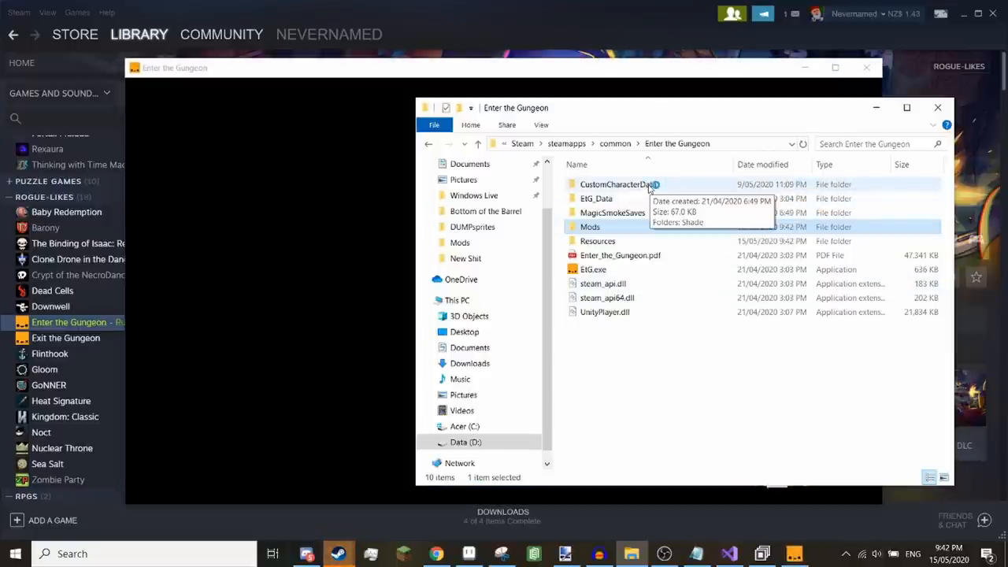
{"action": "mouse_move", "coordinate": [665, 199]}
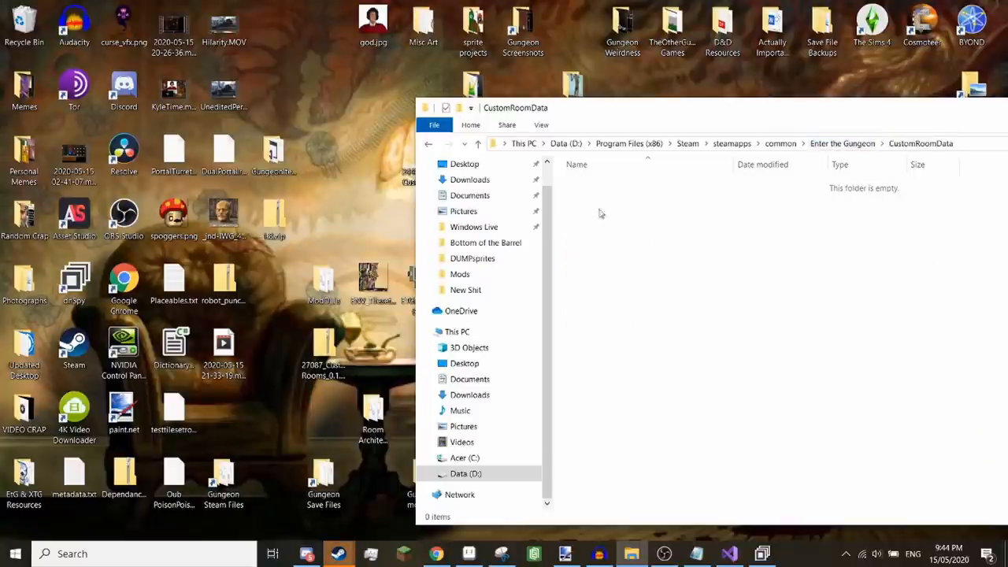
{"action": "mouse_move", "coordinate": [627, 158]}
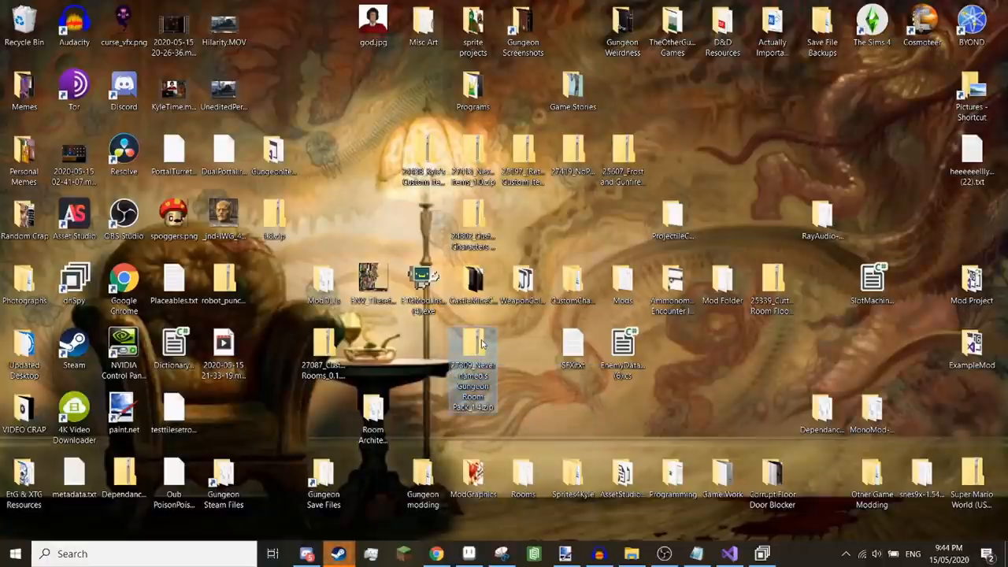
Open the empty CustomRoomData folder to confirm nothing is in it.
{"action": "double_click", "coordinate": [471, 359]}
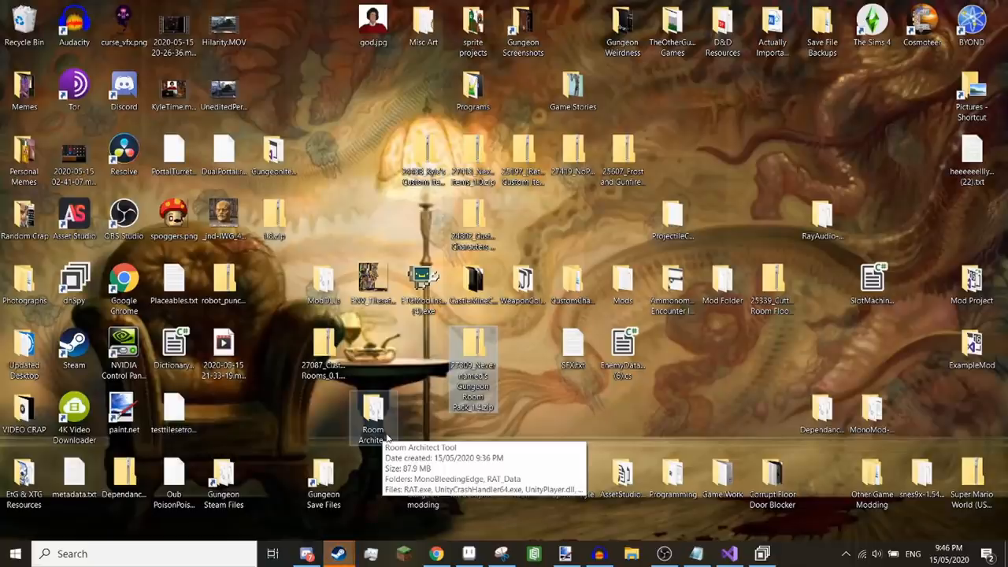
Launch RAT.exe from the Room Architect Tool folder, running it anyway past the SmartScreen warning.
{"action": "double_click", "coordinate": [372, 413]}
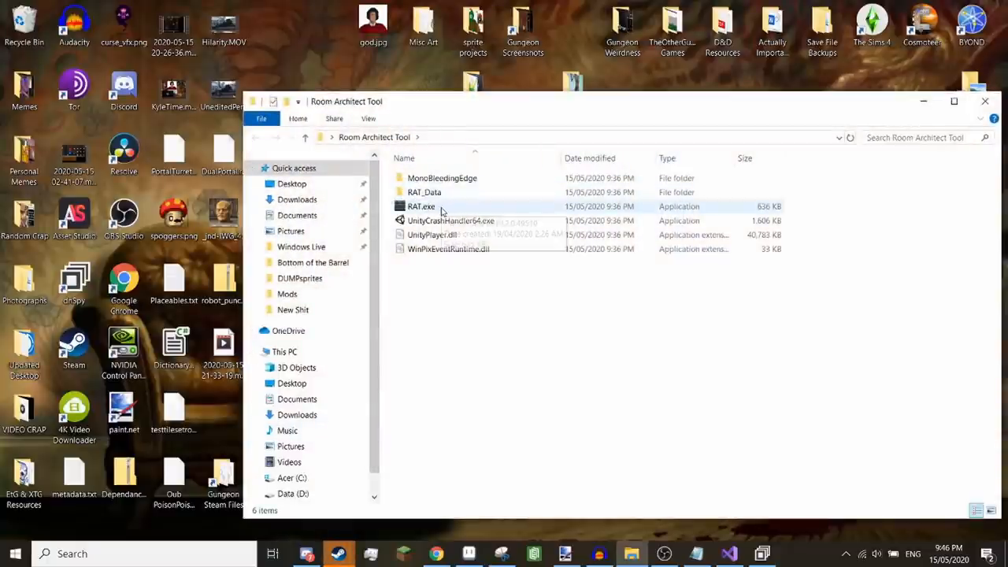
{"action": "mouse_move", "coordinate": [441, 211]}
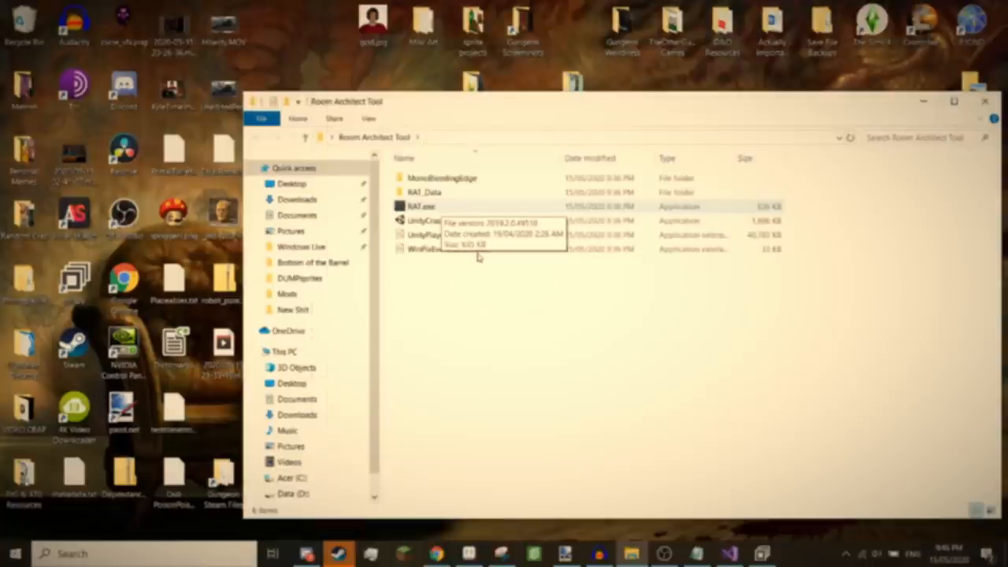
{"action": "double_click", "coordinate": [422, 206]}
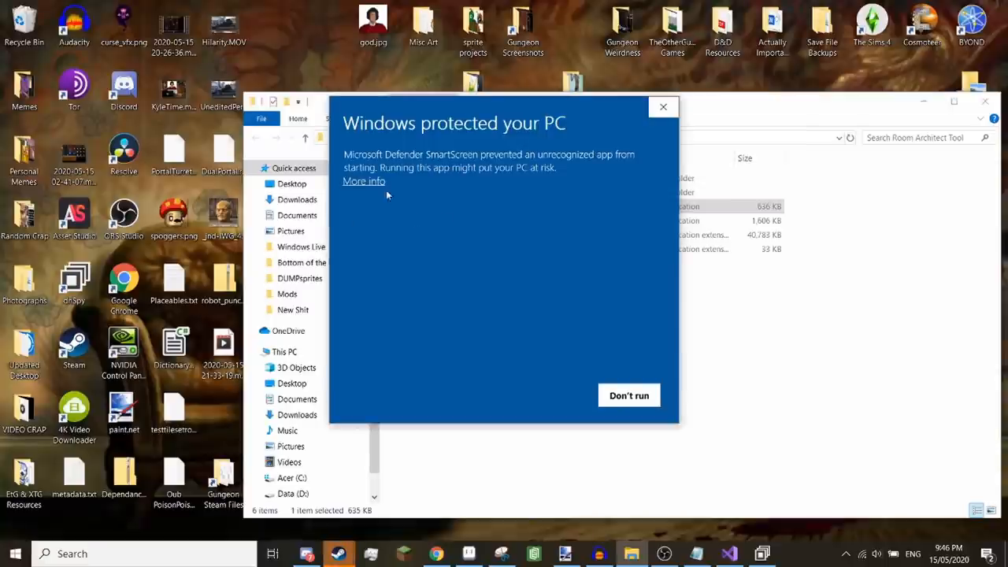
{"action": "left_click", "coordinate": [362, 181]}
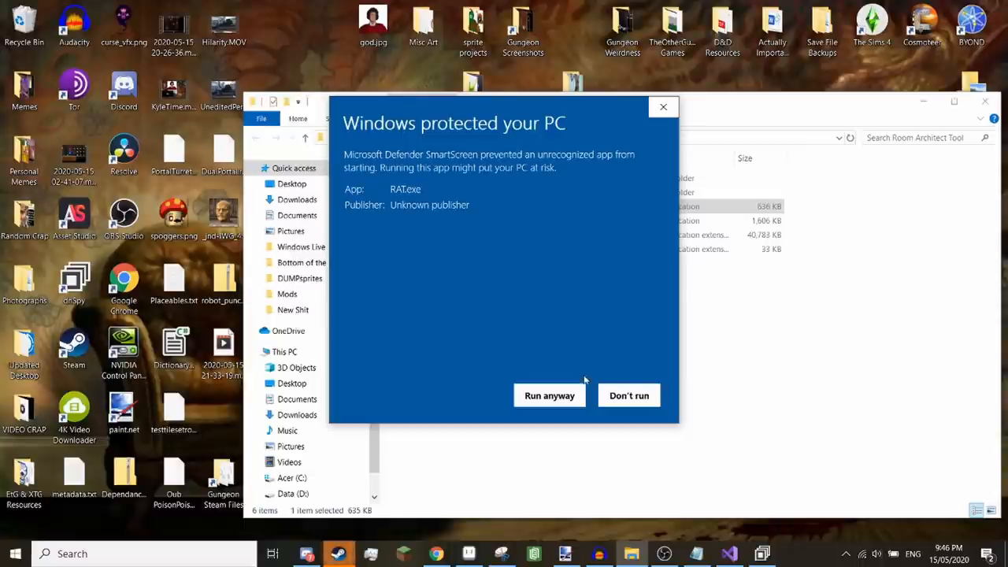
{"action": "left_click", "coordinate": [548, 394]}
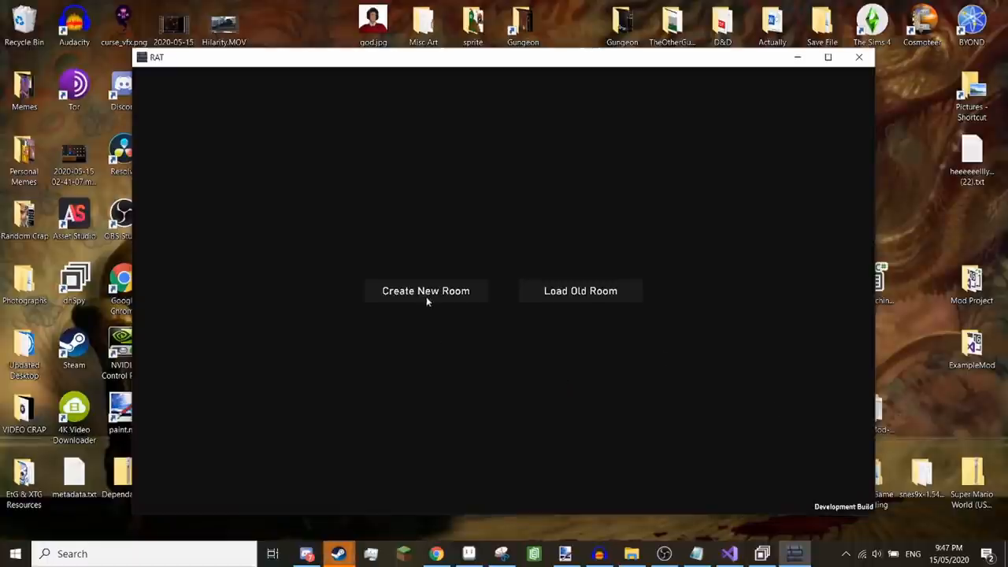
Start a new room in a maximised RAT window with dimensions 100 by 100.
{"action": "left_click", "coordinate": [425, 290]}
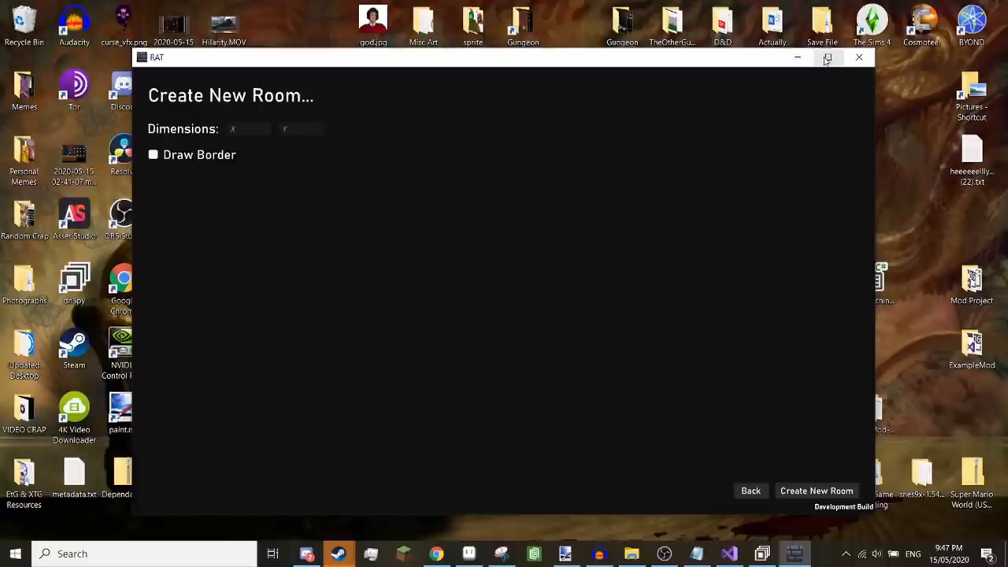
{"action": "left_click", "coordinate": [827, 59]}
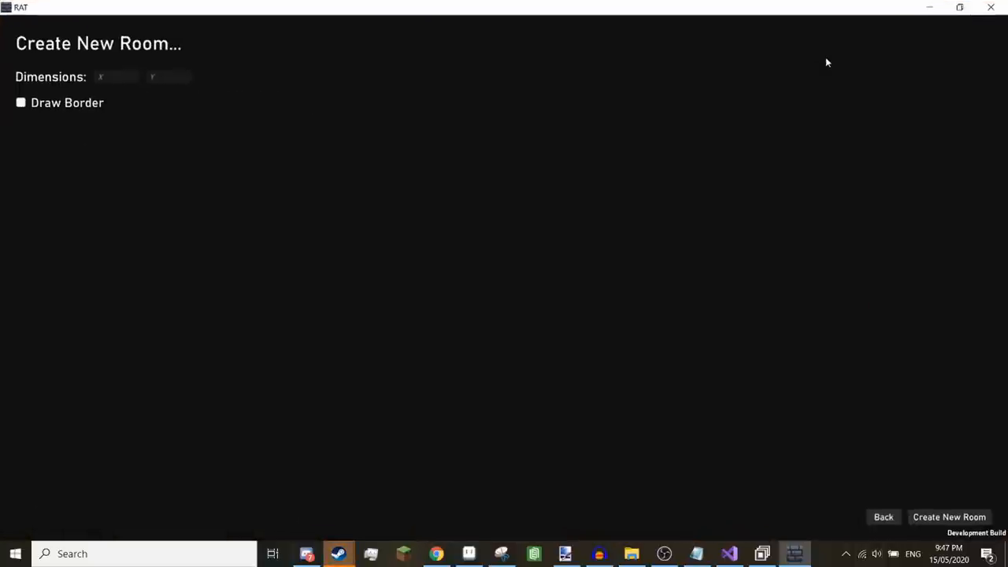
{"action": "mouse_move", "coordinate": [779, 113]}
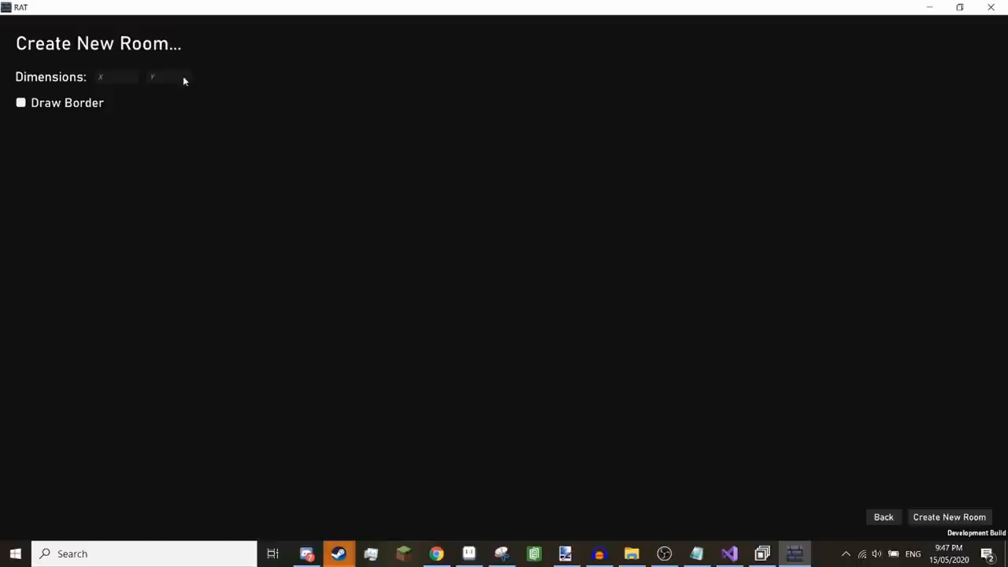
{"action": "left_click", "coordinate": [118, 78]}
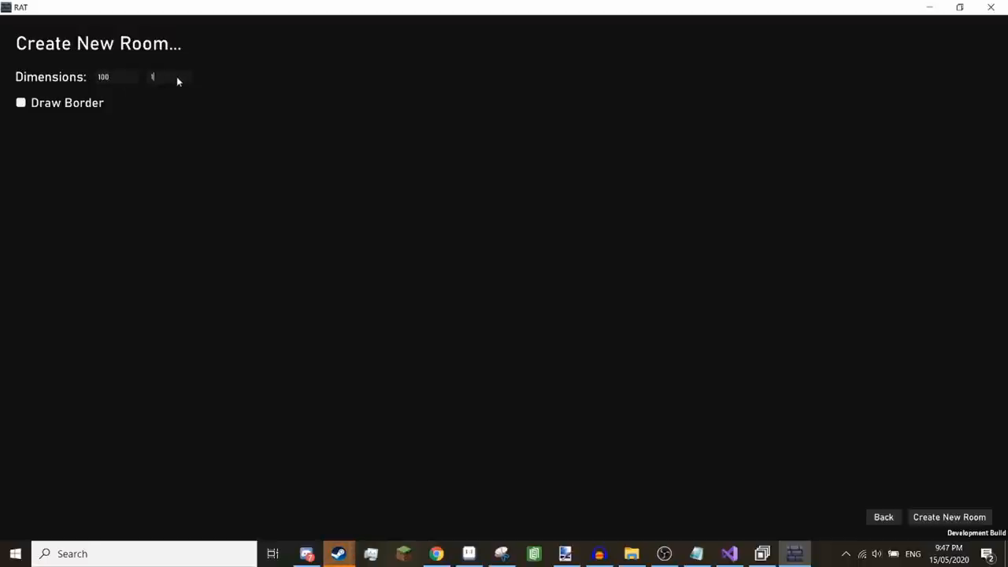
{"action": "type", "text": "00"}
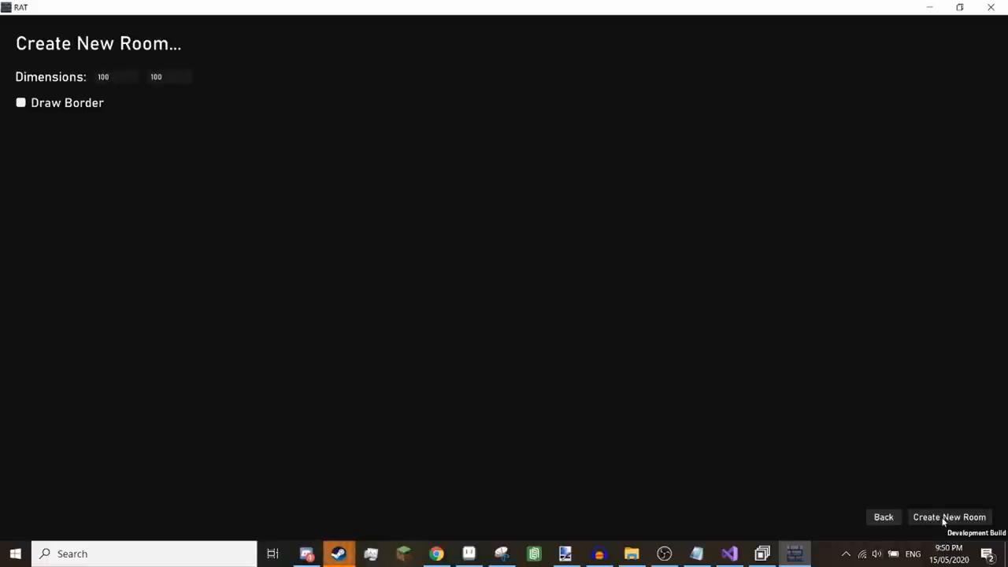
Create the 100 by 100 room and pick the left-facing exit piece from the Exits category.
{"action": "left_click", "coordinate": [948, 517]}
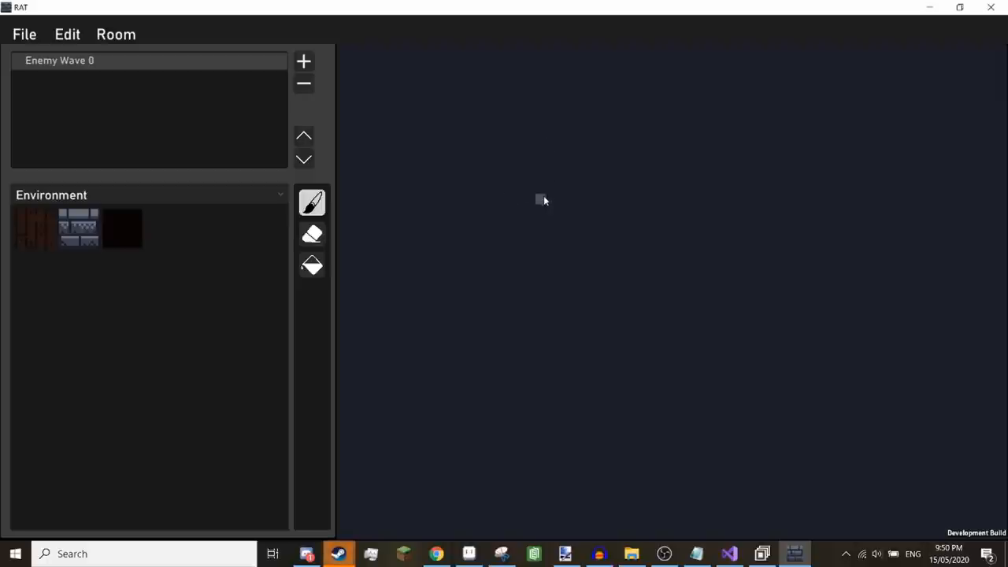
{"action": "mouse_move", "coordinate": [312, 233]}
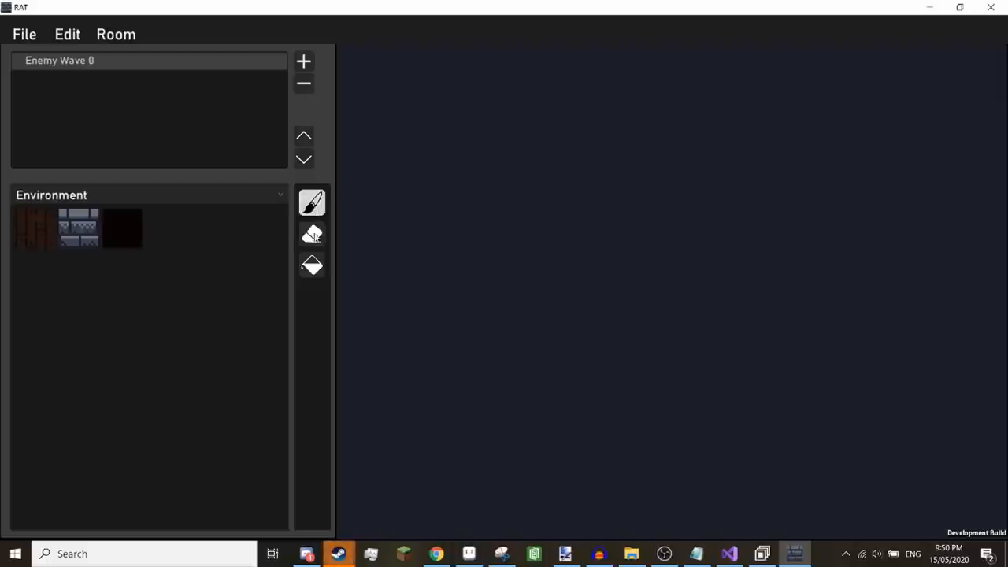
{"action": "left_click", "coordinate": [312, 264]}
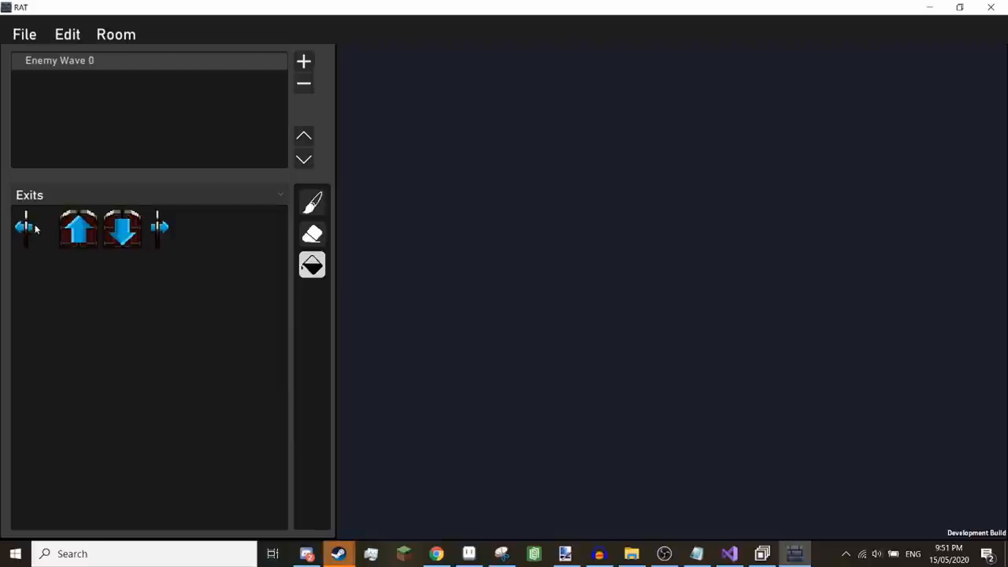
{"action": "left_click", "coordinate": [79, 230]}
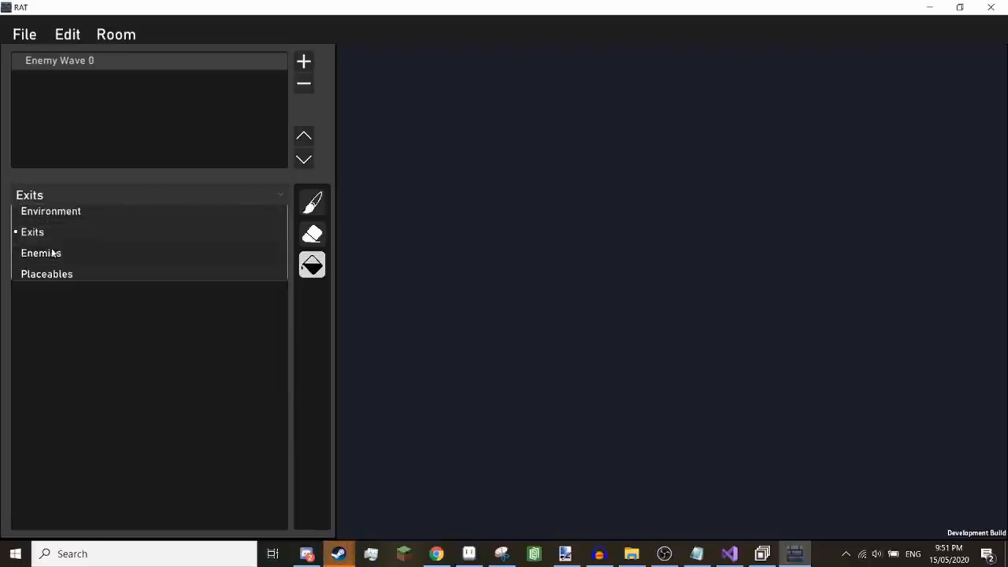
Browse the Enemies and Placeables palettes, then switch the palette to Environment tiles.
{"action": "left_click", "coordinate": [41, 252]}
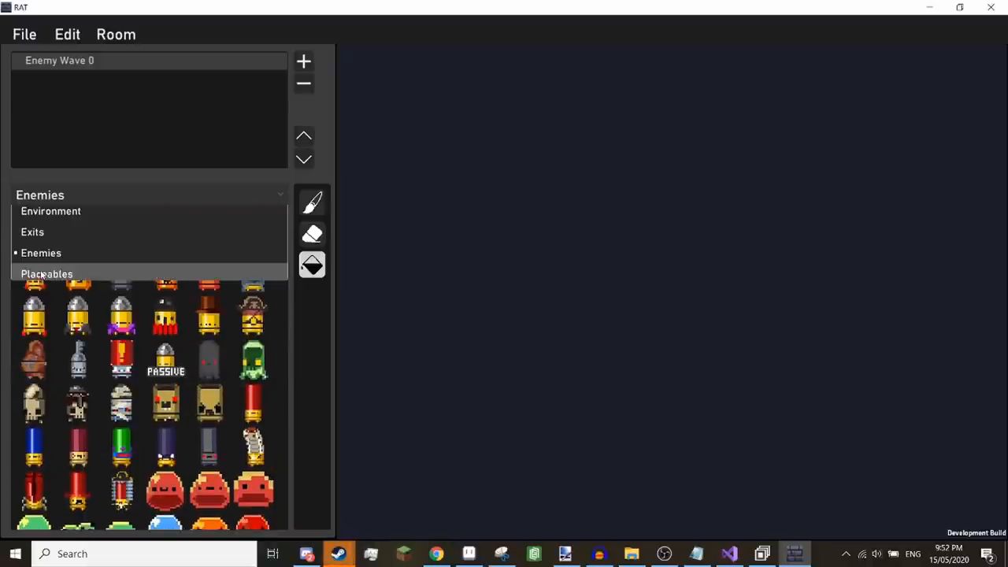
{"action": "left_click", "coordinate": [47, 274]}
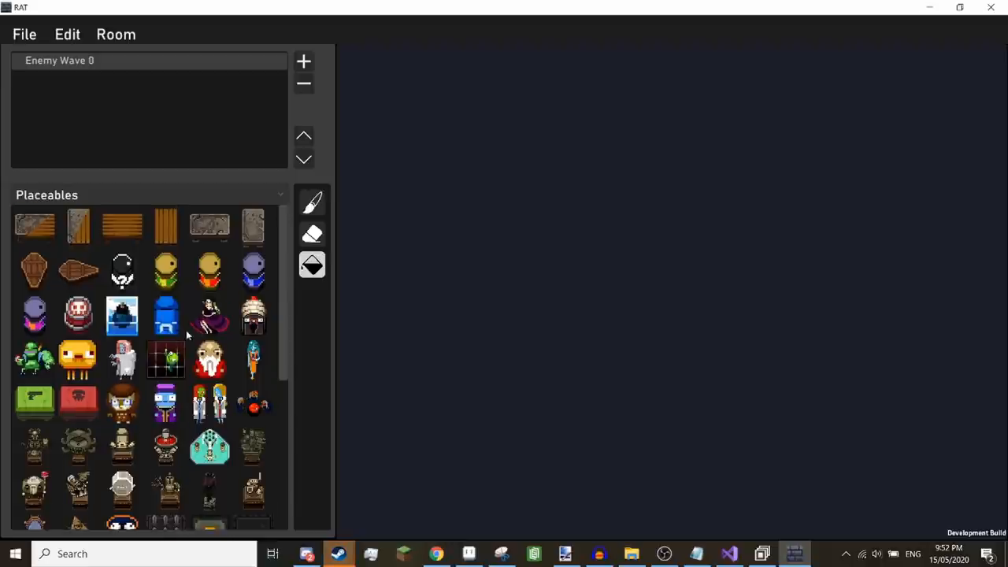
{"action": "scroll", "scroll_direction": "down", "scroll_amount": 3}
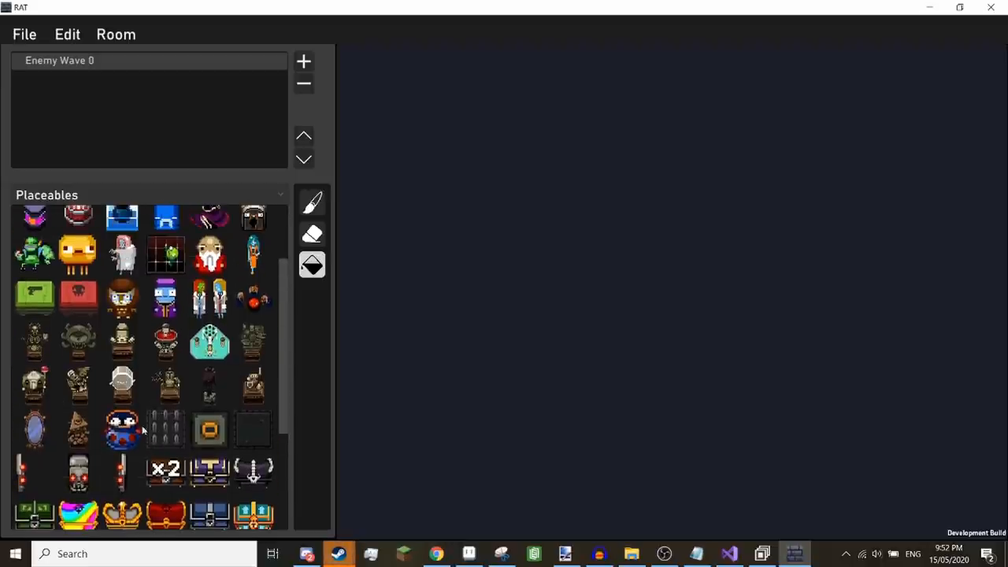
{"action": "scroll", "scroll_direction": "down", "scroll_amount": 3}
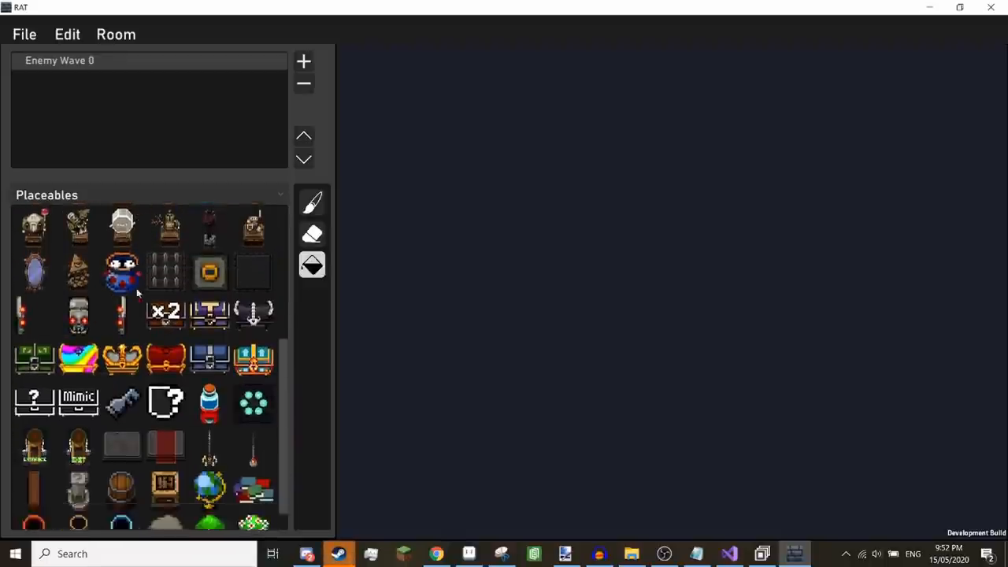
{"action": "scroll", "scroll_direction": "down", "scroll_amount": 3}
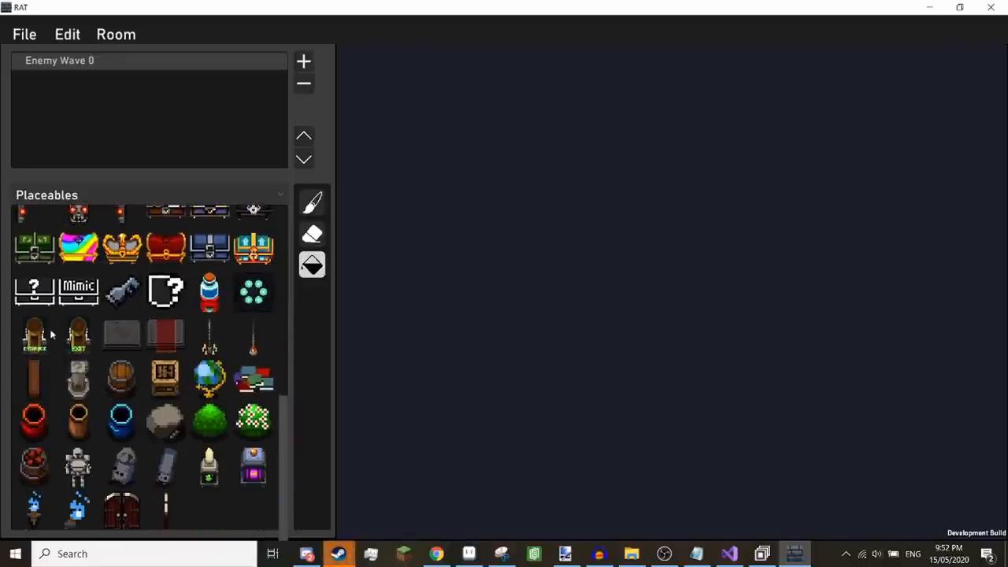
{"action": "mouse_move", "coordinate": [230, 469]}
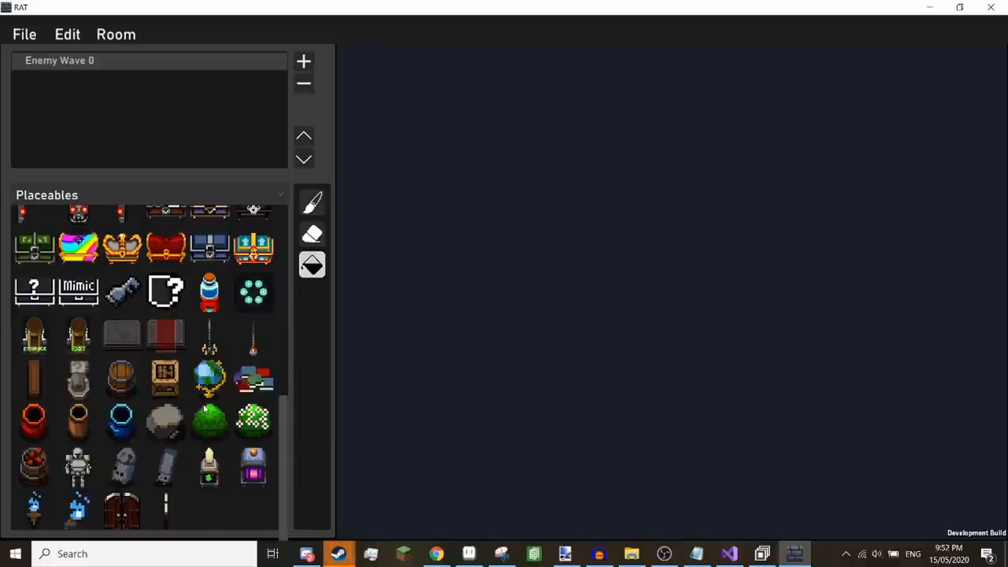
{"action": "left_click", "coordinate": [48, 195]}
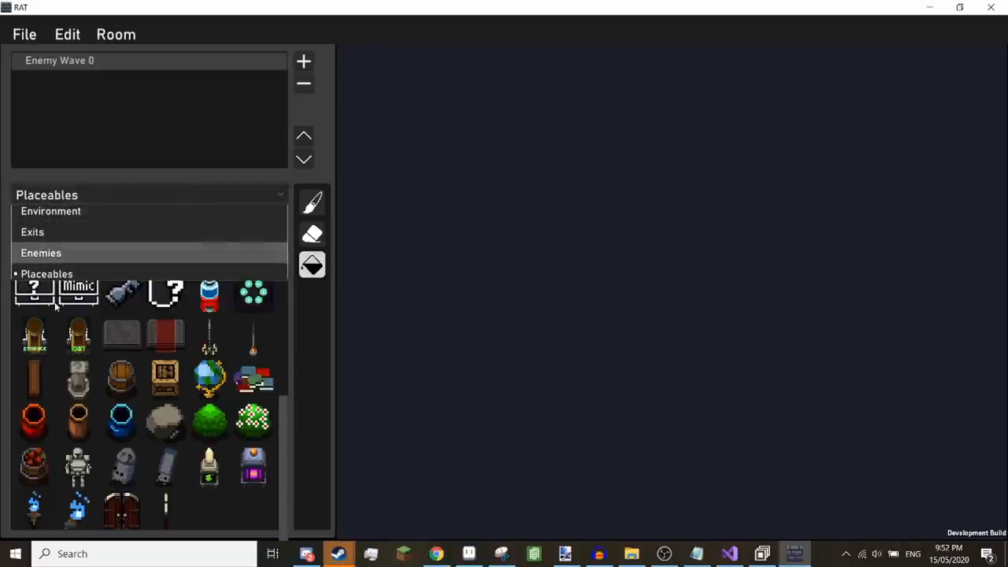
{"action": "mouse_move", "coordinate": [549, 291]}
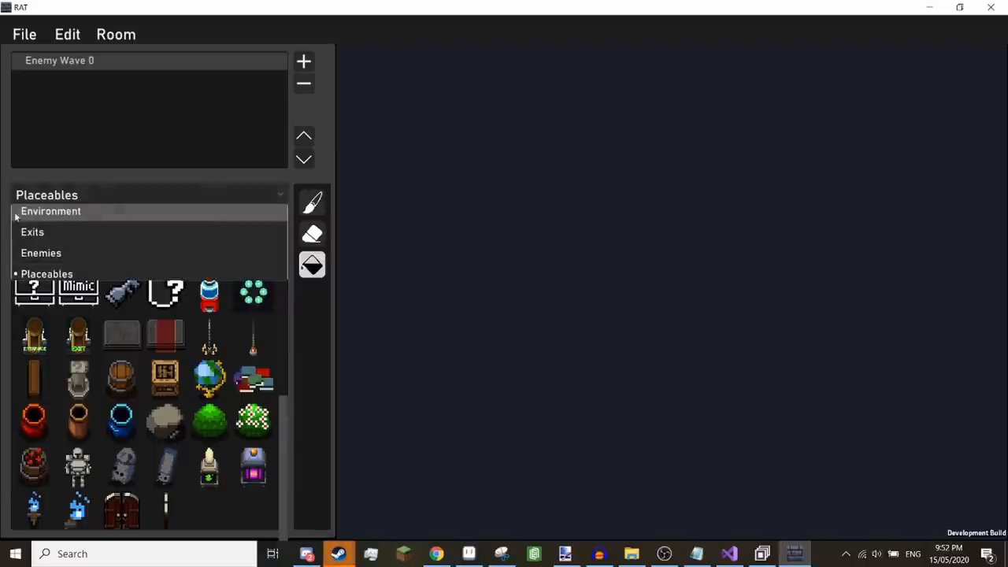
{"action": "left_click", "coordinate": [51, 211]}
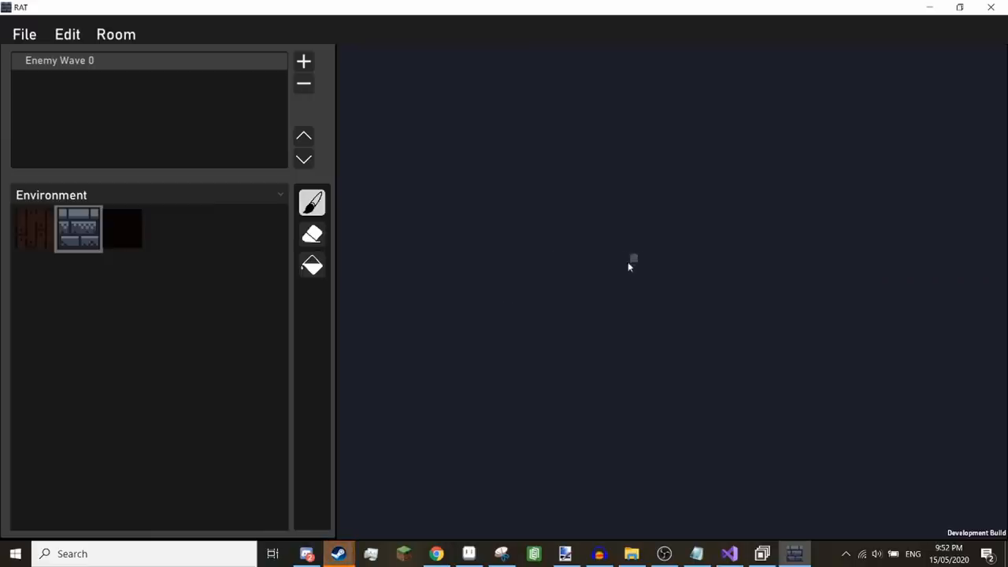
{"action": "mouse_move", "coordinate": [630, 291]}
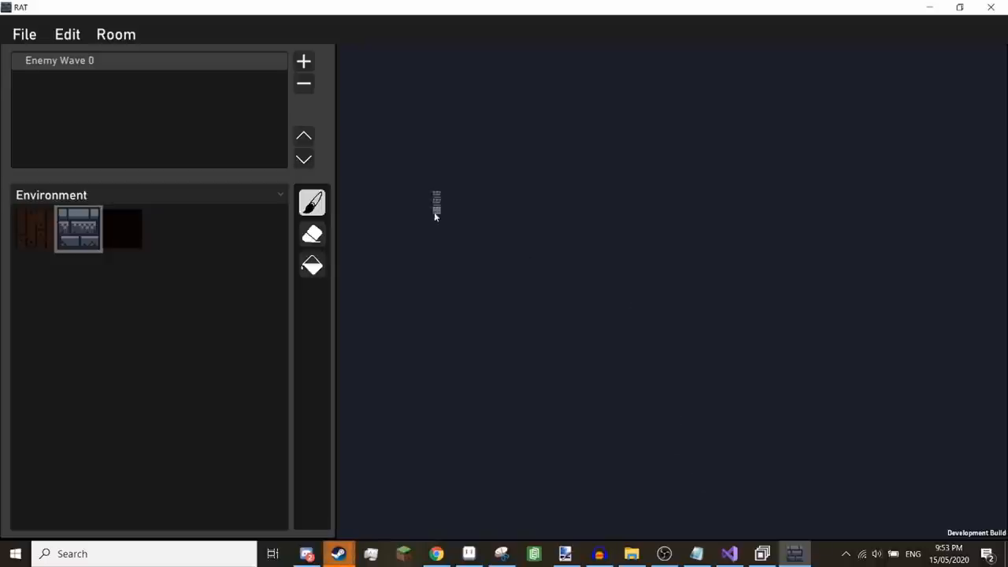
Paint a closed, irregular wall outline notched along the top, with one tile placed inside it.
{"action": "left_click_drag", "start_coordinate": [436, 197], "coordinate": [441, 346]}
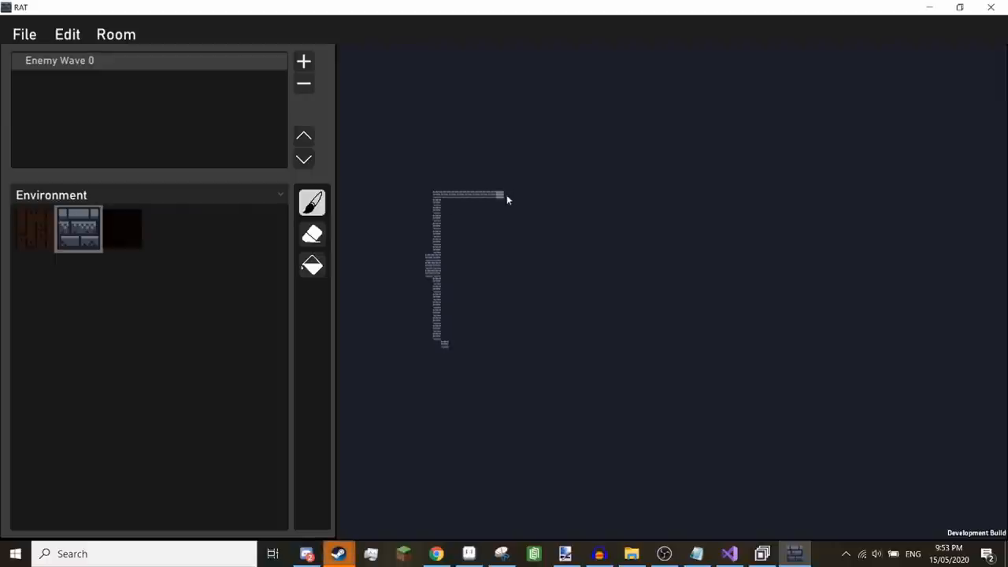
{"action": "left_click_drag", "start_coordinate": [504, 197], "coordinate": [591, 250]}
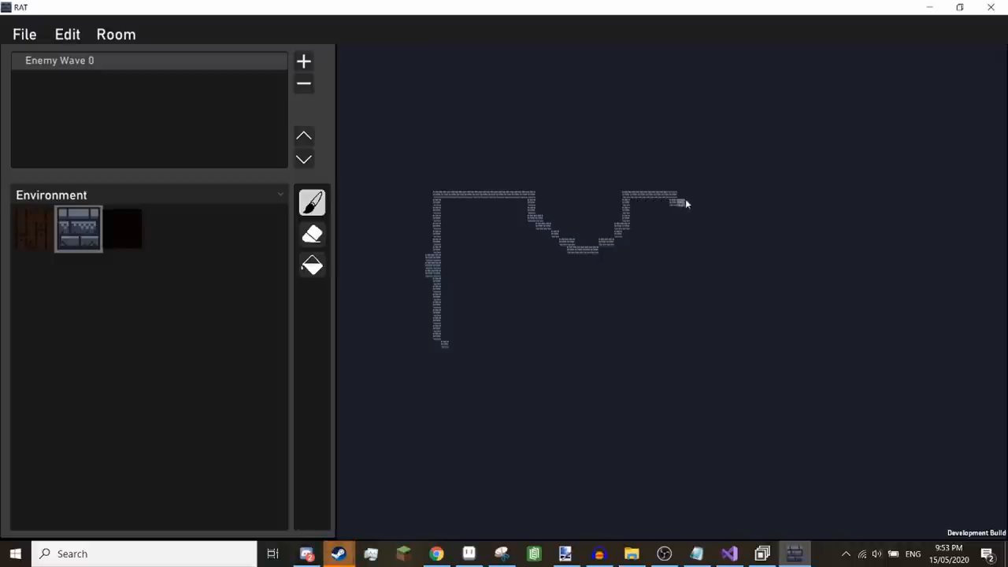
{"action": "left_click_drag", "start_coordinate": [686, 203], "coordinate": [722, 244]}
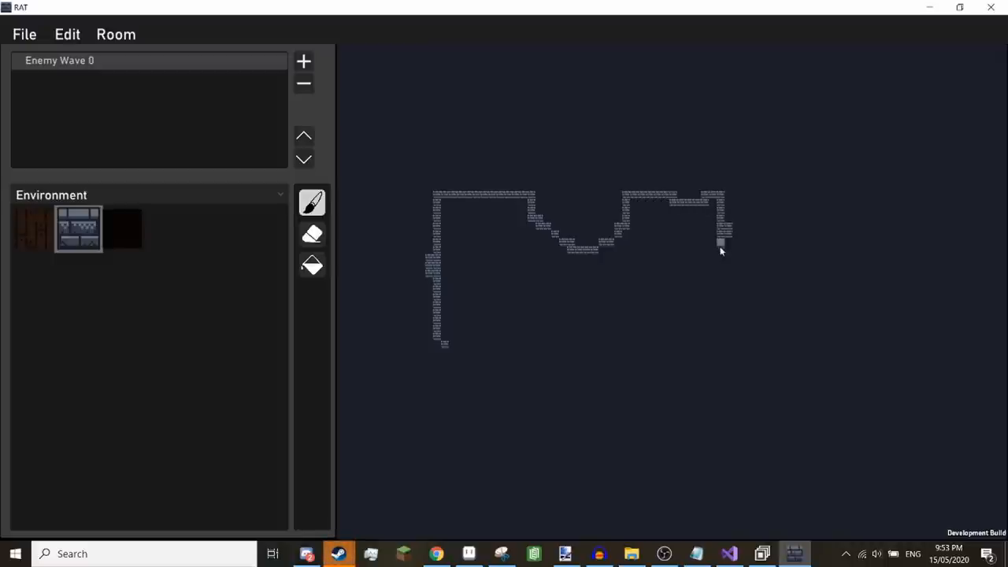
{"action": "left_click_drag", "start_coordinate": [722, 244], "coordinate": [659, 383]}
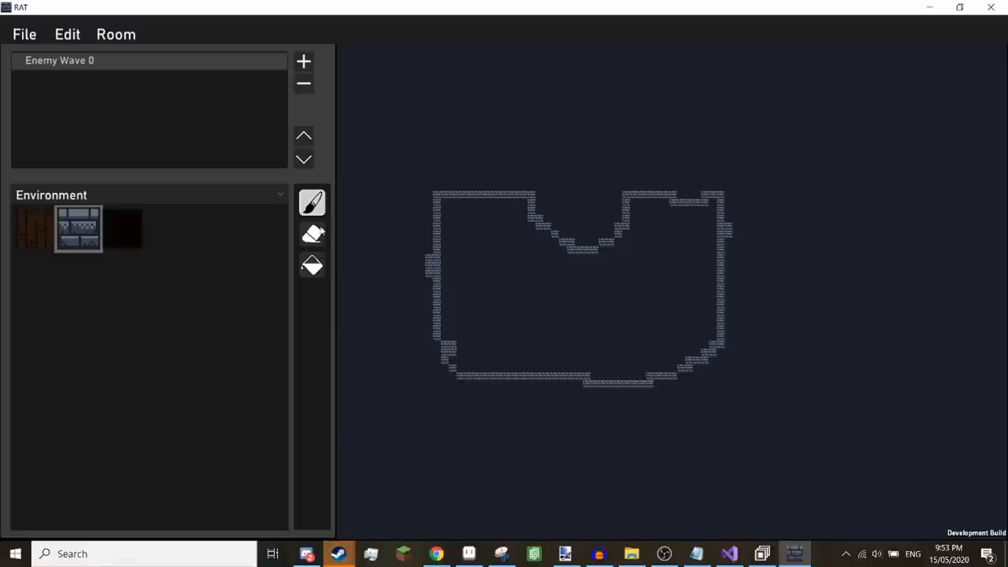
{"action": "left_click", "coordinate": [312, 233]}
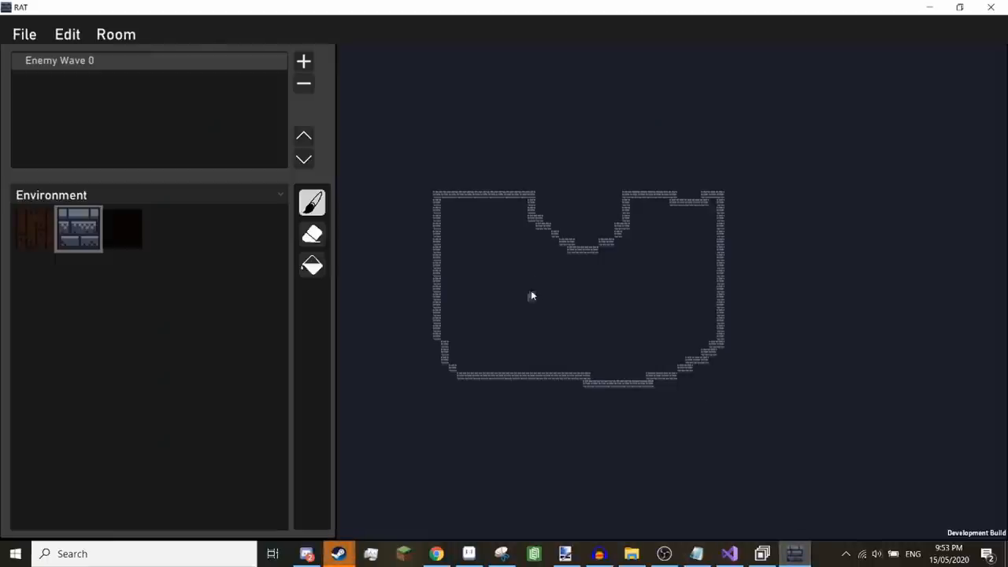
{"action": "left_click", "coordinate": [531, 284]}
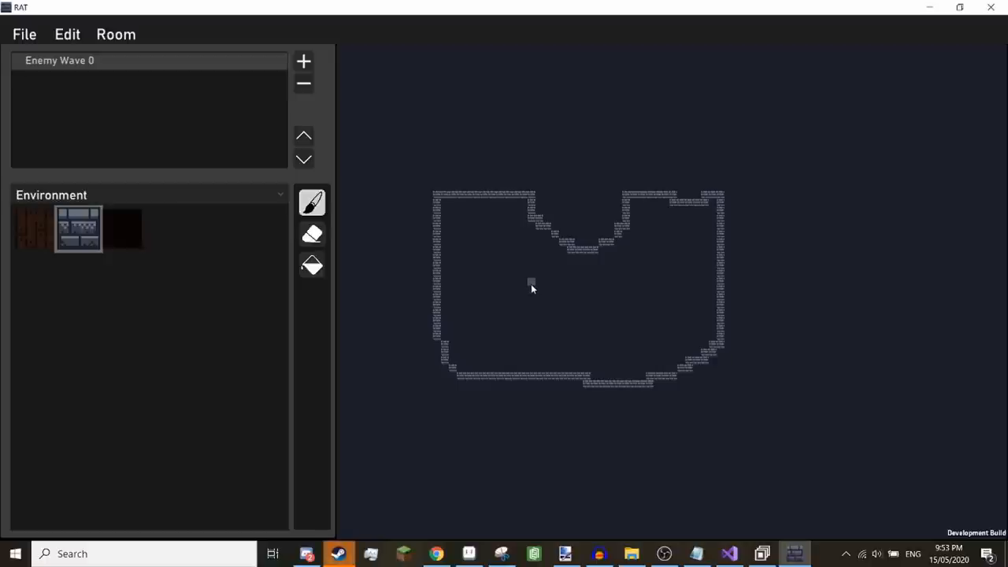
{"action": "mouse_move", "coordinate": [536, 296]}
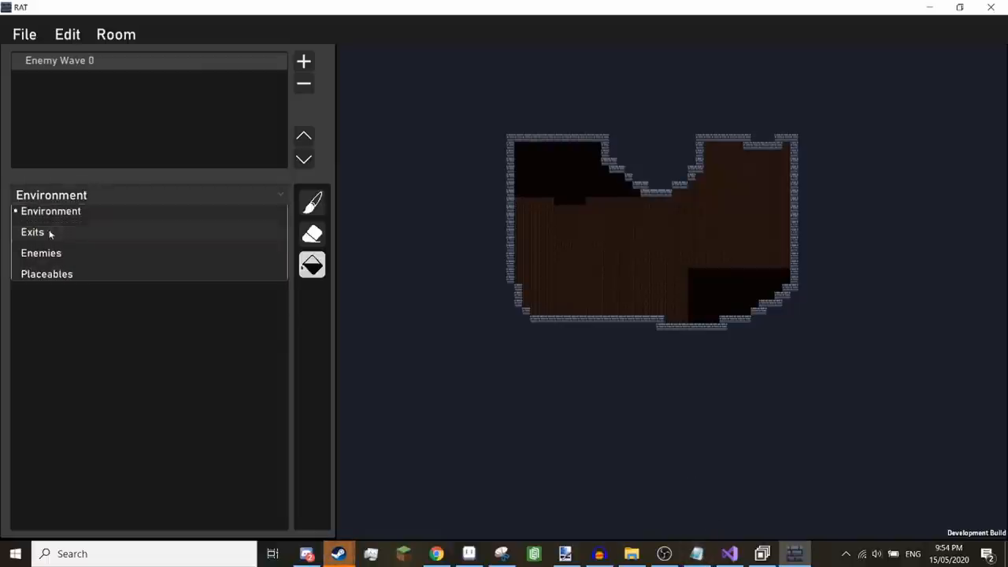
Show the exit pieces in the palette for placing doorways on the walls.
{"action": "left_click", "coordinate": [33, 231]}
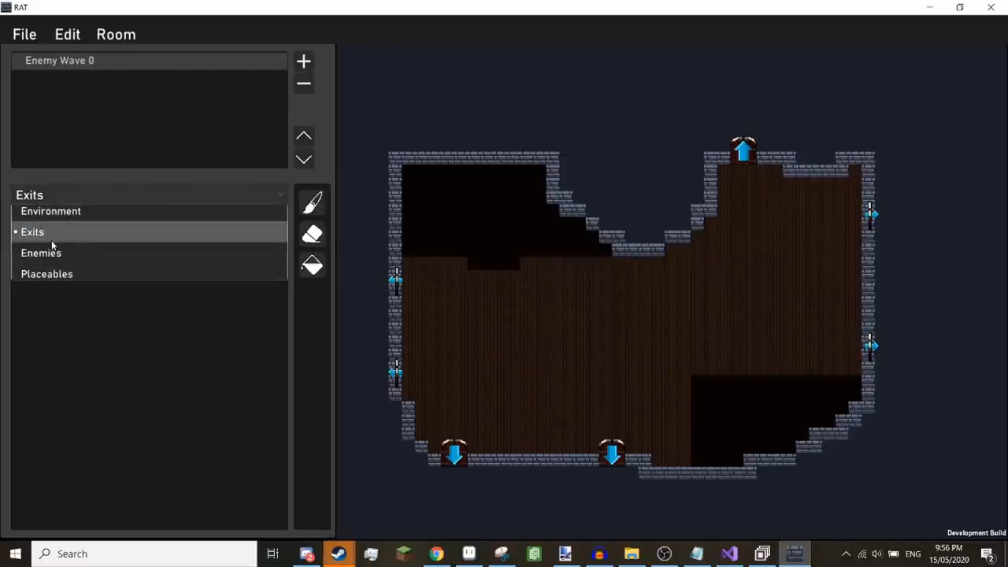
Place bullet kin from the Enemies palette onto the wooden floor for Enemy Wave 0.
{"action": "left_click", "coordinate": [39, 252]}
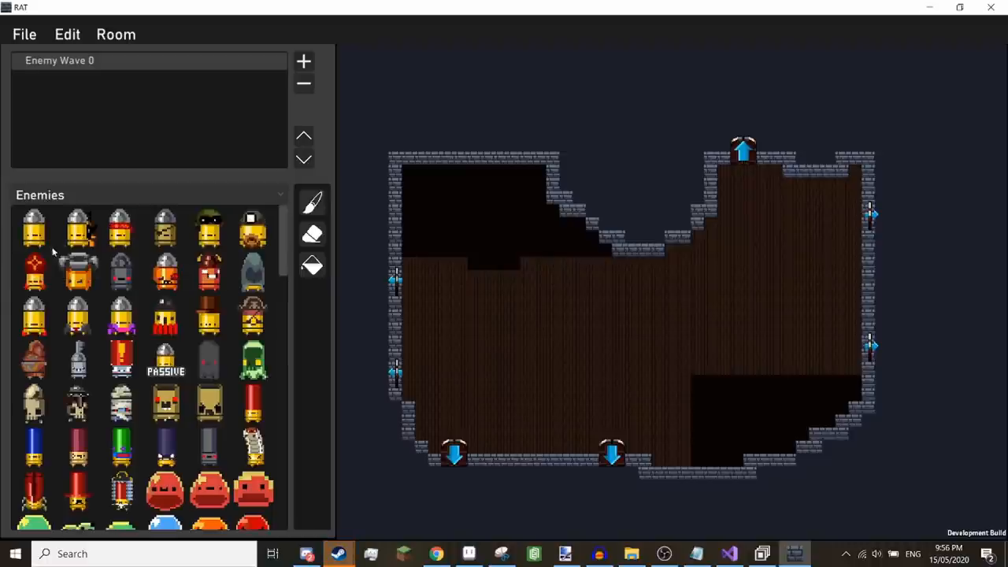
{"action": "scroll", "scroll_direction": "down", "scroll_amount": 3}
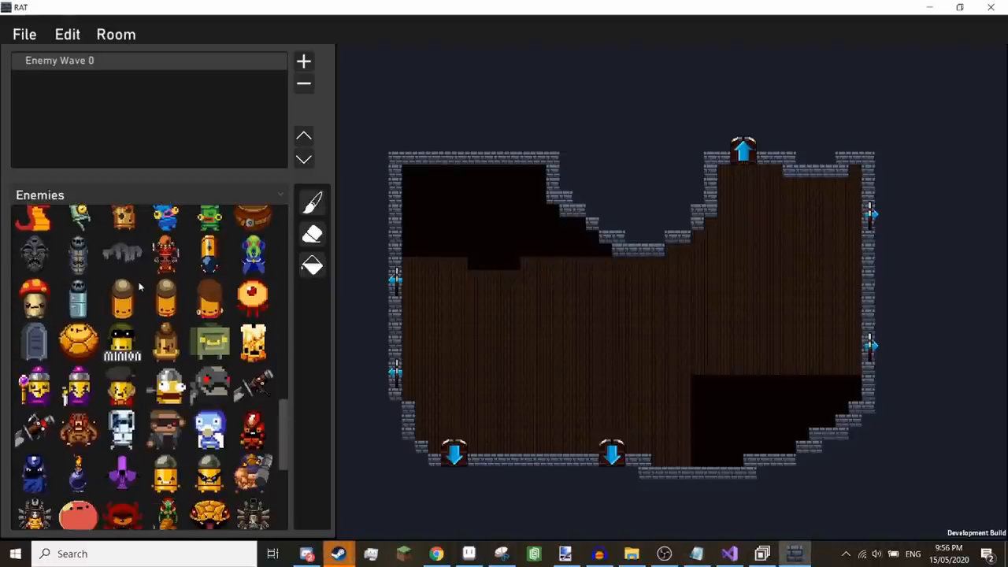
{"action": "scroll", "scroll_direction": "down", "scroll_amount": 3}
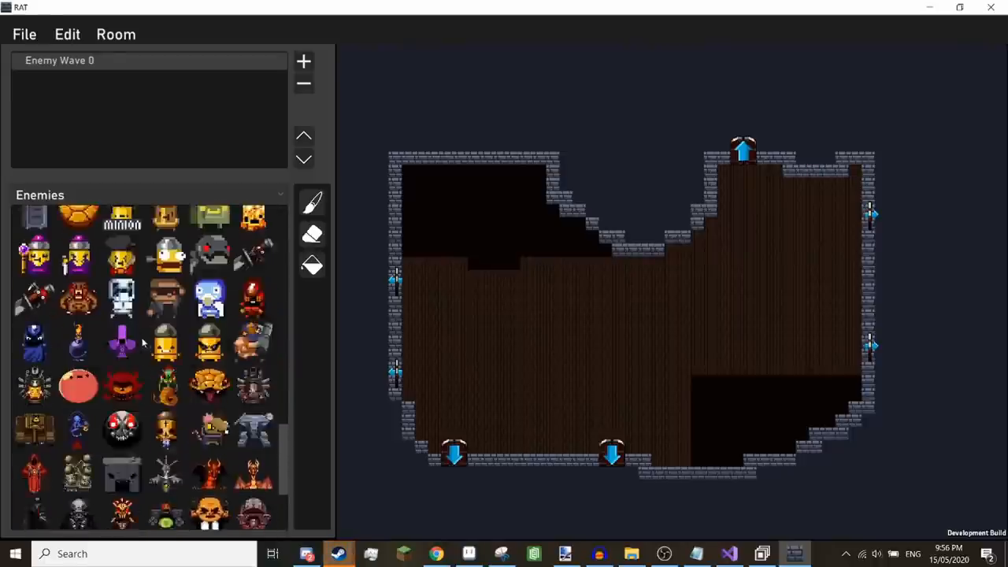
{"action": "scroll", "scroll_direction": "down", "scroll_amount": 3}
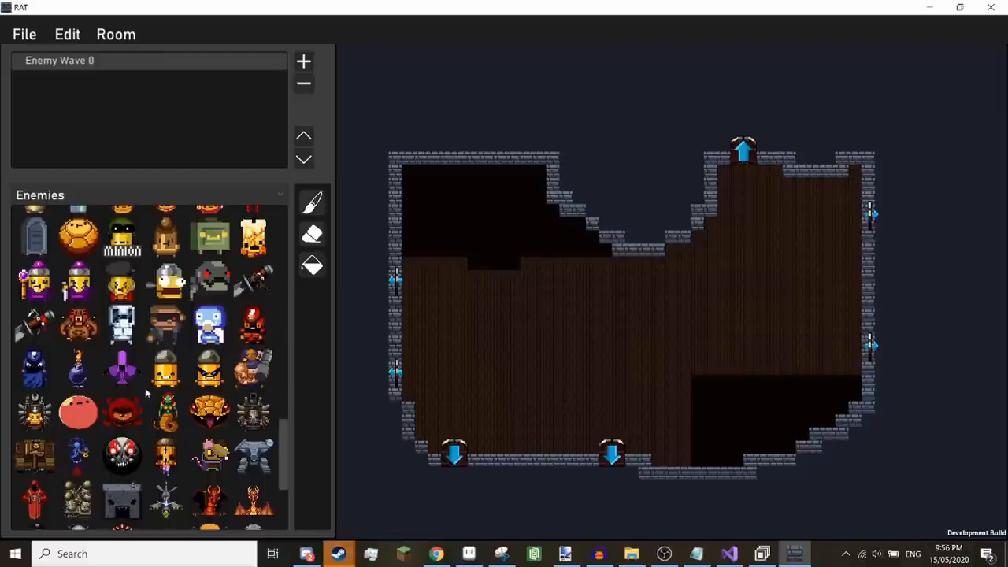
{"action": "mouse_move", "coordinate": [189, 377]}
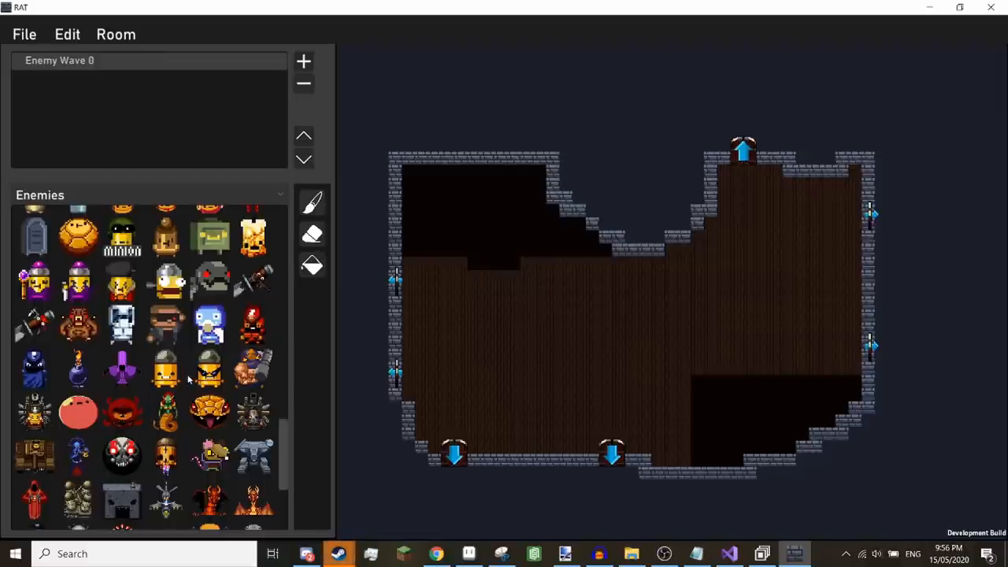
{"action": "mouse_move", "coordinate": [182, 391]}
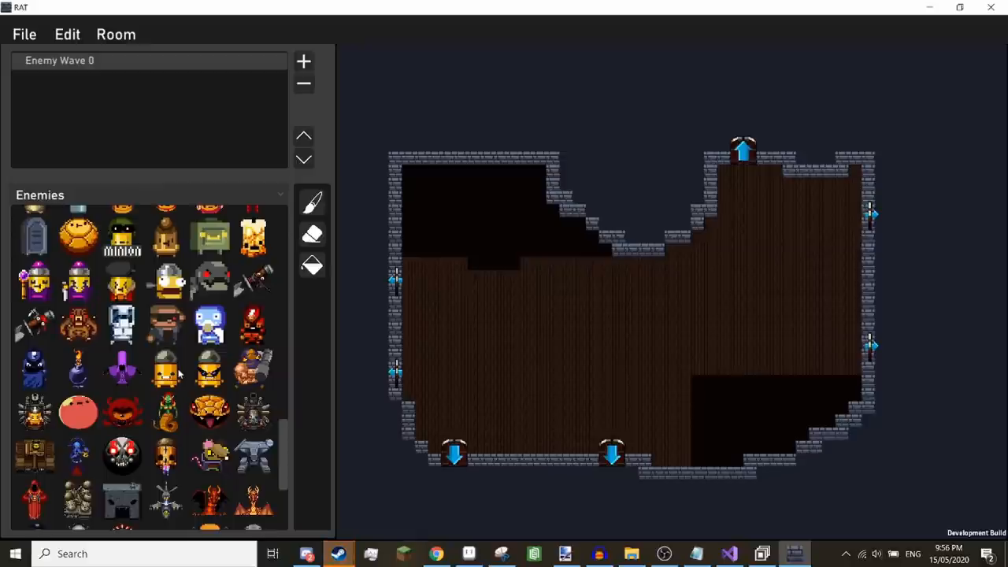
{"action": "scroll", "scroll_direction": "down", "scroll_amount": 3}
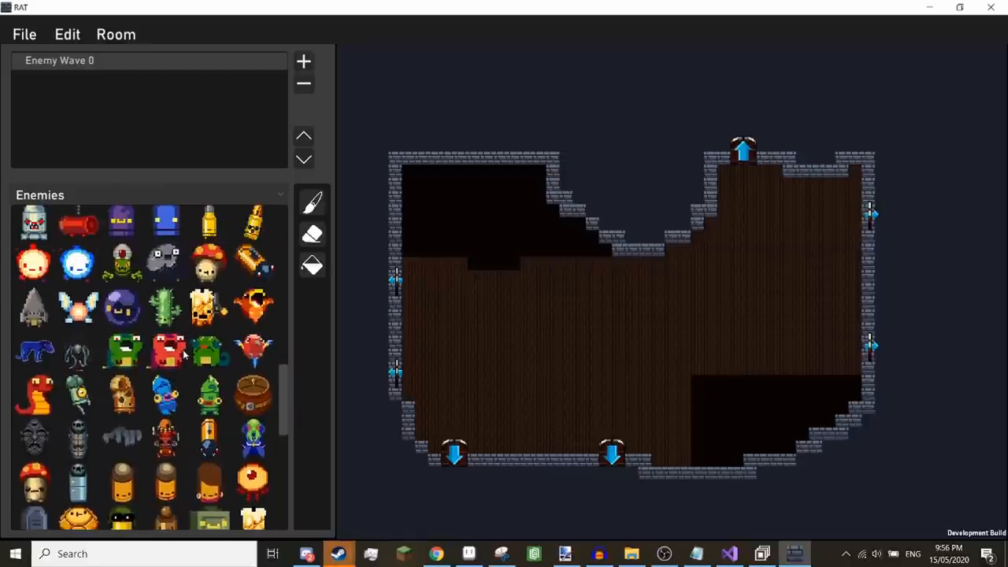
{"action": "mouse_move", "coordinate": [186, 355]}
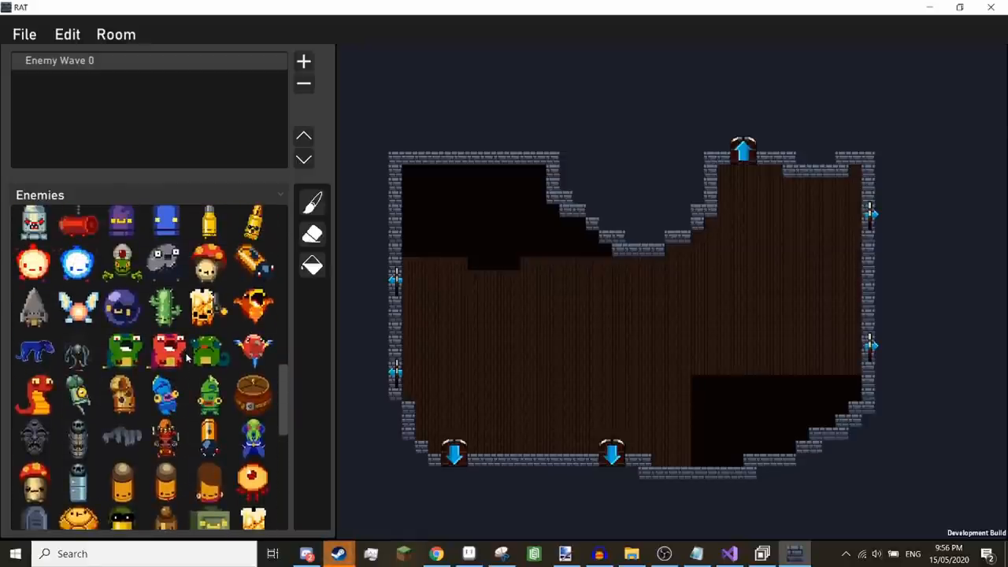
{"action": "scroll", "scroll_direction": "down", "scroll_amount": 3}
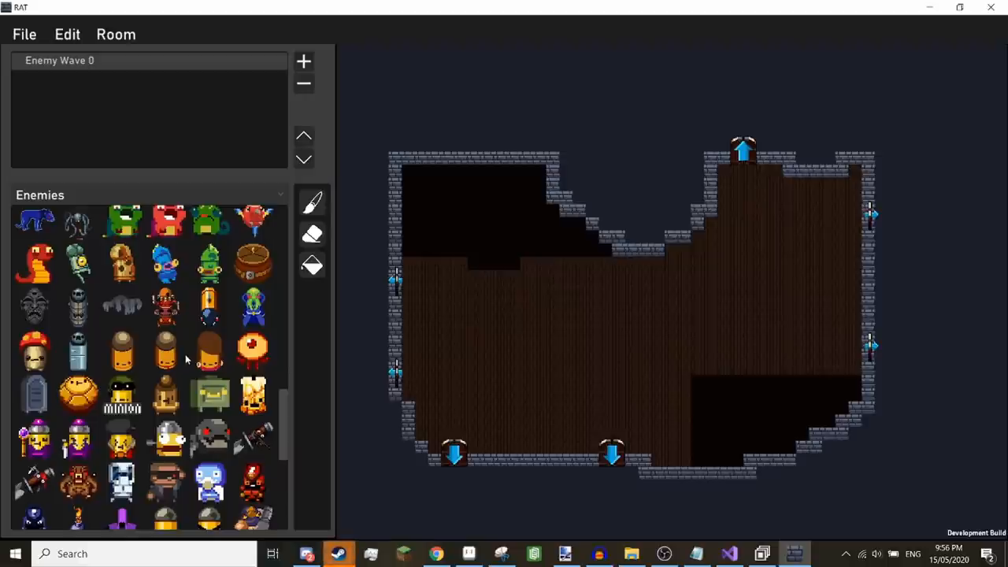
{"action": "scroll", "scroll_direction": "down", "scroll_amount": 3}
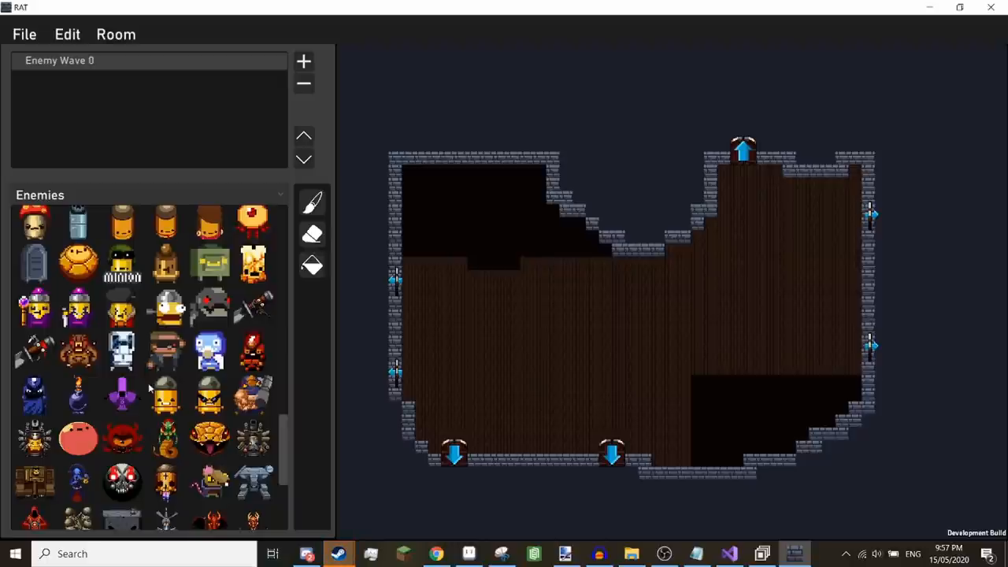
{"action": "mouse_move", "coordinate": [173, 390]}
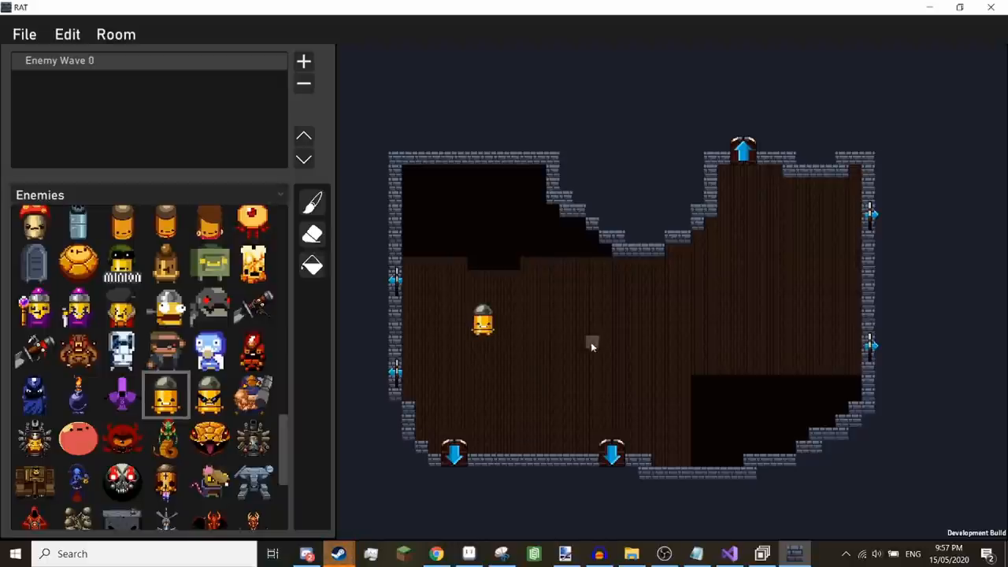
{"action": "left_click", "coordinate": [601, 334]}
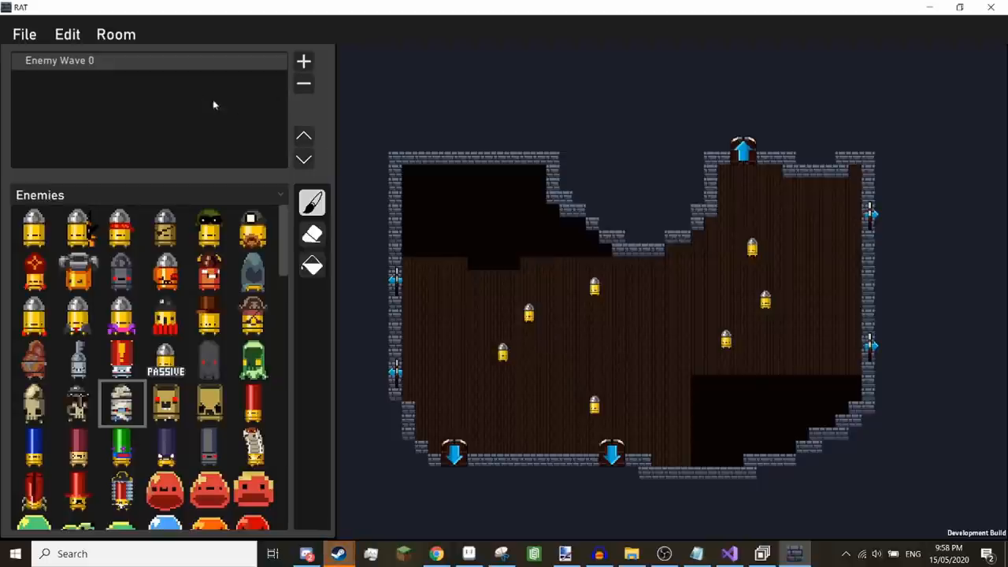
{"action": "mouse_move", "coordinate": [312, 69]}
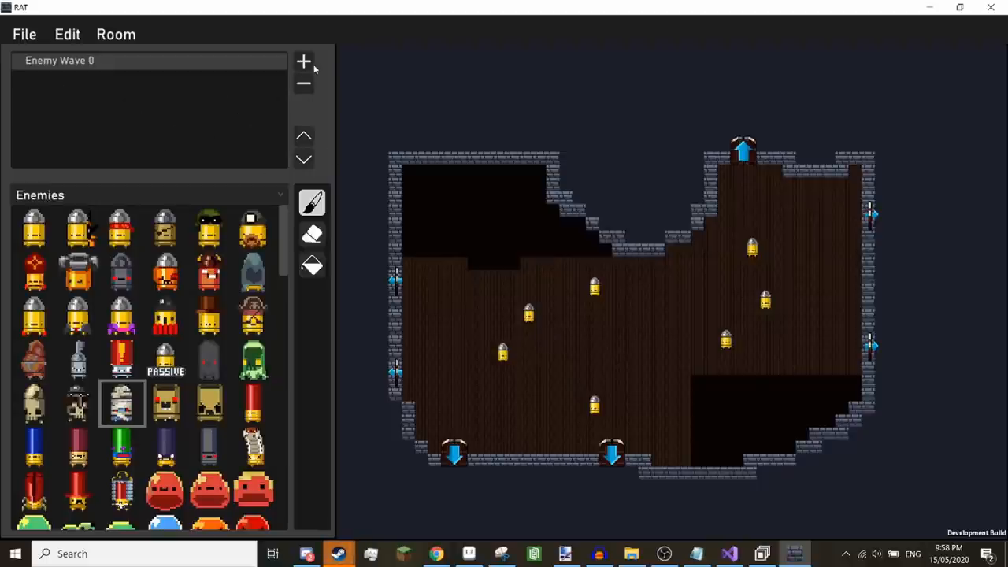
Add Enemy Wave 1, place an enemy in it, then return to Enemy Wave 0.
{"action": "left_click", "coordinate": [302, 62]}
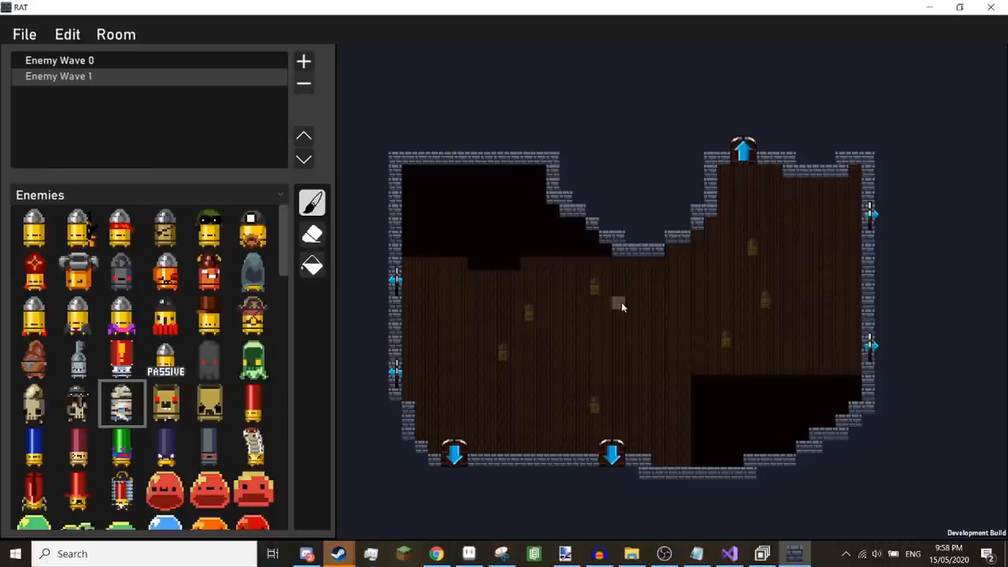
{"action": "left_click", "coordinate": [567, 366]}
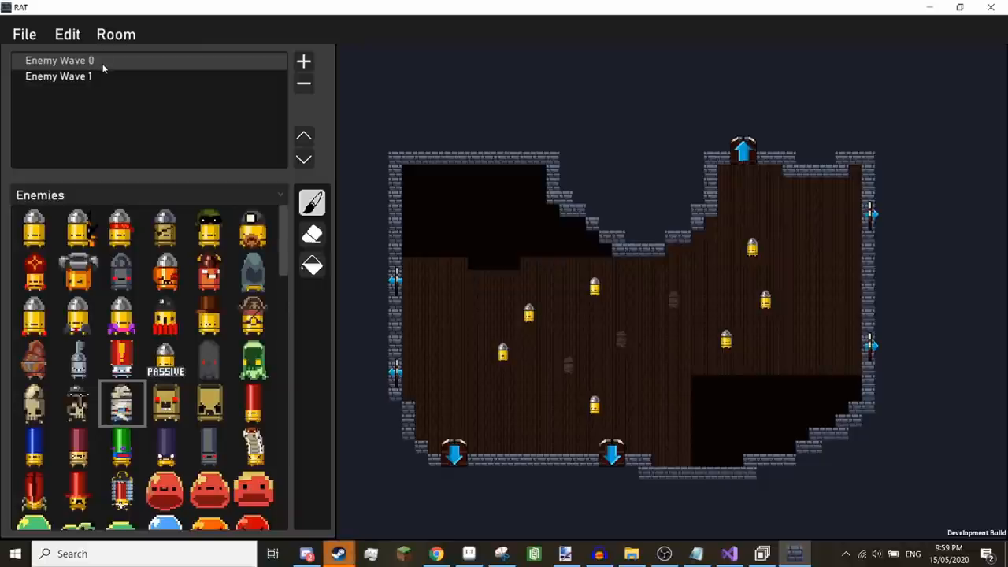
{"action": "mouse_move", "coordinate": [91, 61]}
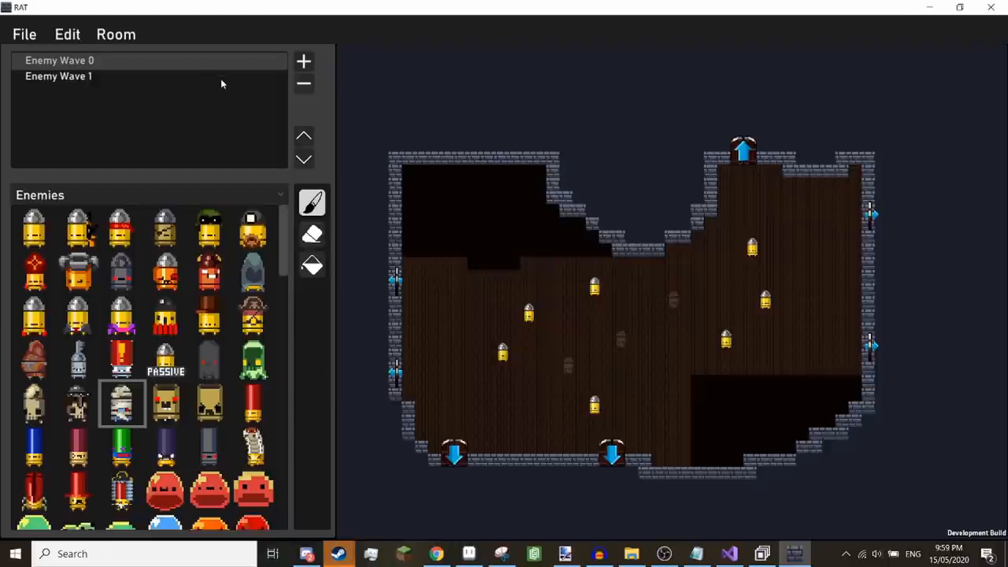
{"action": "left_click", "coordinate": [302, 62]}
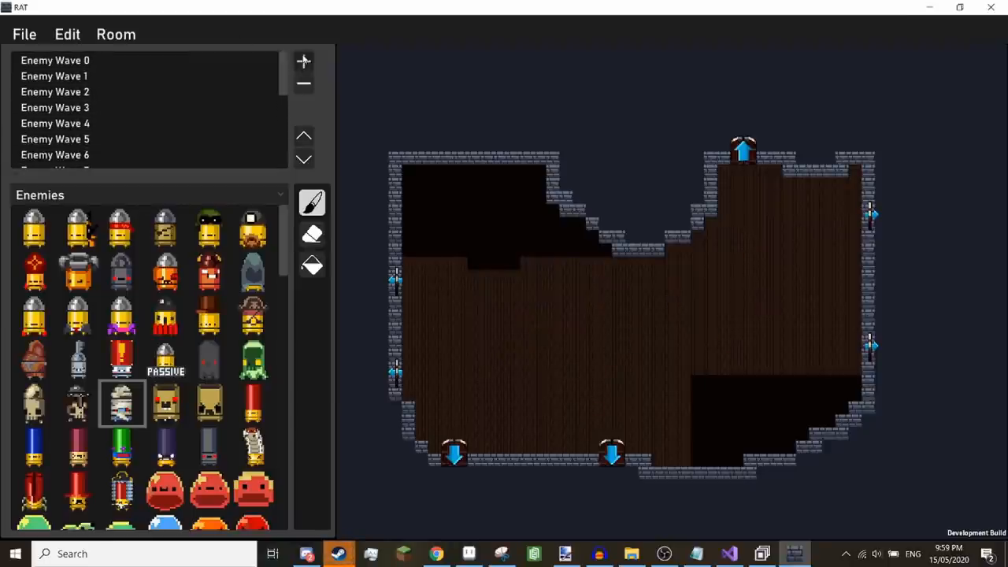
Switch the palette to Placeables and furnish the room with pillars, spike logs, tables and rocks.
{"action": "scroll", "scroll_direction": "down", "scroll_amount": 3}
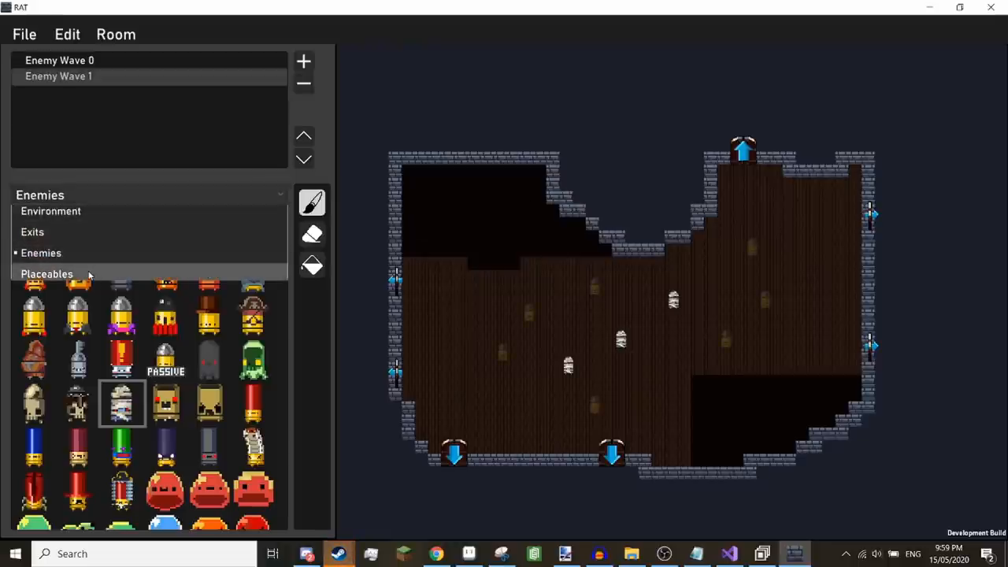
{"action": "left_click", "coordinate": [47, 274]}
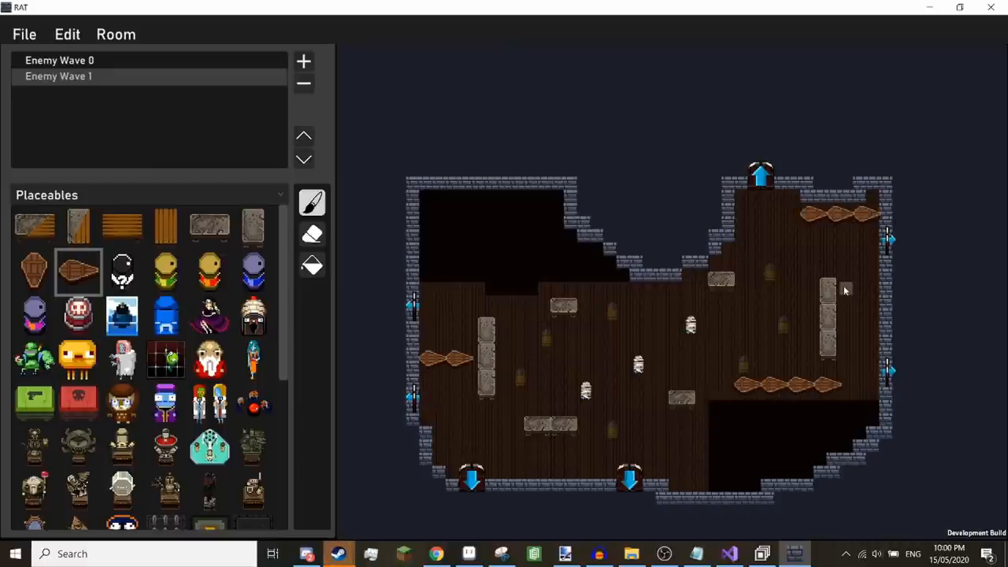
{"action": "mouse_move", "coordinate": [835, 327]}
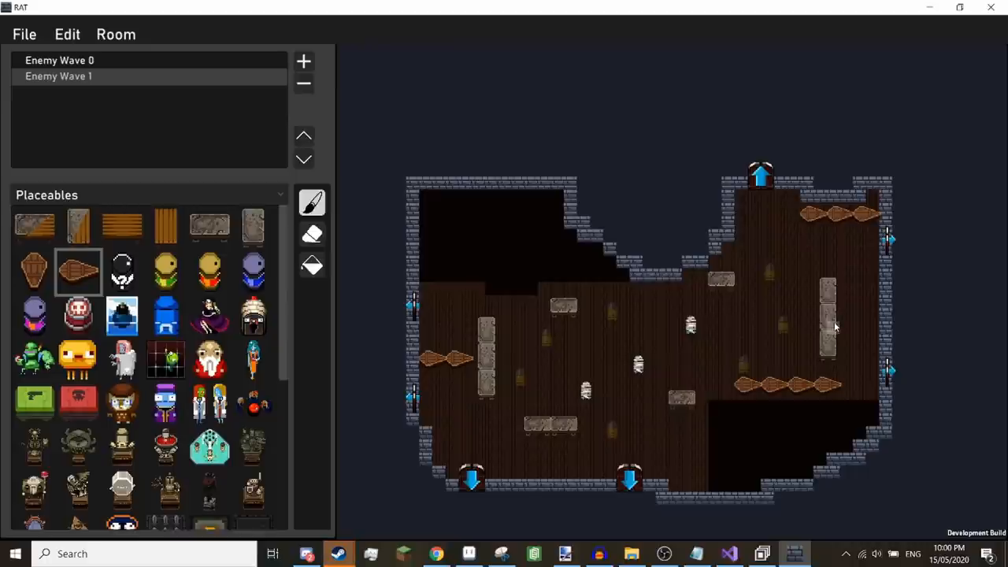
{"action": "scroll", "scroll_direction": "down", "scroll_amount": 3}
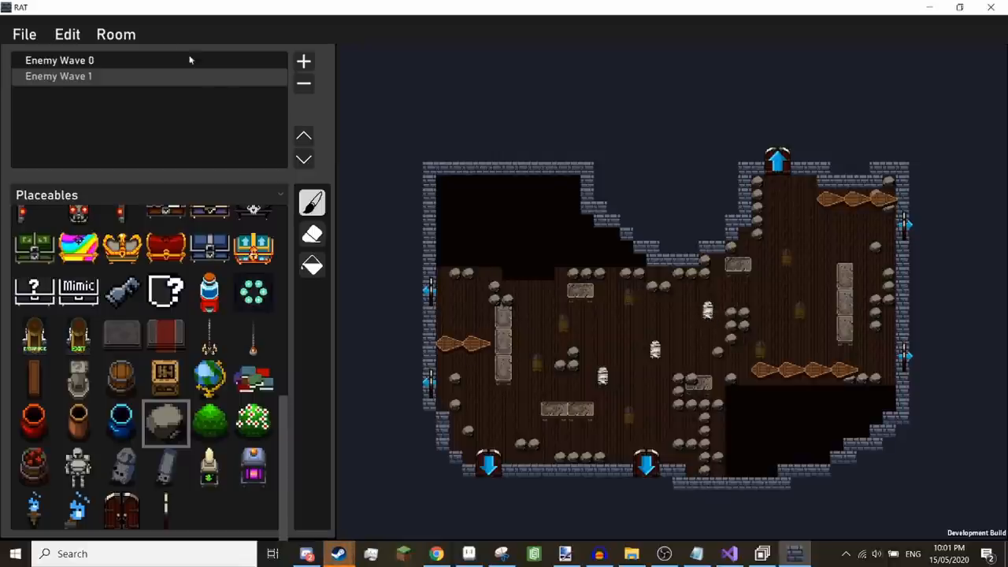
In Room Properties, leave only the Hollow chamber ticked under Chambers.
{"action": "left_click", "coordinate": [120, 35]}
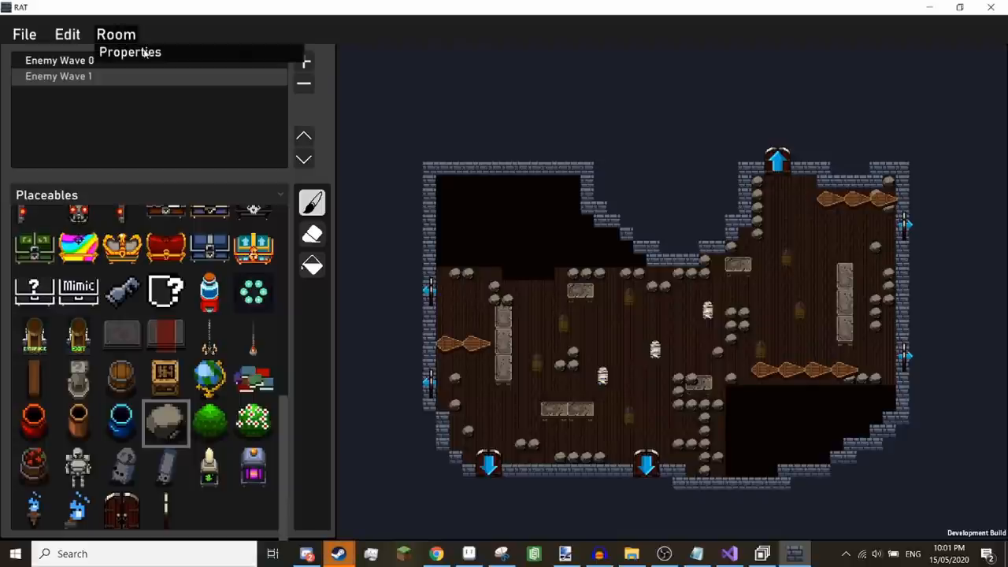
{"action": "left_click", "coordinate": [132, 51]}
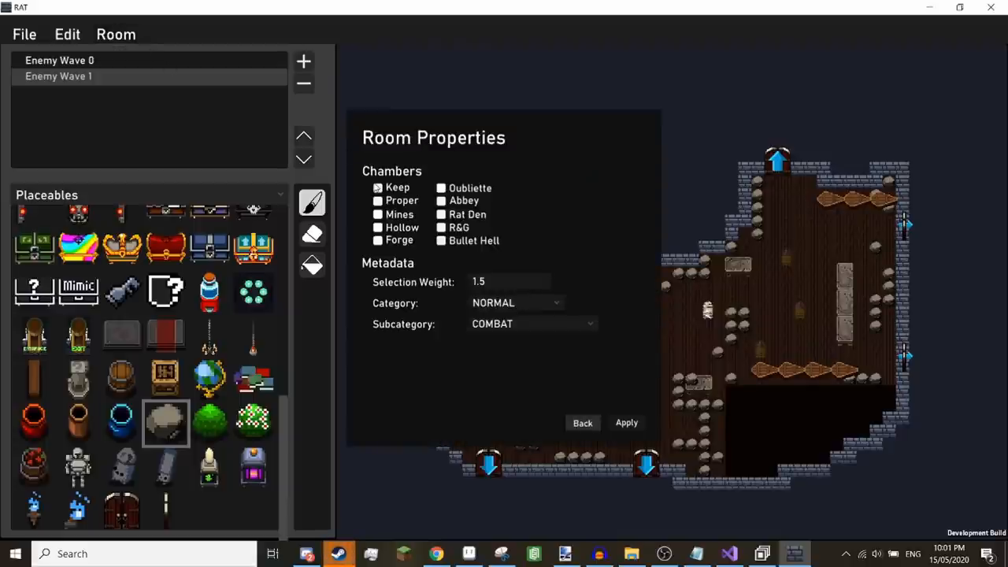
{"action": "left_click", "coordinate": [378, 202]}
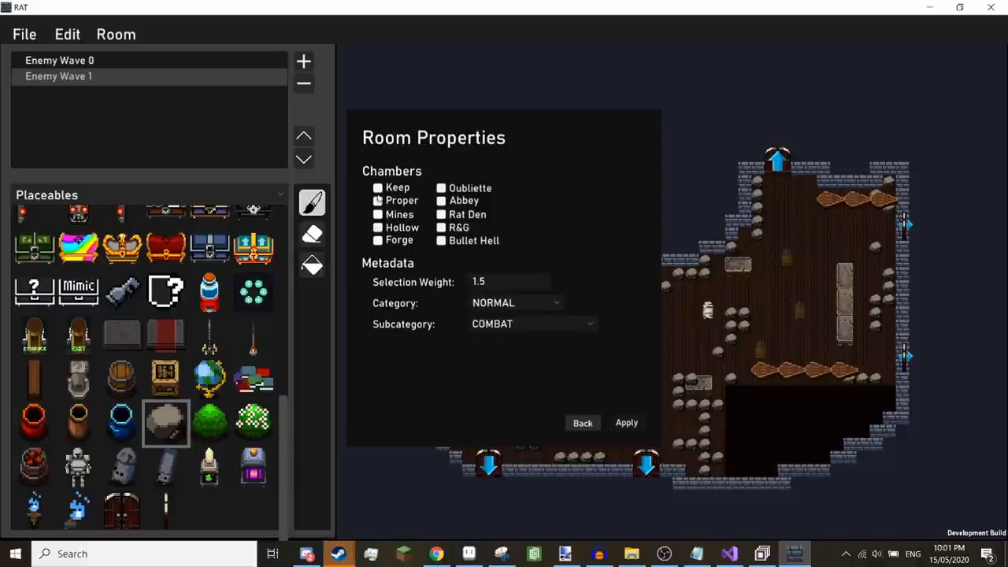
{"action": "left_click", "coordinate": [377, 200]}
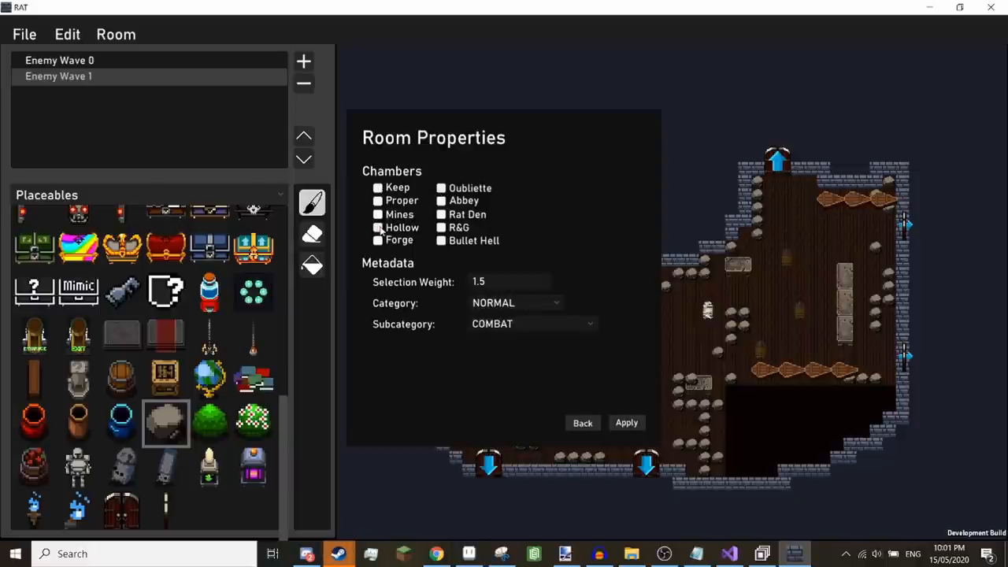
{"action": "left_click", "coordinate": [378, 227]}
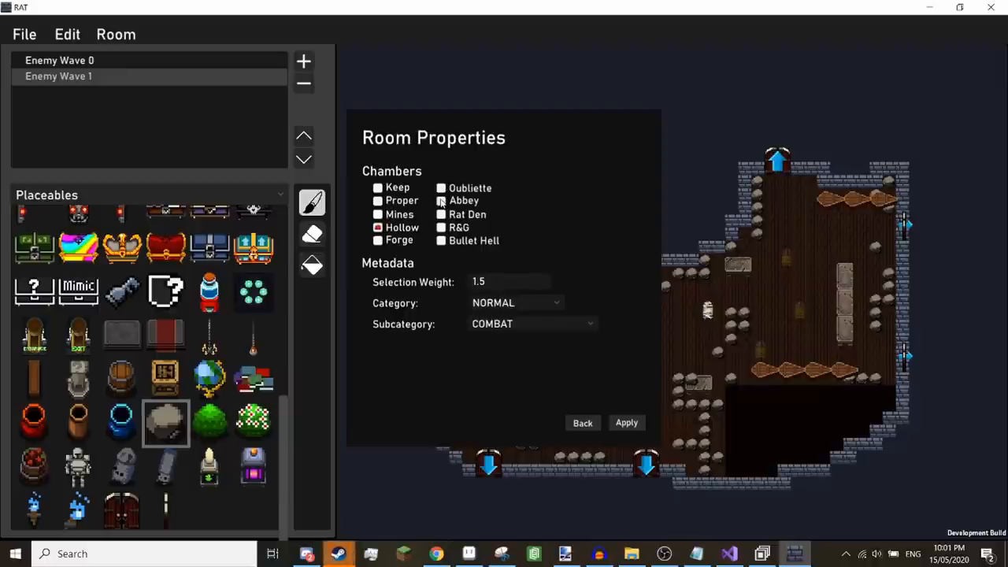
{"action": "mouse_move", "coordinate": [431, 212]}
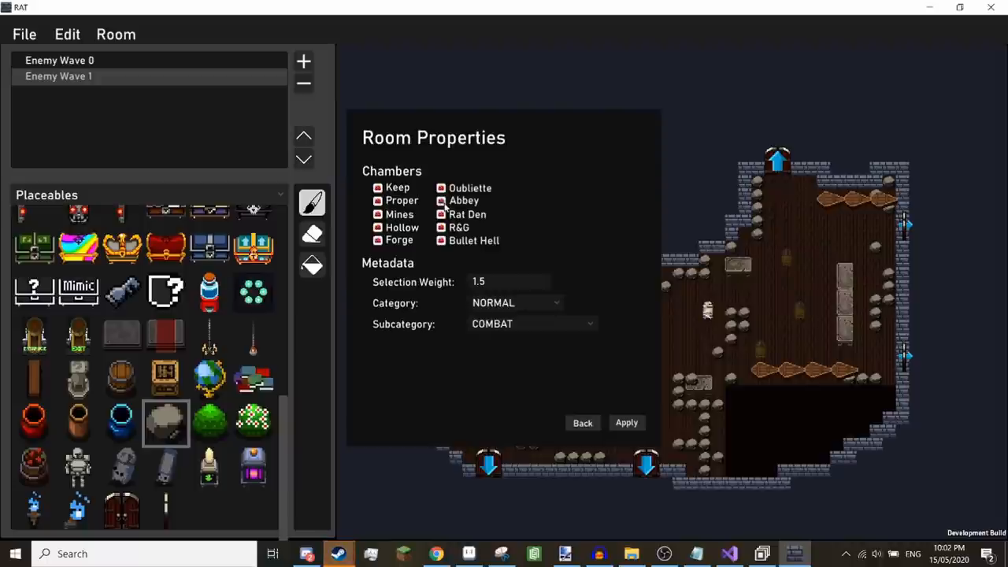
{"action": "left_click", "coordinate": [441, 200]}
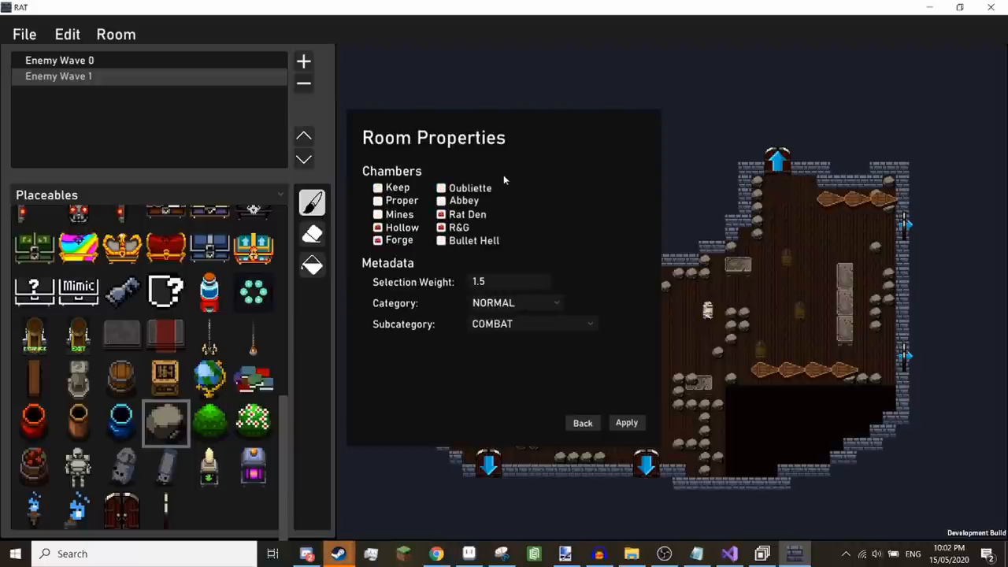
{"action": "left_click", "coordinate": [378, 227]}
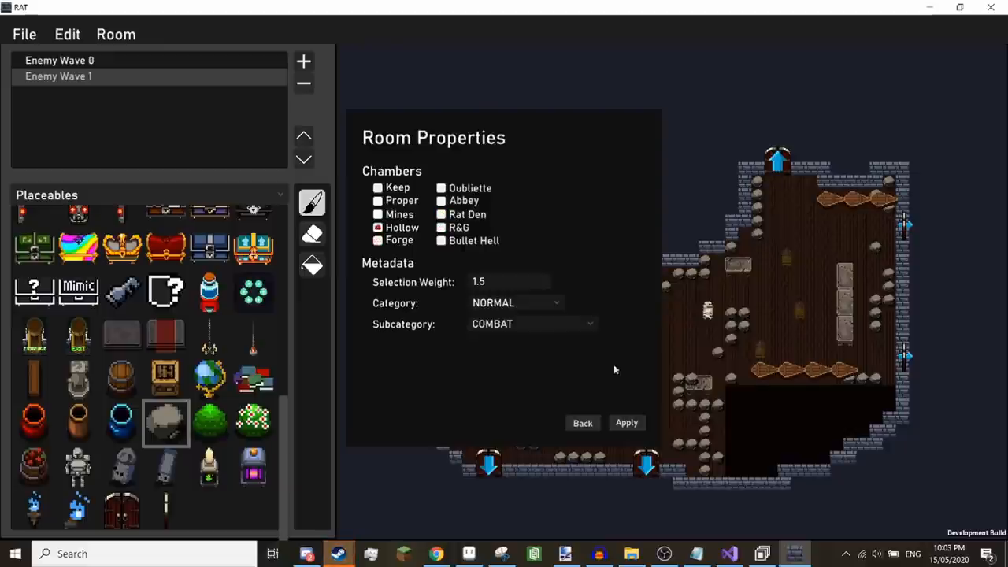
{"action": "mouse_move", "coordinate": [513, 280]}
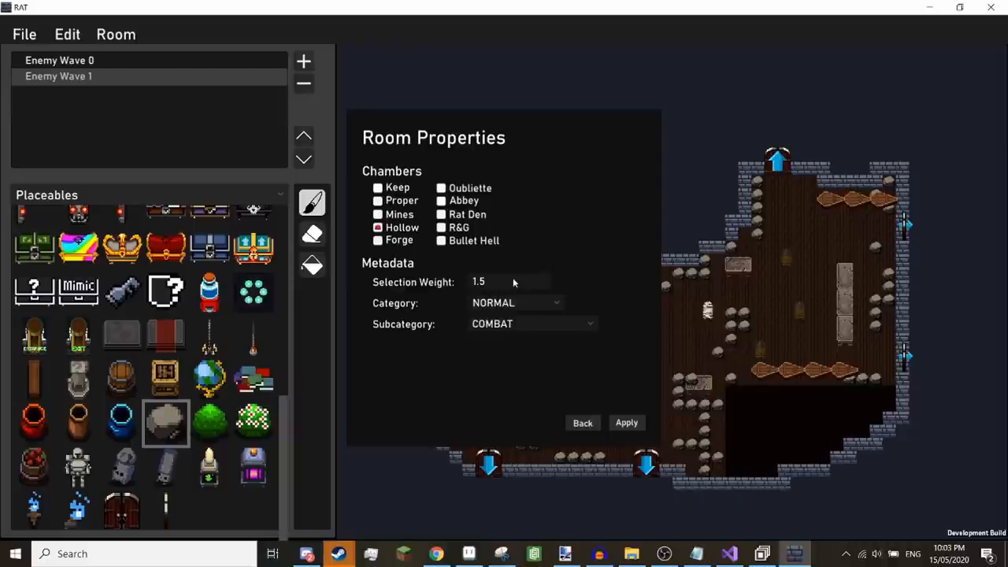
{"action": "mouse_move", "coordinate": [488, 286]}
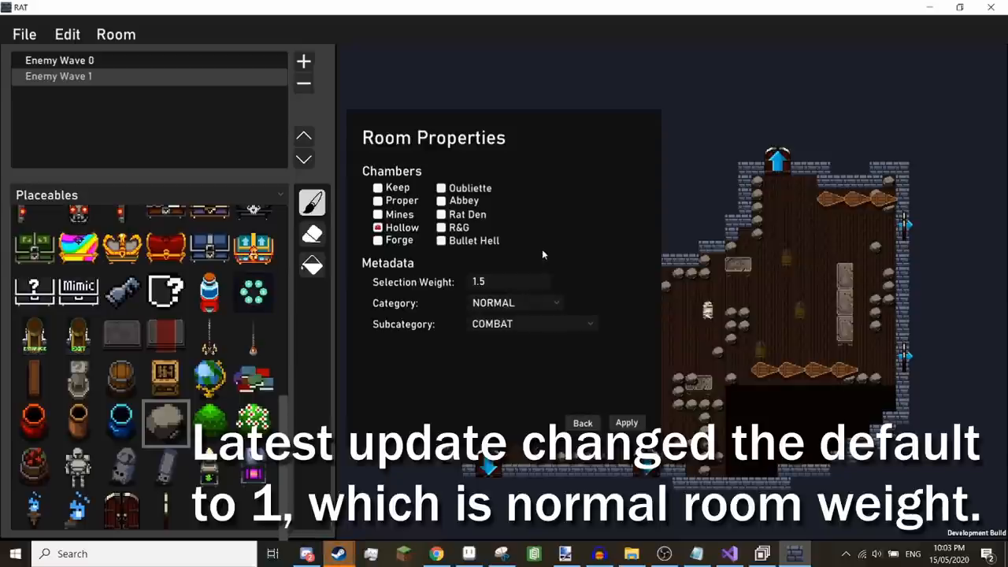
{"action": "left_click", "coordinate": [507, 281]}
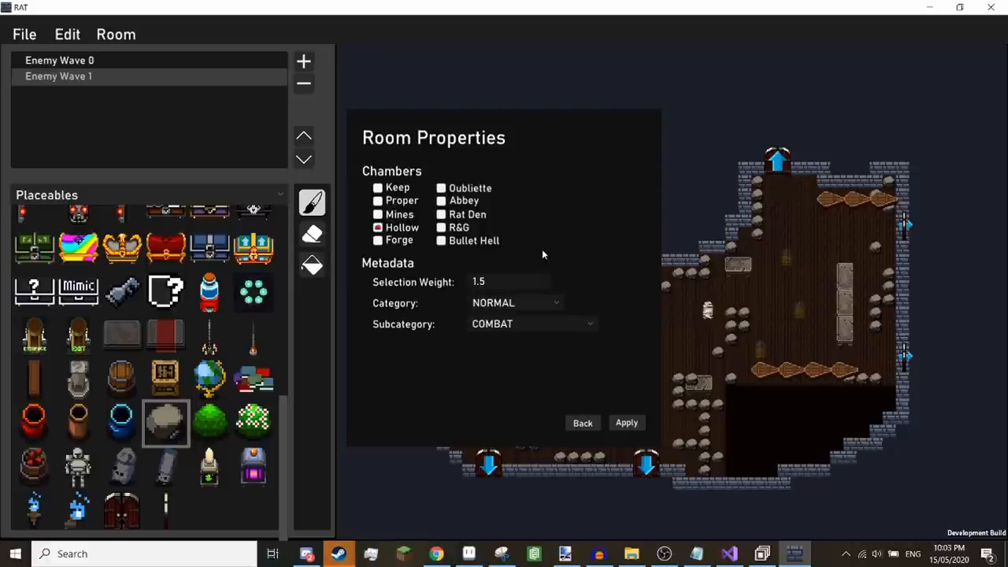
{"action": "type", "text": "1000"}
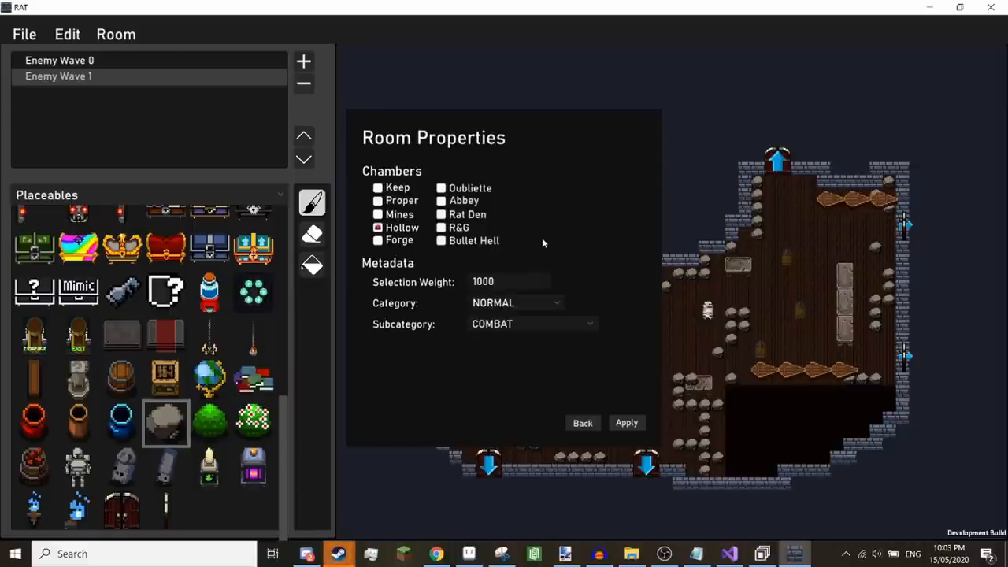
{"action": "type", "text": "1.5"}
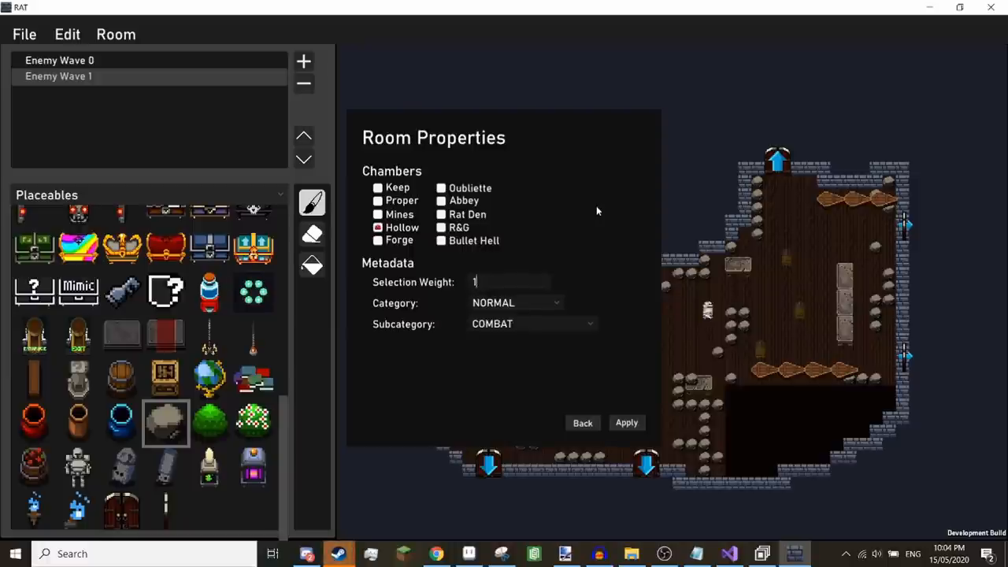
{"action": "type", "text": "0.7"}
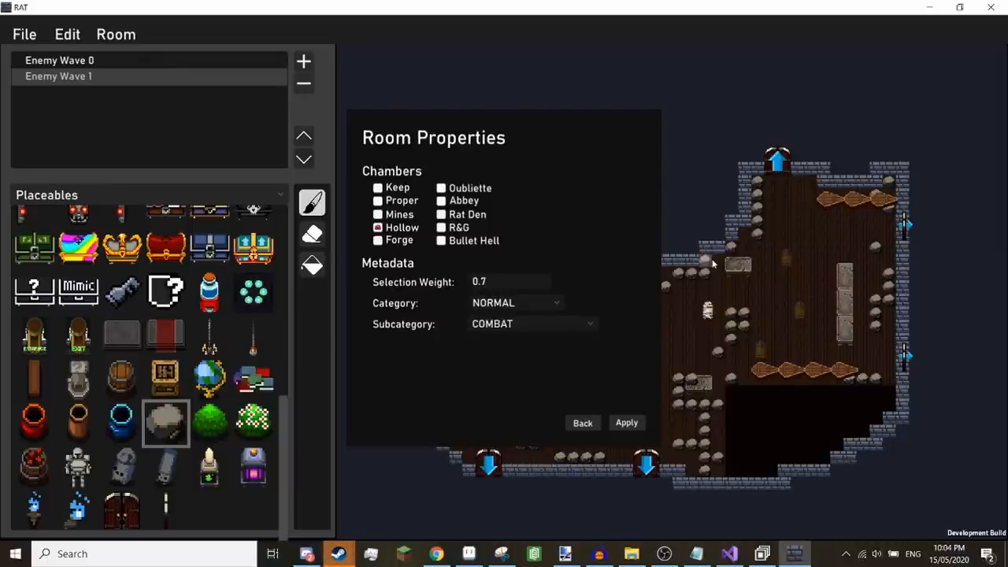
{"action": "type", "text": "0.4"}
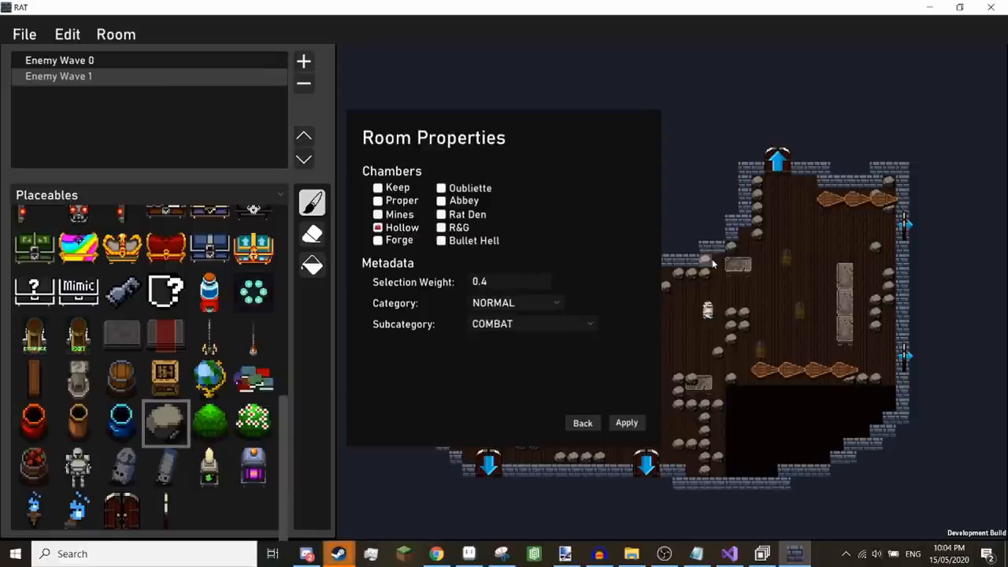
{"action": "type", "text": "0.2"}
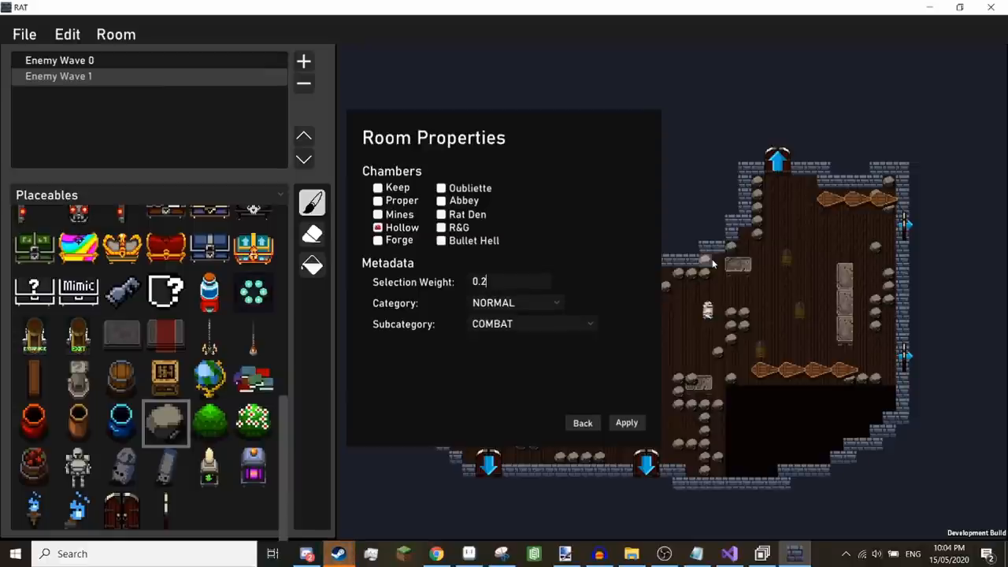
{"action": "key", "text": "Backspace"}
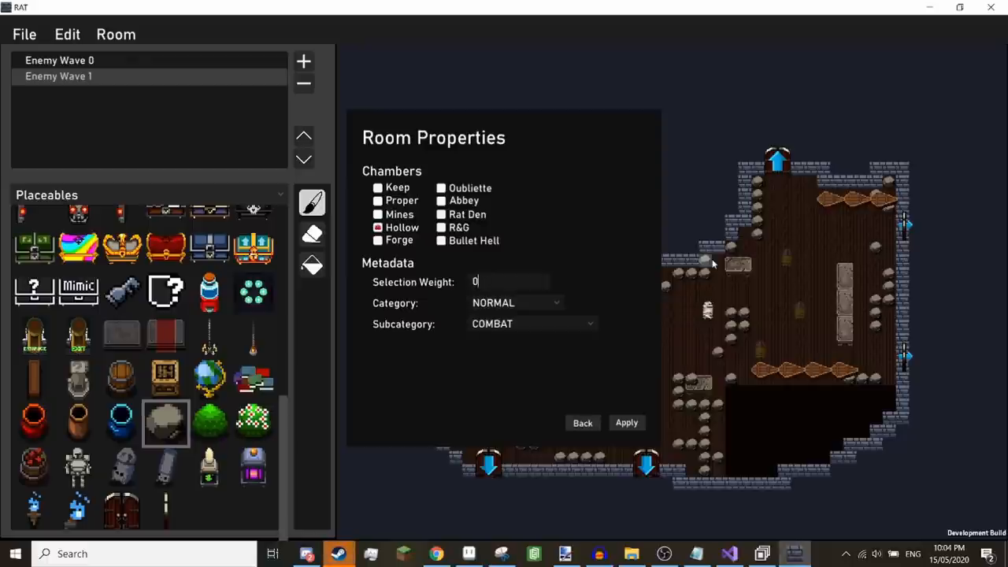
{"action": "type", "text": "1.5"}
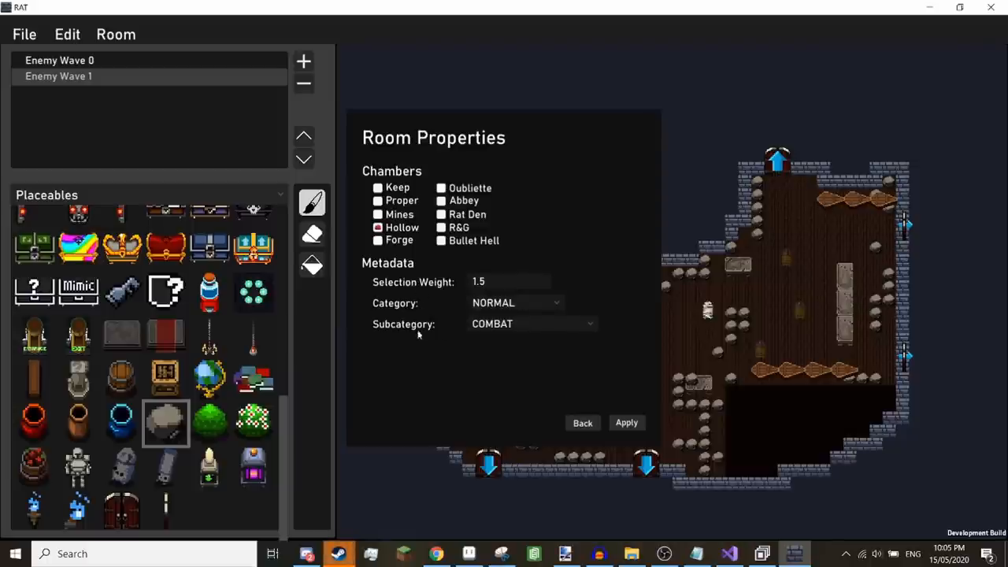
{"action": "mouse_move", "coordinate": [430, 331]}
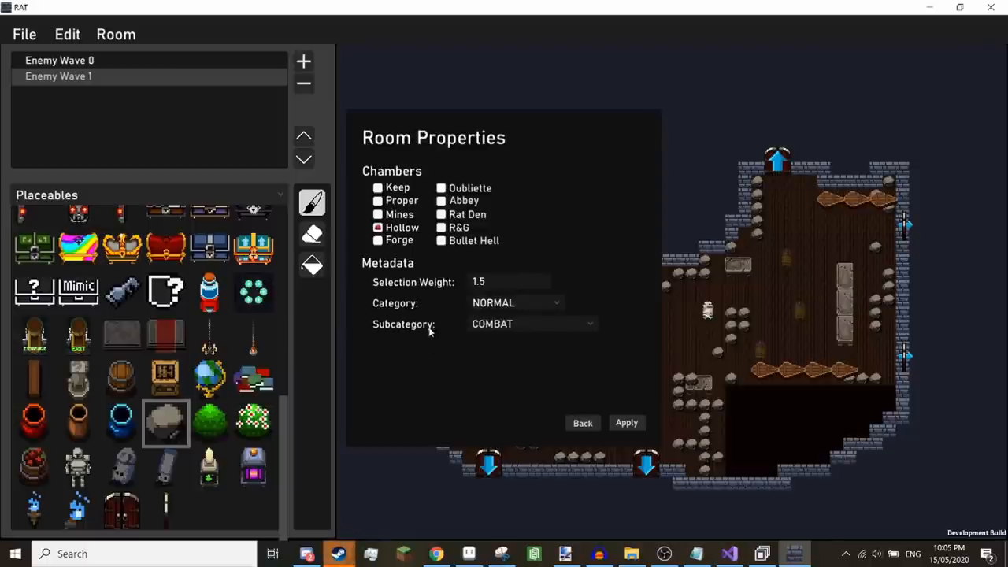
Change the room's subcategory from COMBAT to TRAP.
{"action": "left_click", "coordinate": [507, 280]}
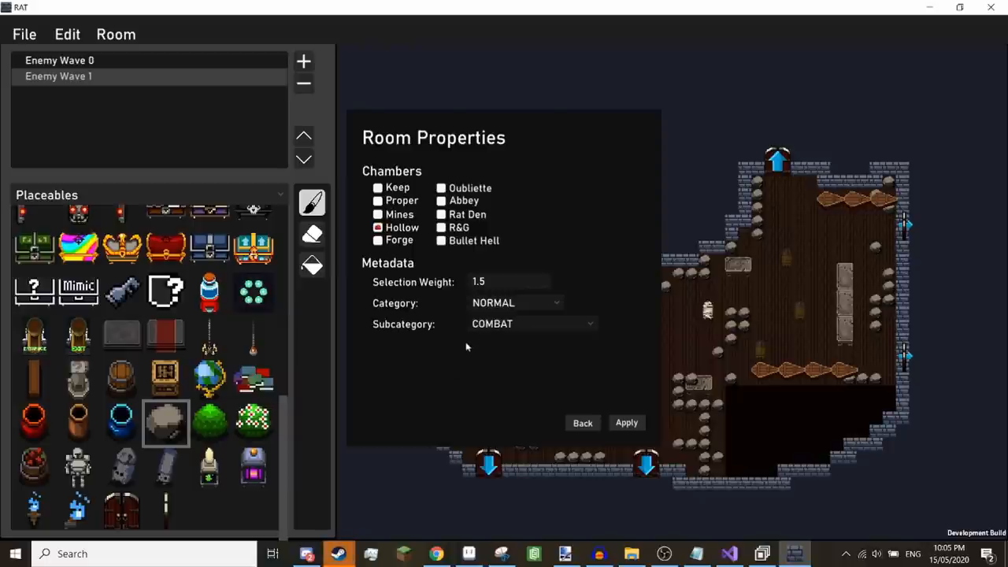
{"action": "left_click", "coordinate": [533, 324]}
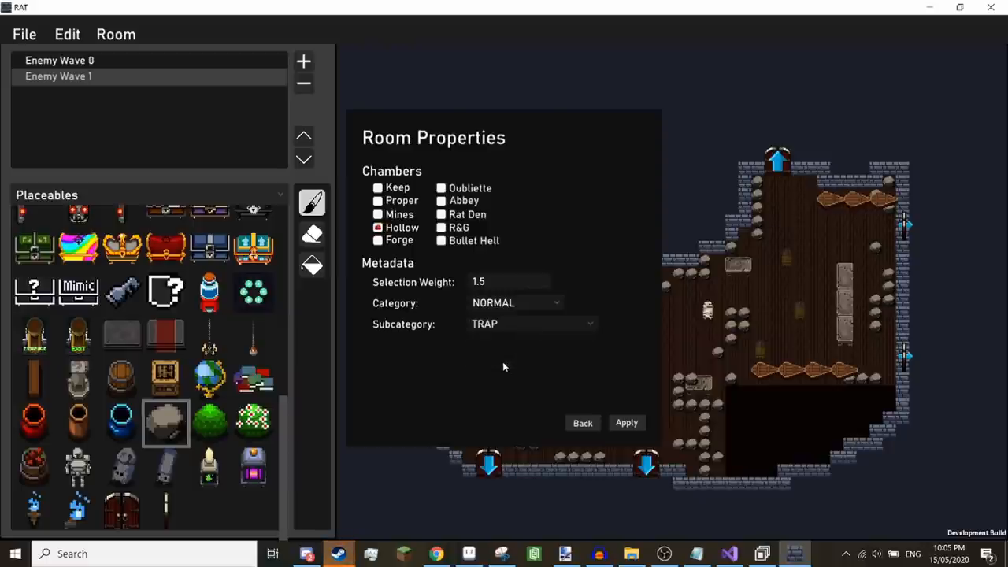
{"action": "mouse_move", "coordinate": [426, 359]}
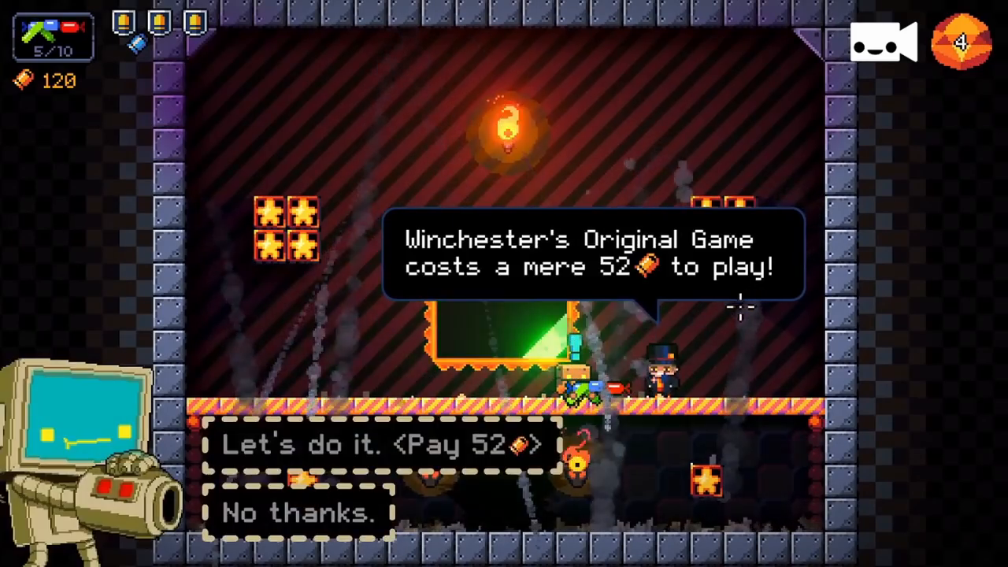
{"action": "left_click", "coordinate": [365, 444]}
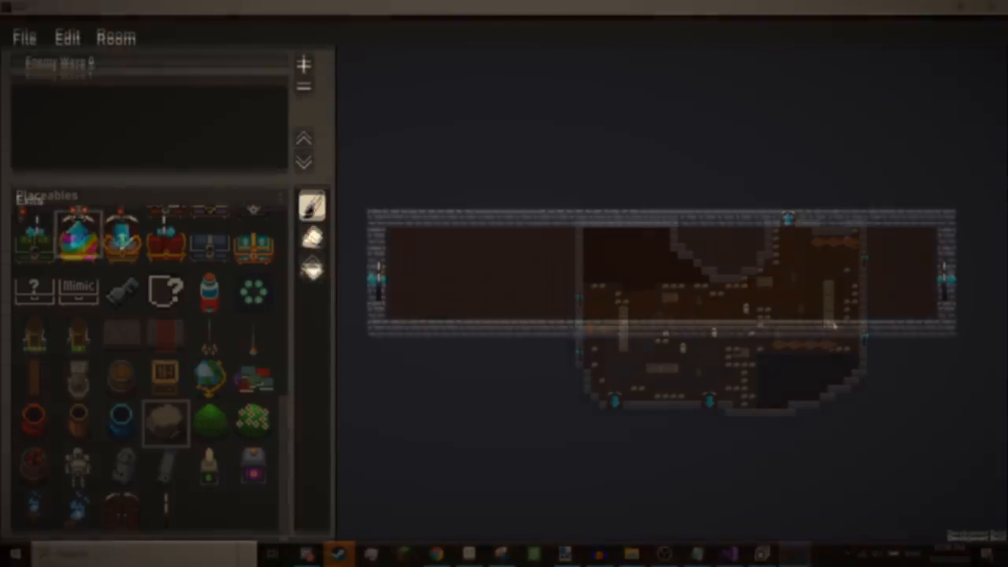
Enable Shuffle Reinforcement Positions in Room Properties and apply the changes.
{"action": "left_click", "coordinate": [115, 38]}
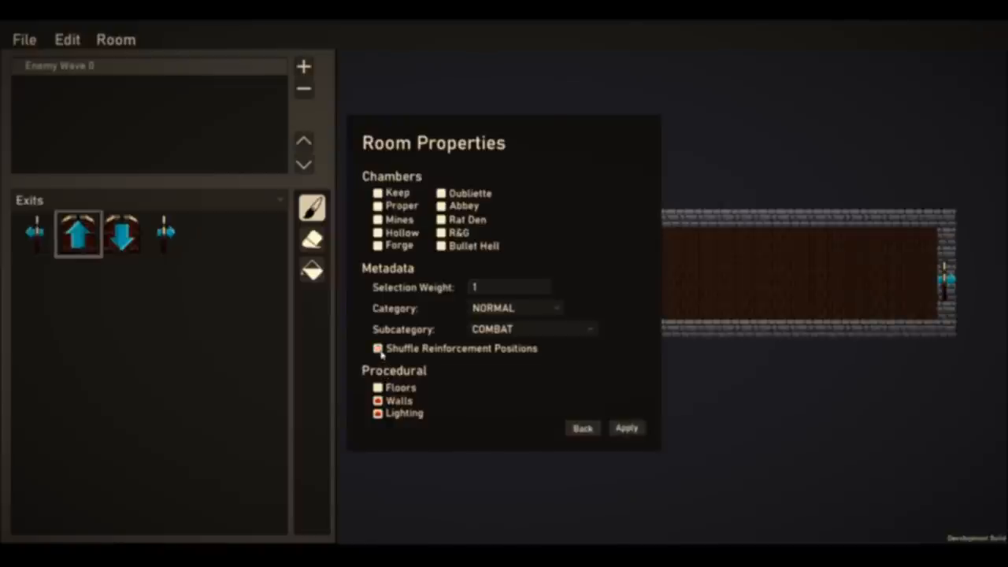
{"action": "left_click", "coordinate": [375, 349]}
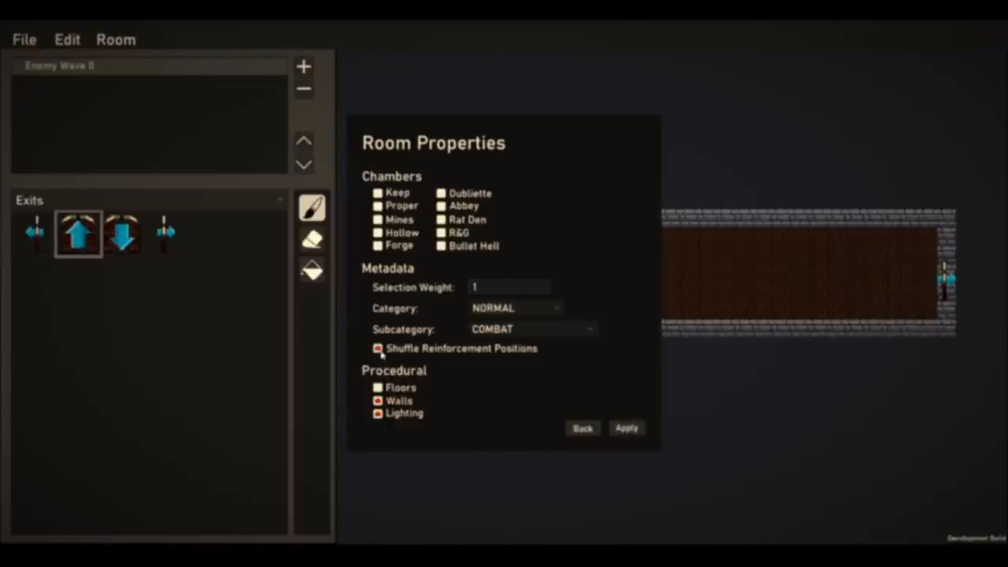
{"action": "left_click", "coordinate": [375, 350]}
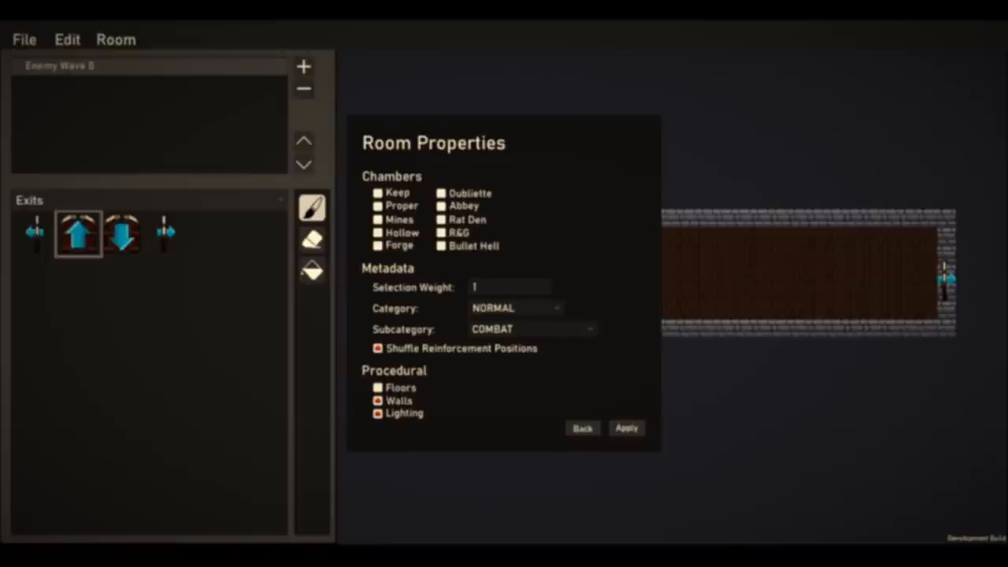
{"action": "left_click", "coordinate": [375, 388]}
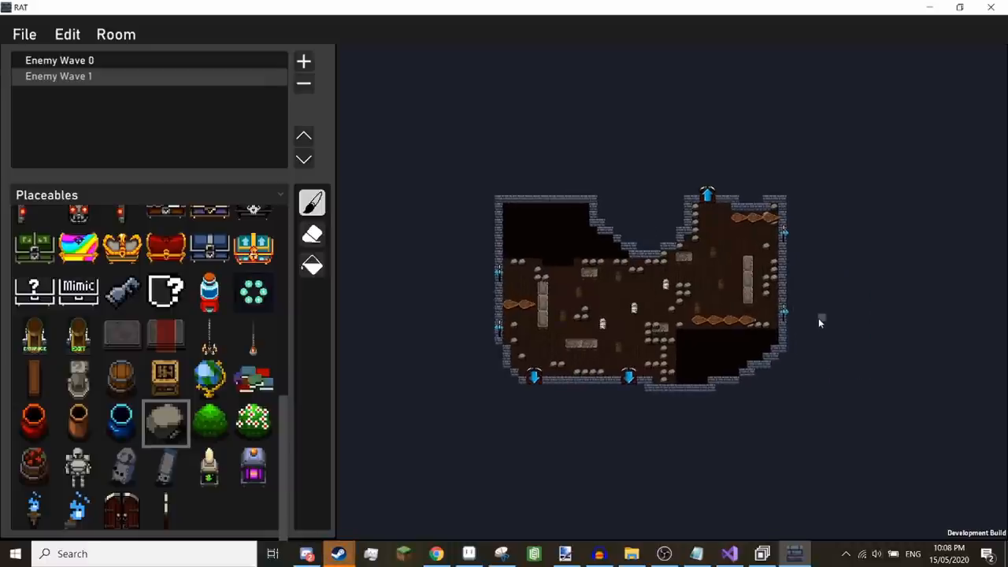
{"action": "mouse_move", "coordinate": [633, 159]}
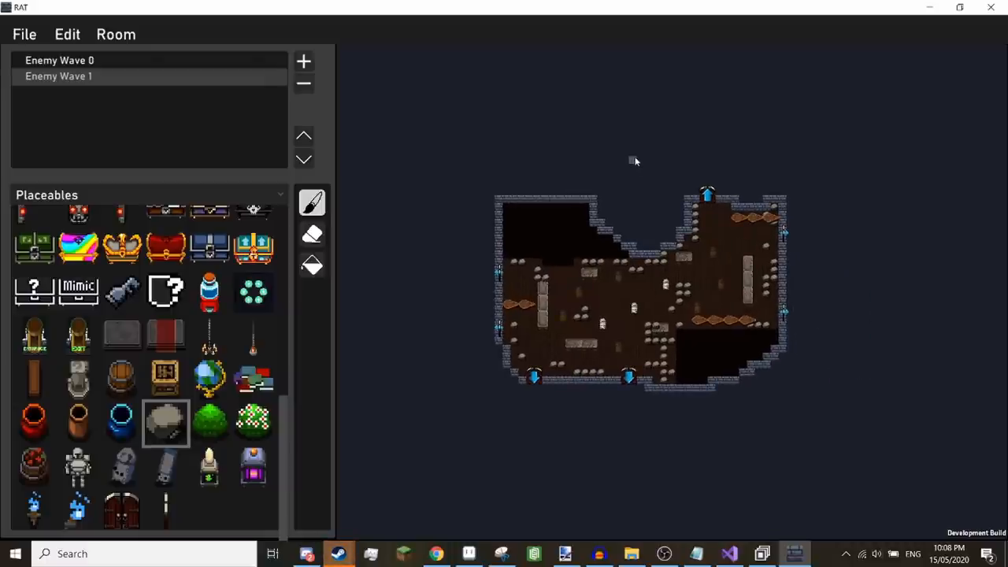
{"action": "mouse_move", "coordinate": [673, 167]}
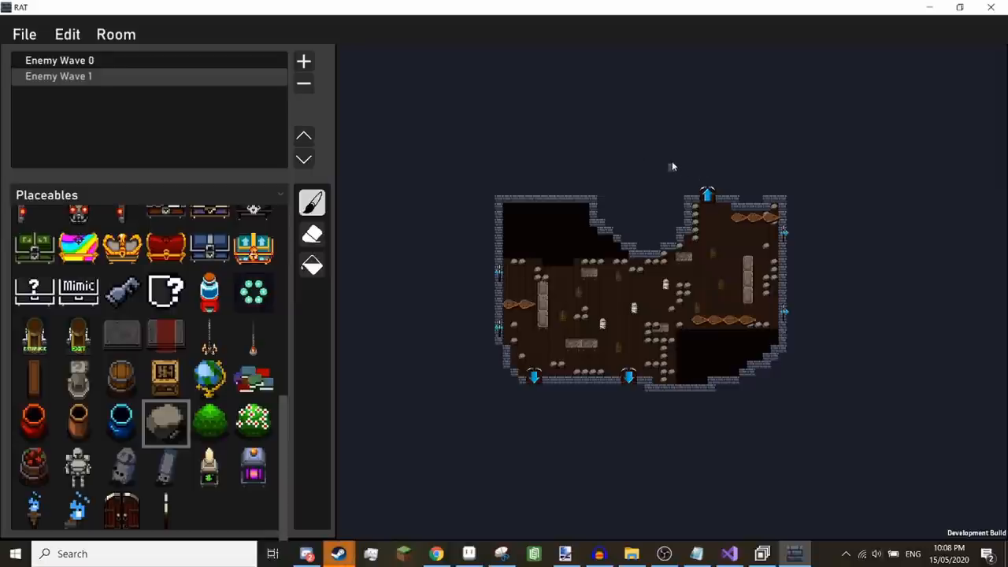
{"action": "mouse_move", "coordinate": [671, 162]}
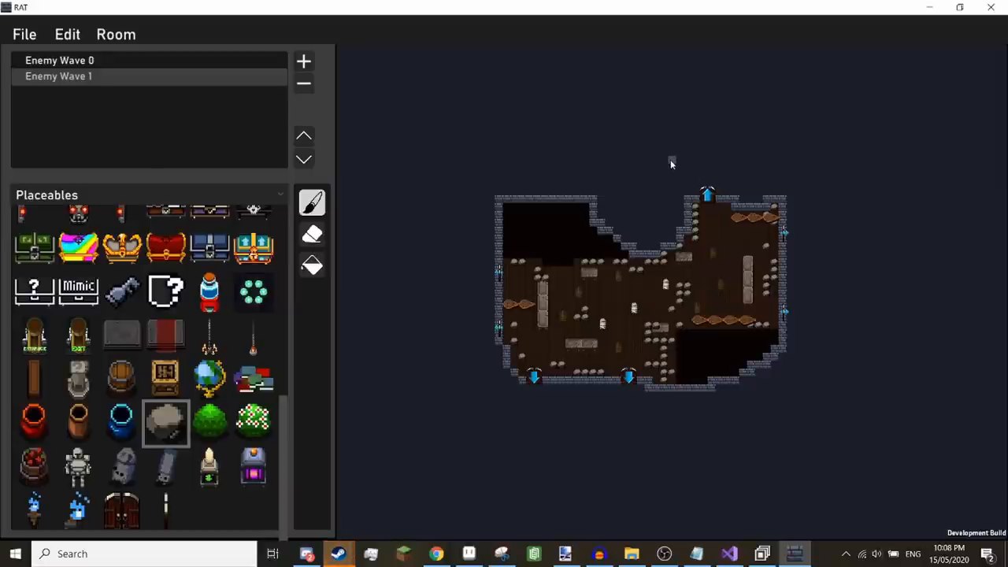
{"action": "mouse_move", "coordinate": [889, 215]}
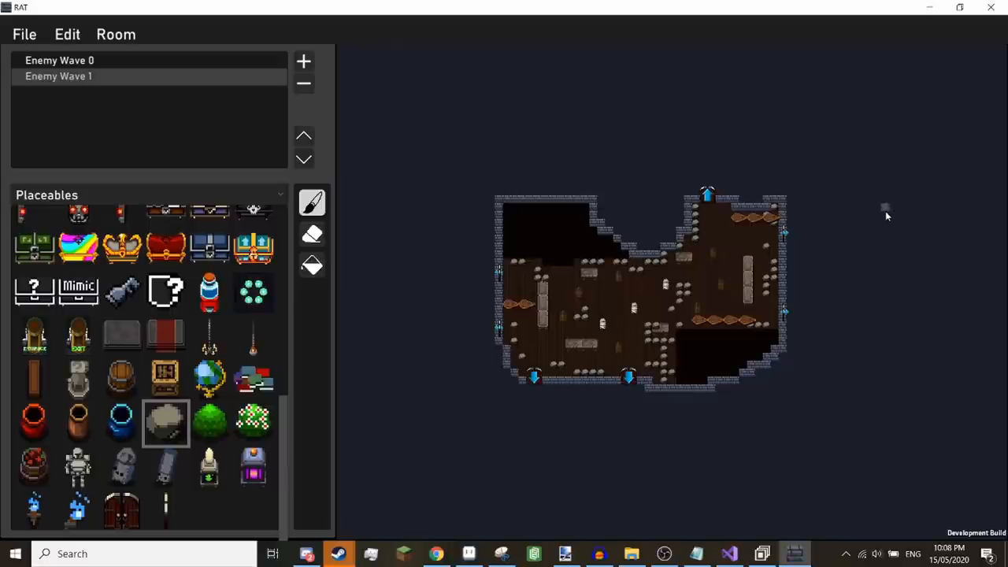
{"action": "mouse_move", "coordinate": [898, 208]}
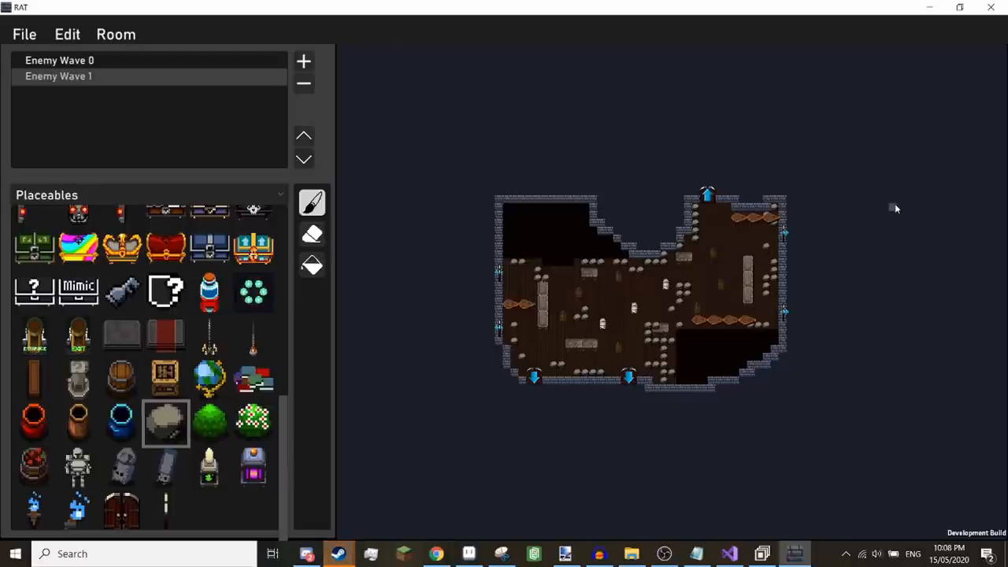
{"action": "mouse_move", "coordinate": [563, 119]}
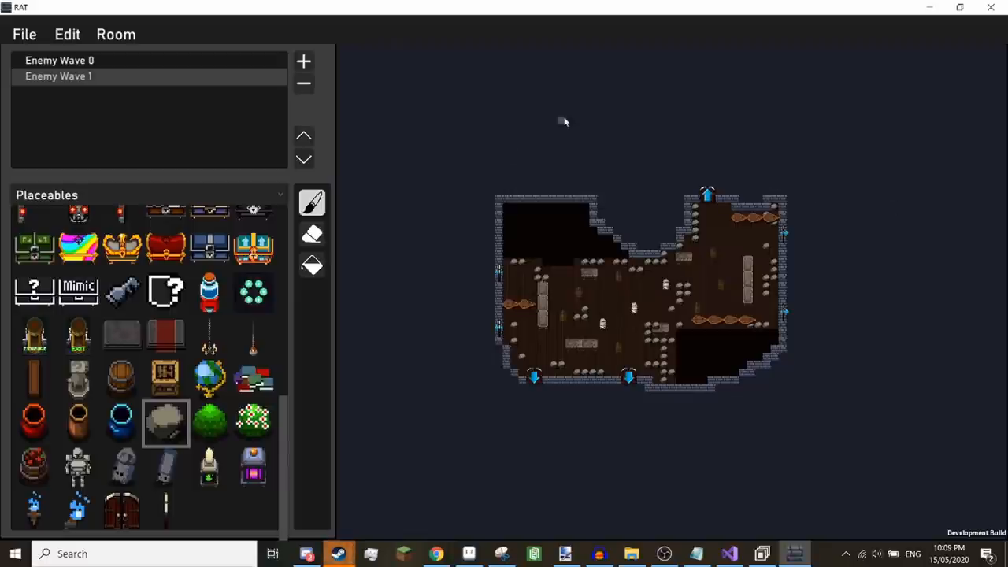
{"action": "left_click", "coordinate": [69, 35]}
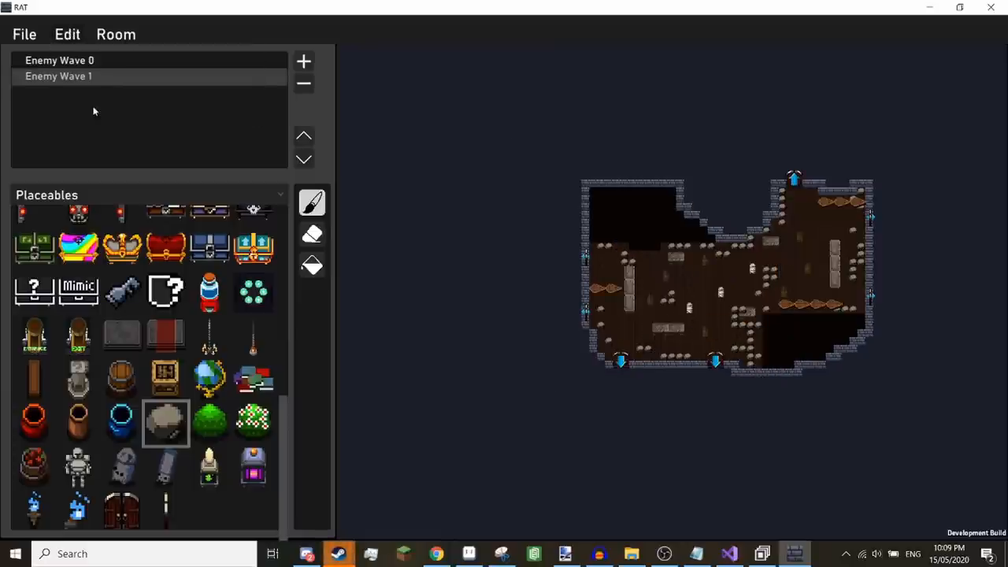
{"action": "mouse_move", "coordinate": [734, 174]}
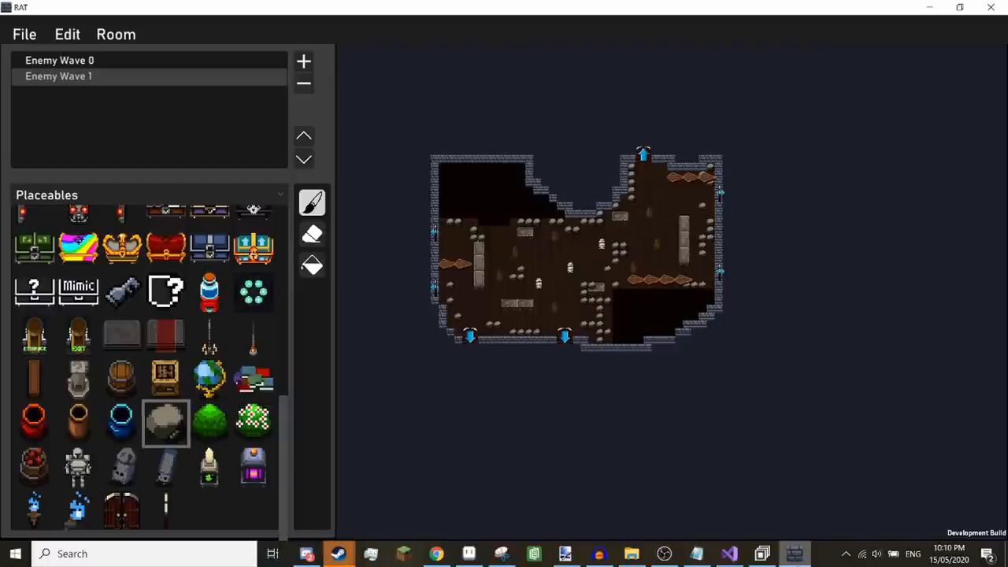
Save the room under the new name ChungleSplurge.
{"action": "left_click", "coordinate": [25, 35]}
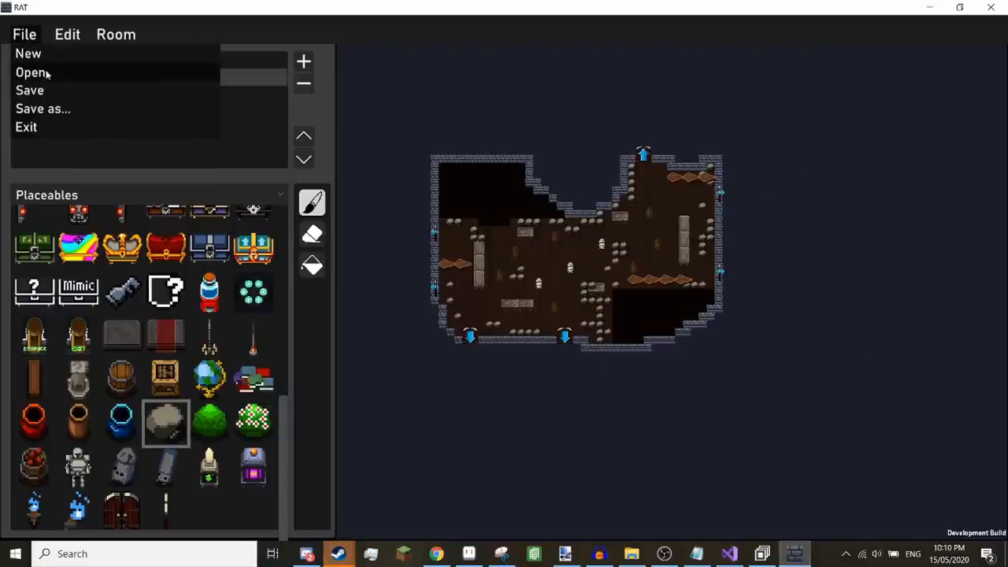
{"action": "left_click", "coordinate": [43, 109]}
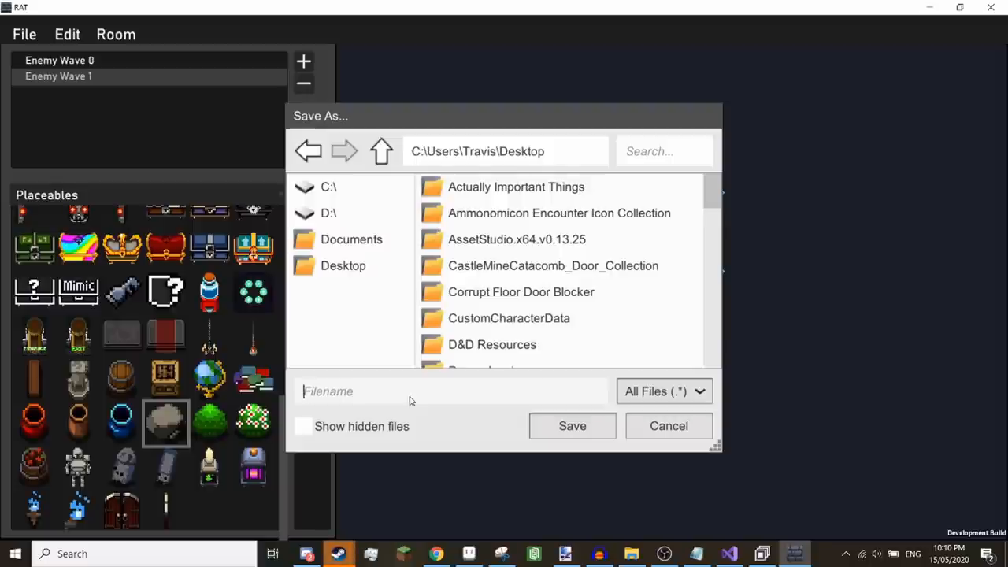
{"action": "type", "text": "Ch"}
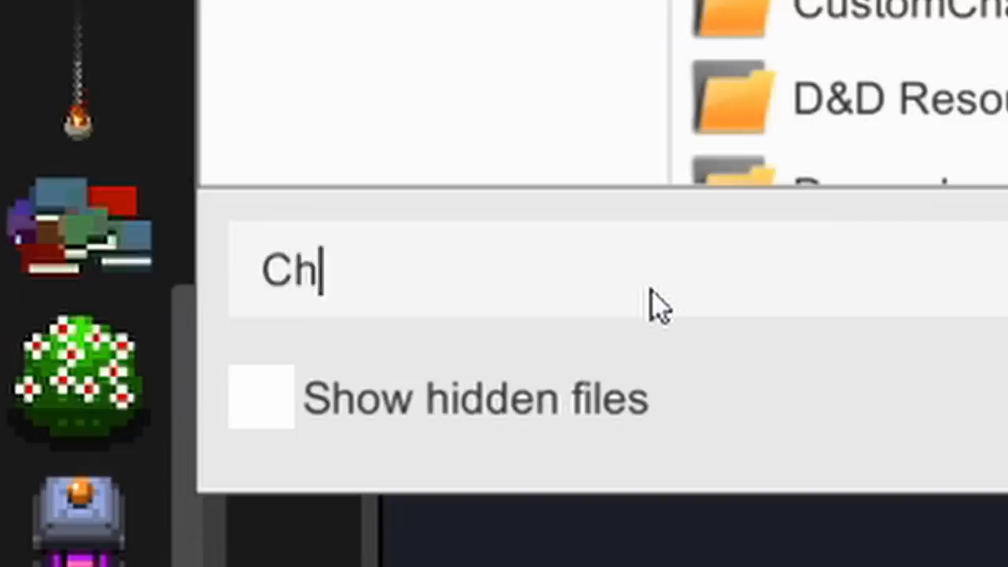
{"action": "type", "text": "ungleSplurge"}
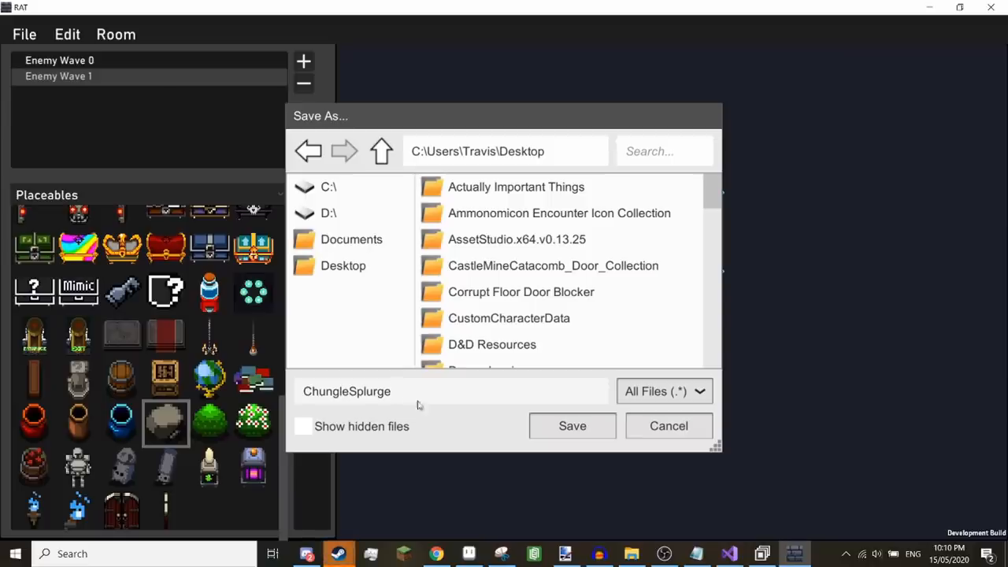
{"action": "left_click", "coordinate": [572, 425]}
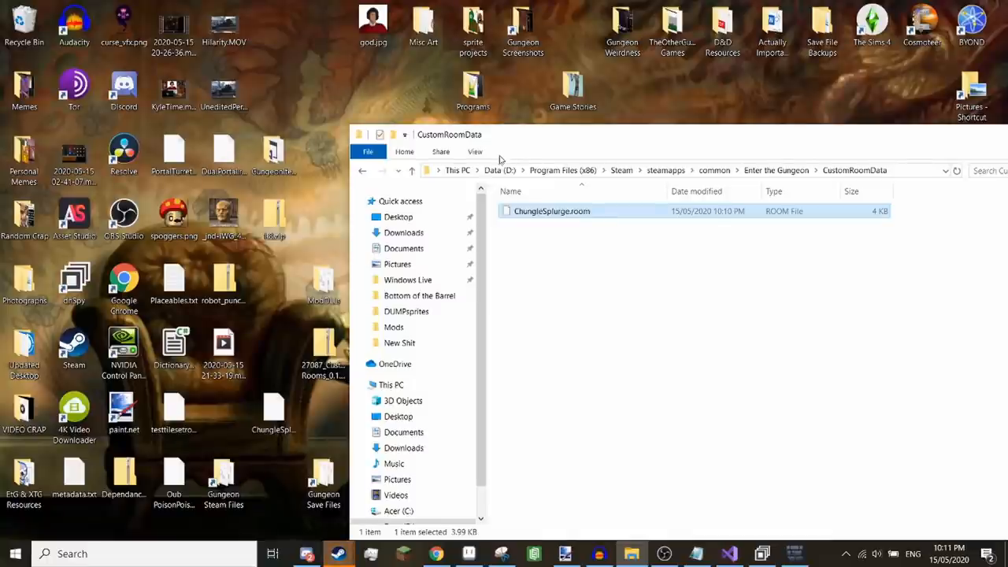
{"action": "mouse_move", "coordinate": [491, 162]}
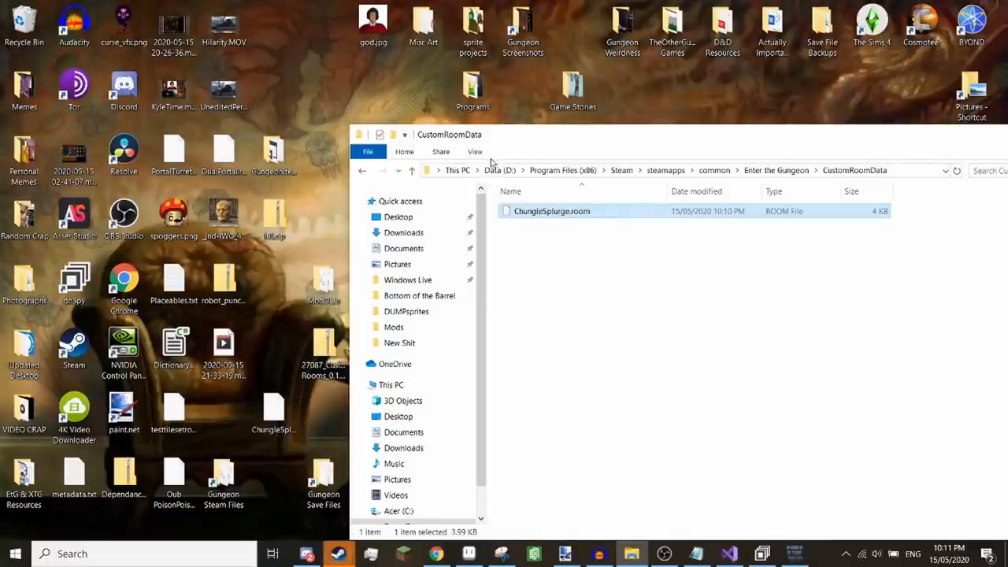
Reposition the CustomRoomData Explorer window and select ChungleSplurge.room.
{"action": "left_click_drag", "start_coordinate": [449, 134], "coordinate": [207, 82]}
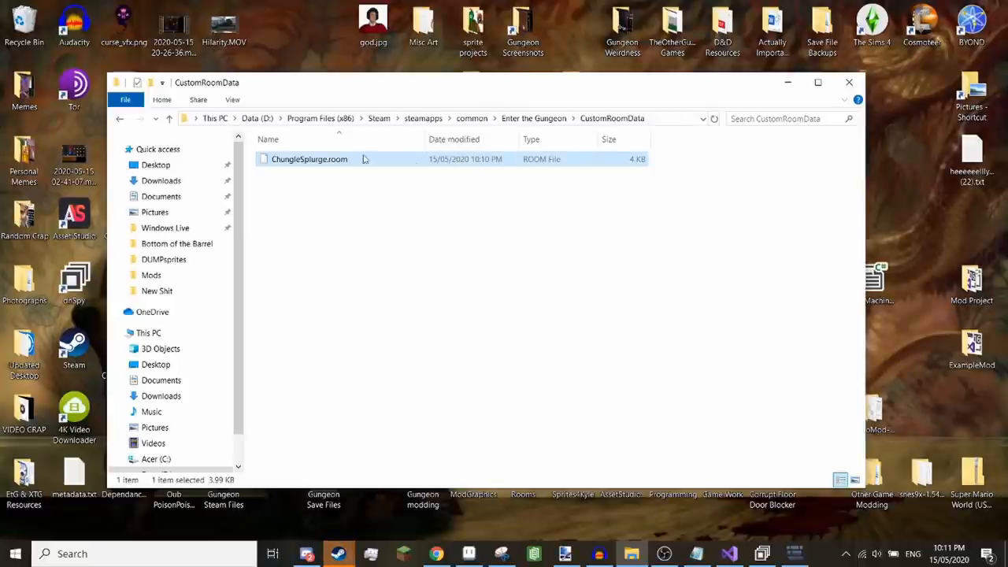
{"action": "left_click", "coordinate": [385, 246]}
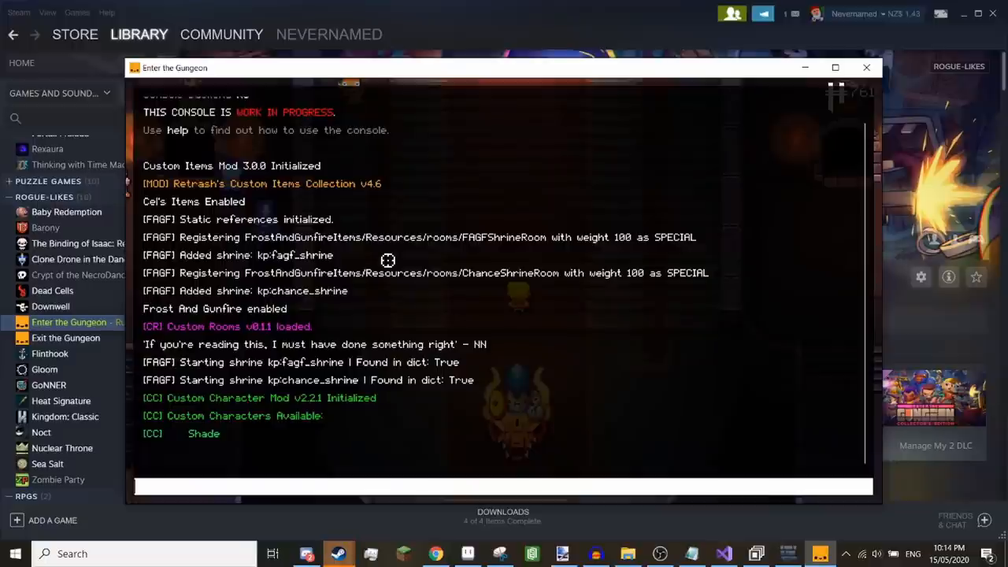
Run debugflow in the Gungeon console, then enter the room-loading command.
{"action": "type", "text": "debugflow"}
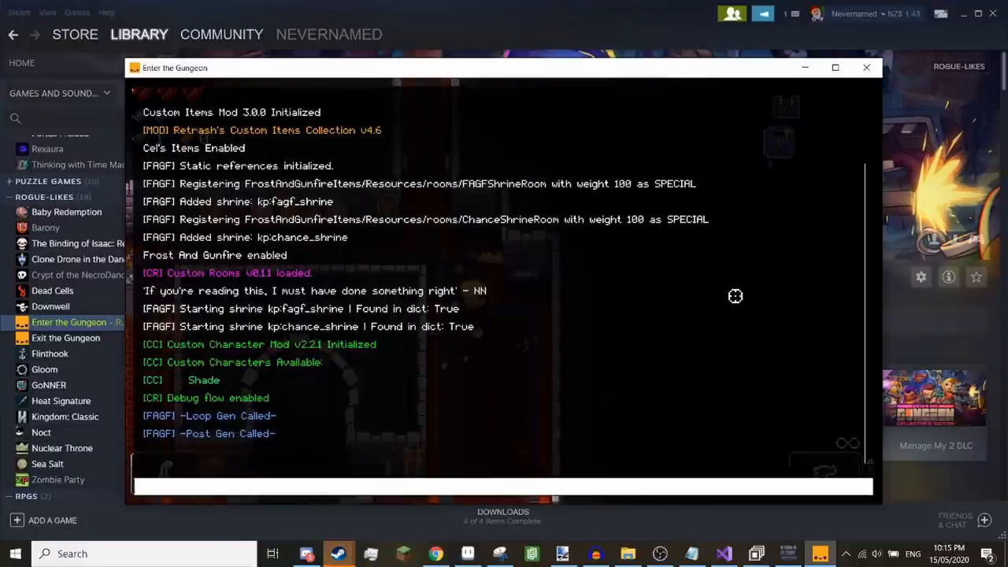
{"action": "type", "text": "load_he"}
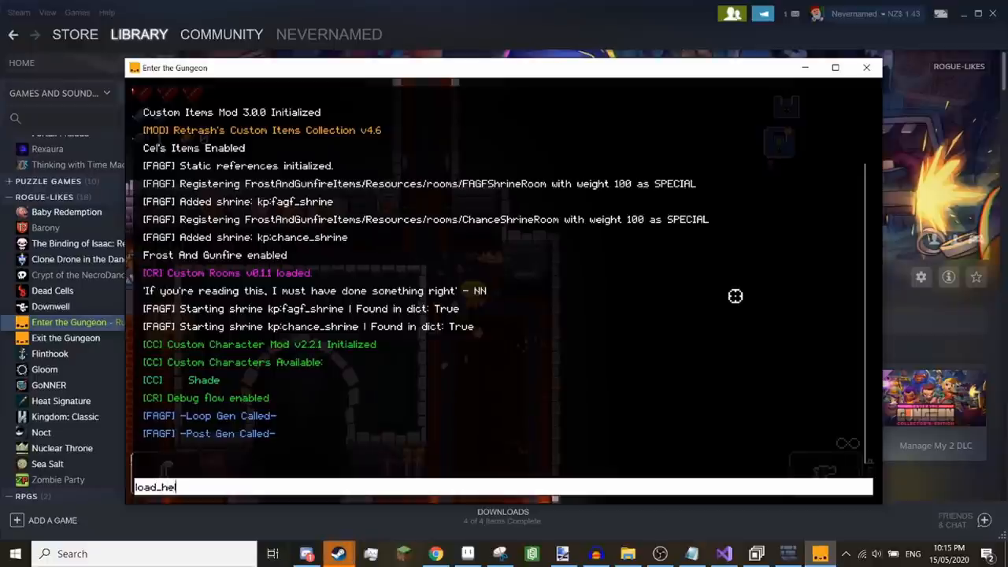
{"action": "key", "text": "BackSpace"}
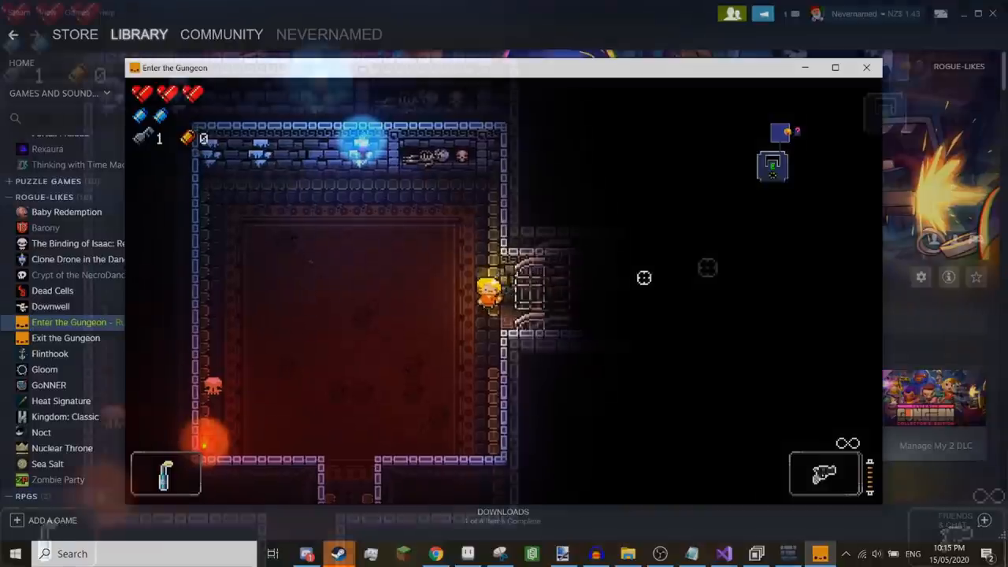
Walk the character into the loaded room to test it in play.
{"action": "left_click", "coordinate": [835, 66]}
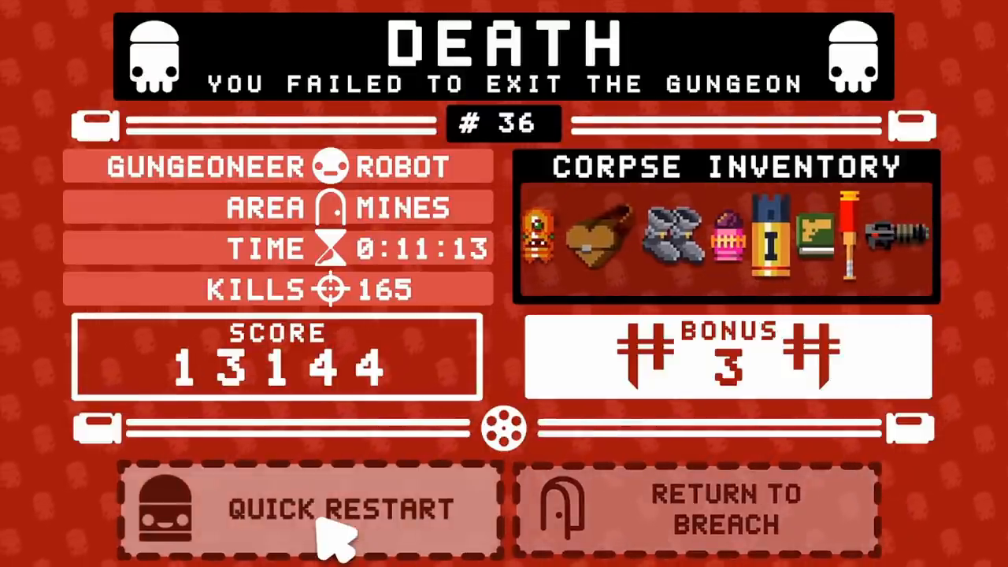
{"action": "mouse_move", "coordinate": [869, 549]}
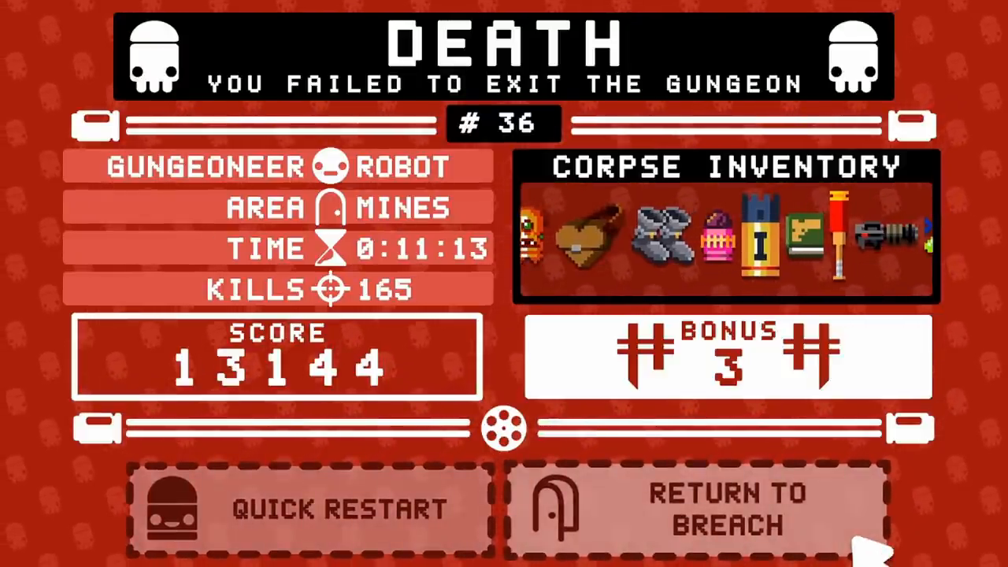
Dismiss the death summary and view the Ammonomicon equipment page with the Infinity Gauntlet entry.
{"action": "left_click", "coordinate": [330, 508]}
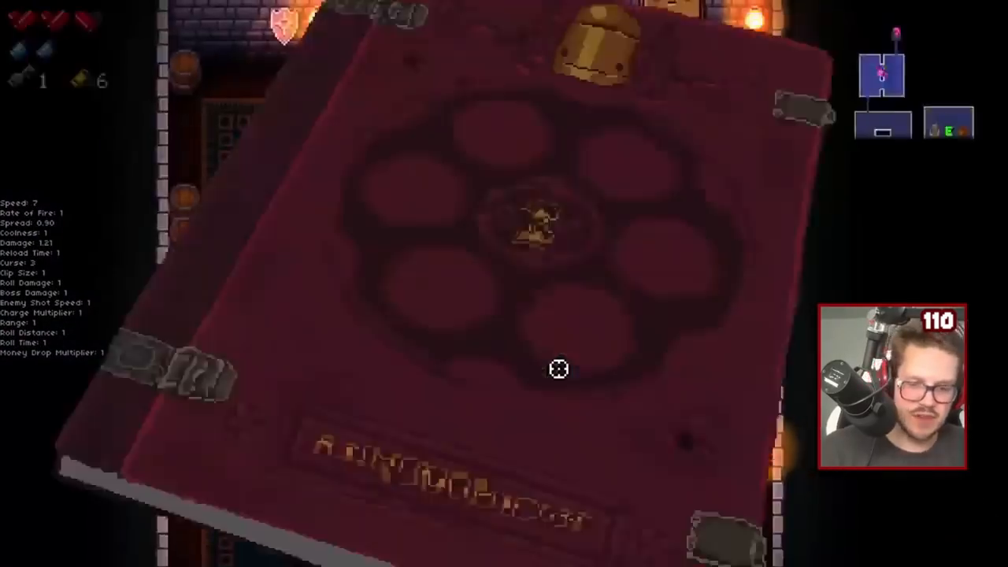
{"action": "key", "text": "Tab"}
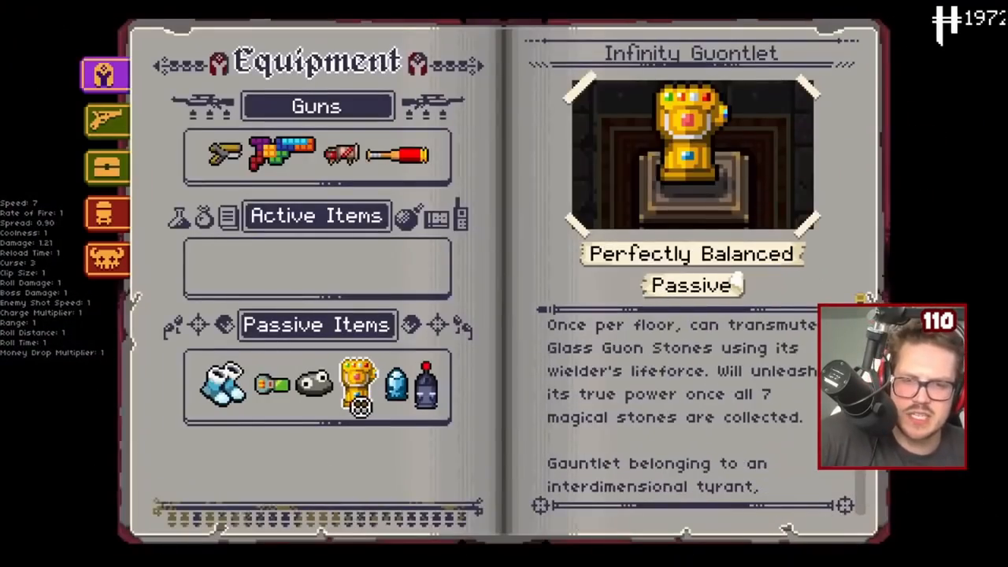